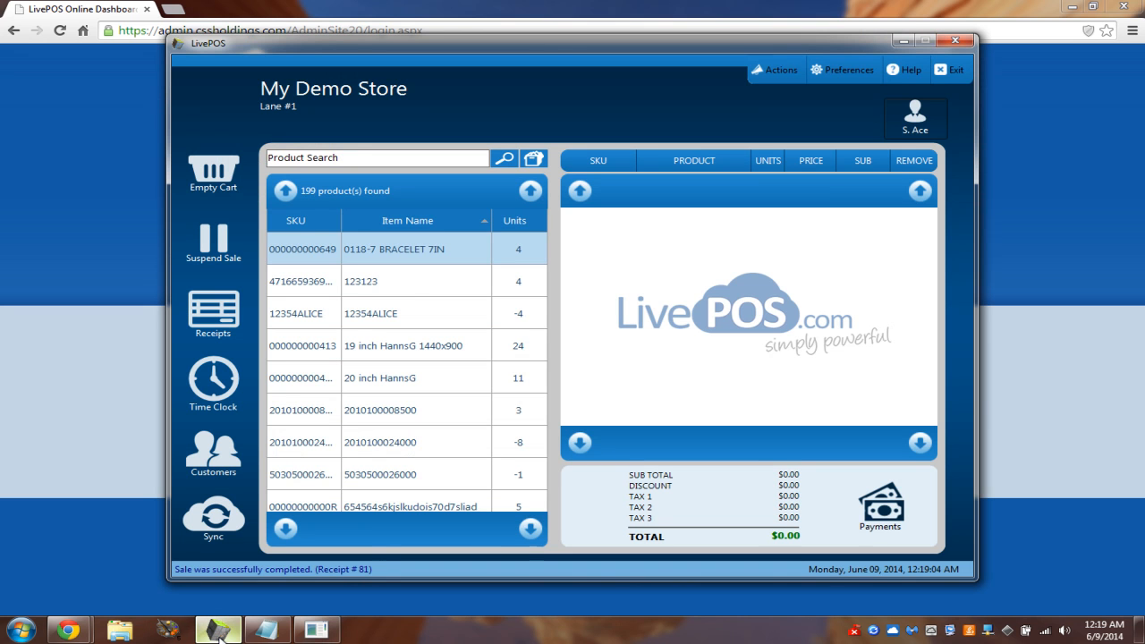
{"action": "mouse_move", "coordinate": [590, 343]}
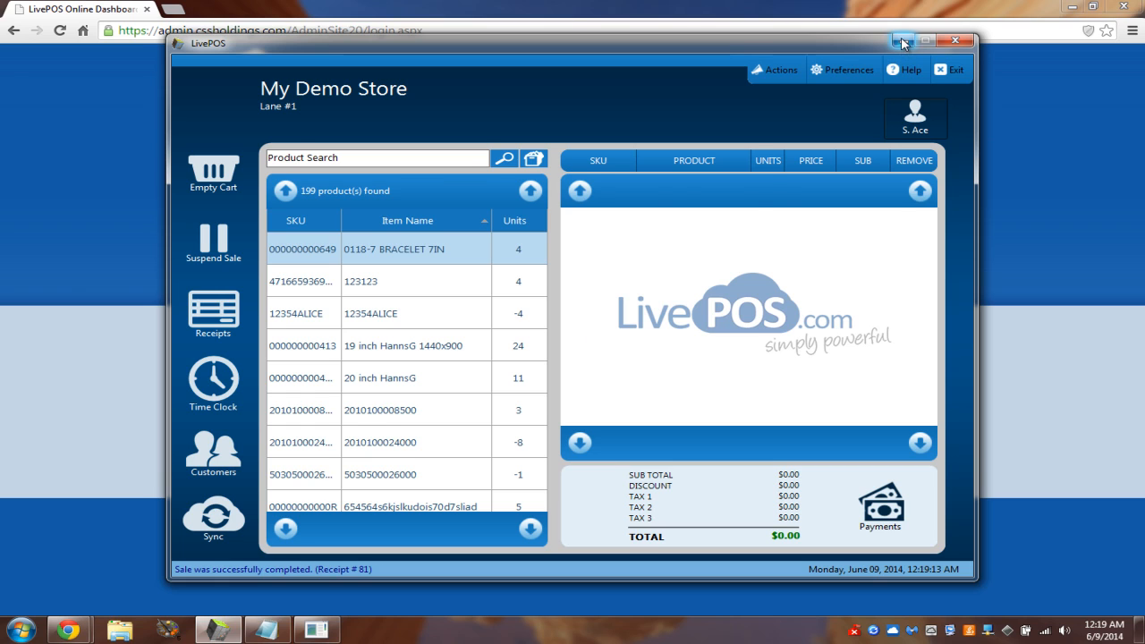
{"action": "left_click", "coordinate": [955, 41]}
{"action": "type", "text": "g"}
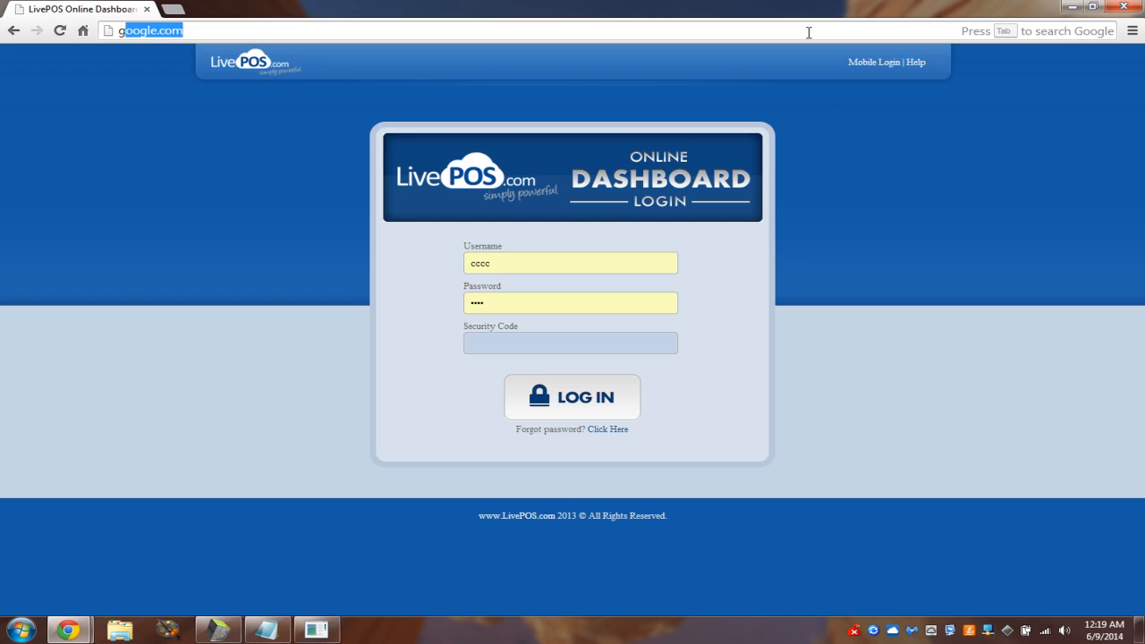
{"action": "left_click", "coordinate": [572, 397]}
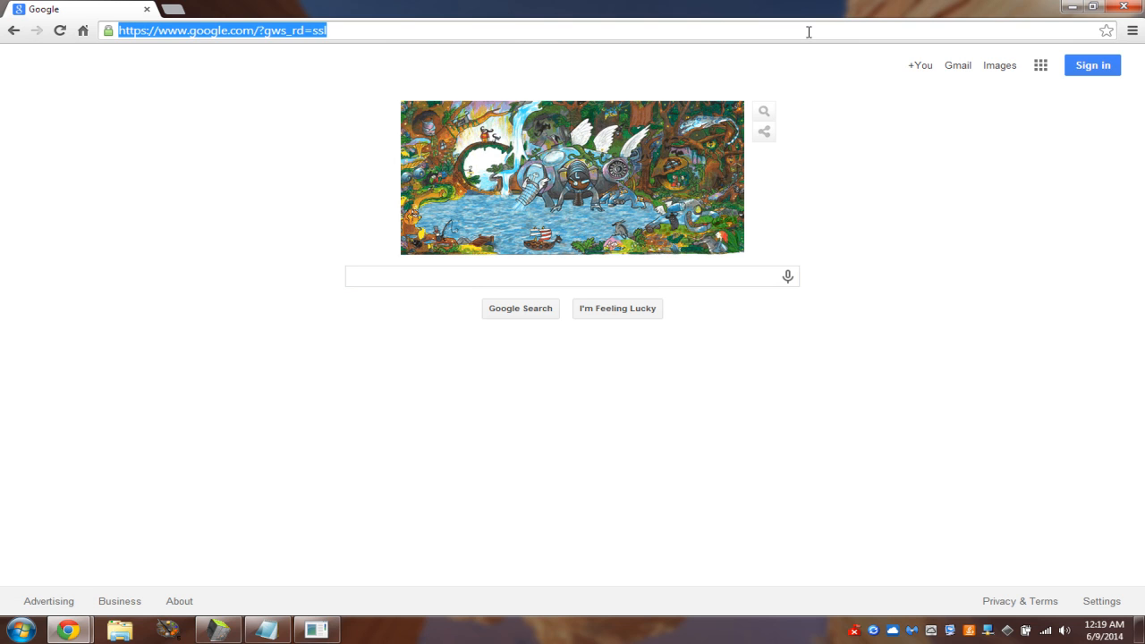
{"action": "type", "text": "www.livepos.com/Links/Index.aspx"}
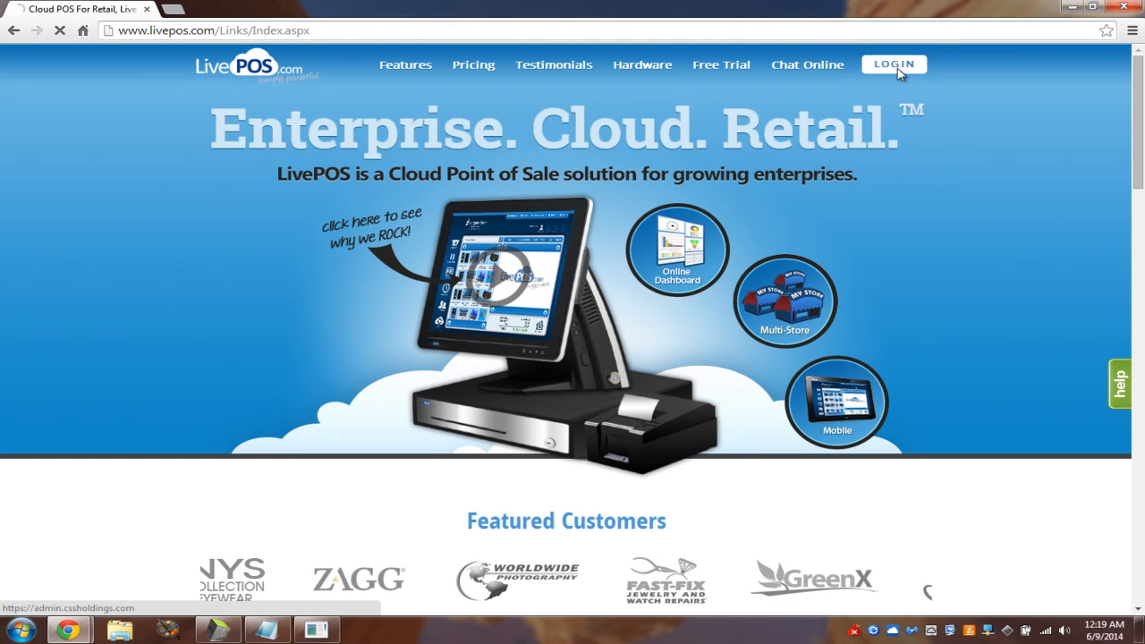
- Follow the LOGIN link on the LivePOS homepage to the dashboard login form
{"action": "left_click", "coordinate": [893, 64]}
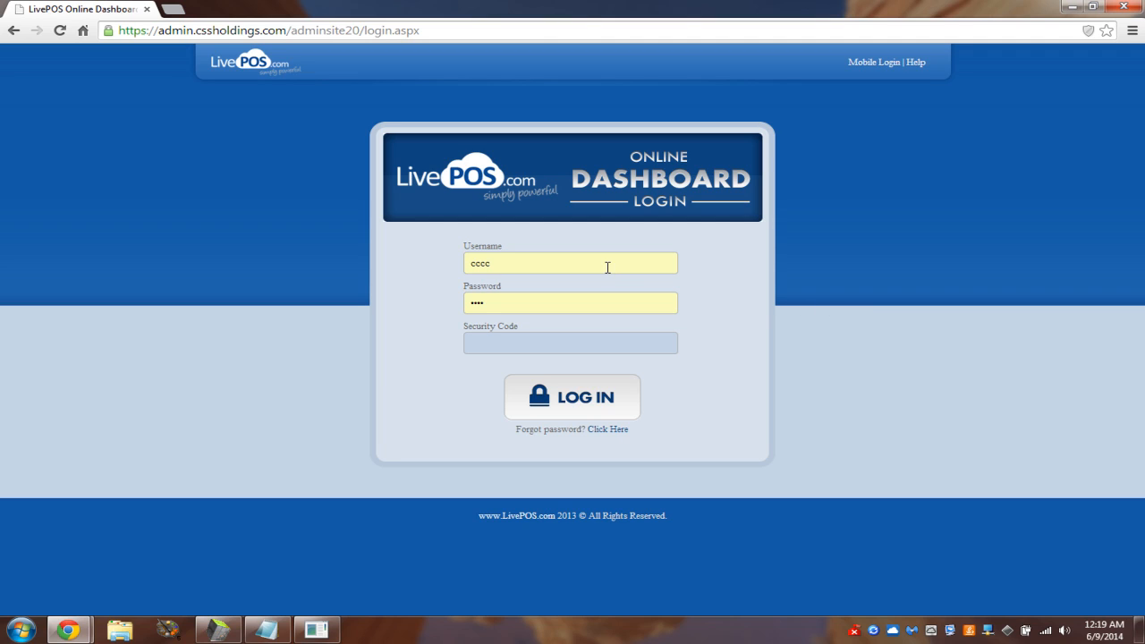
{"action": "mouse_move", "coordinate": [77, 48]}
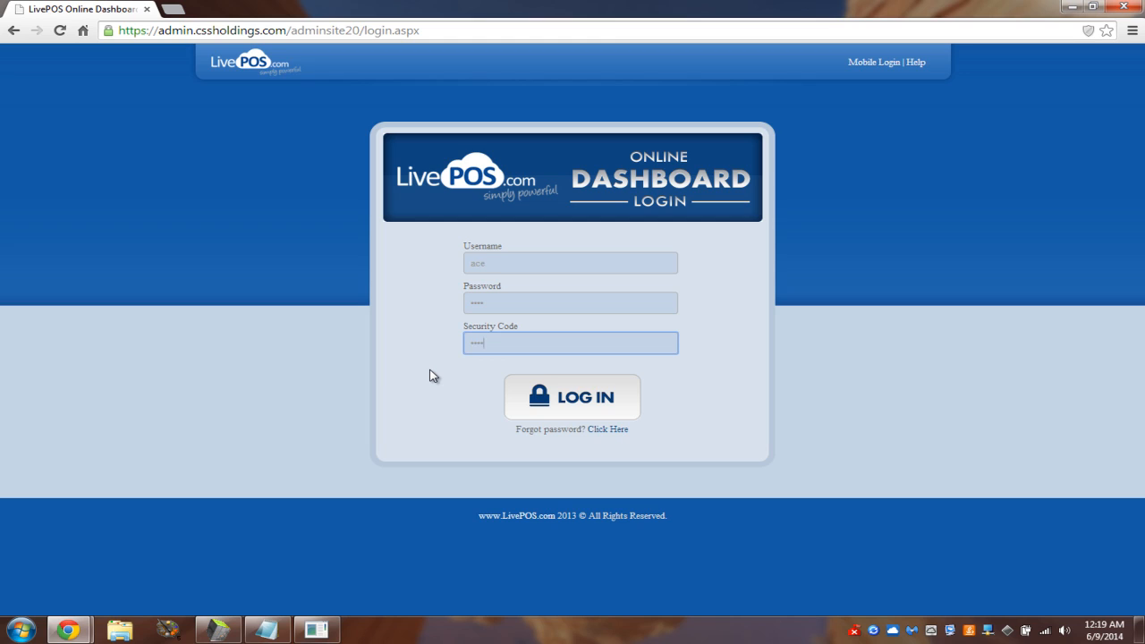
{"action": "mouse_move", "coordinate": [626, 466]}
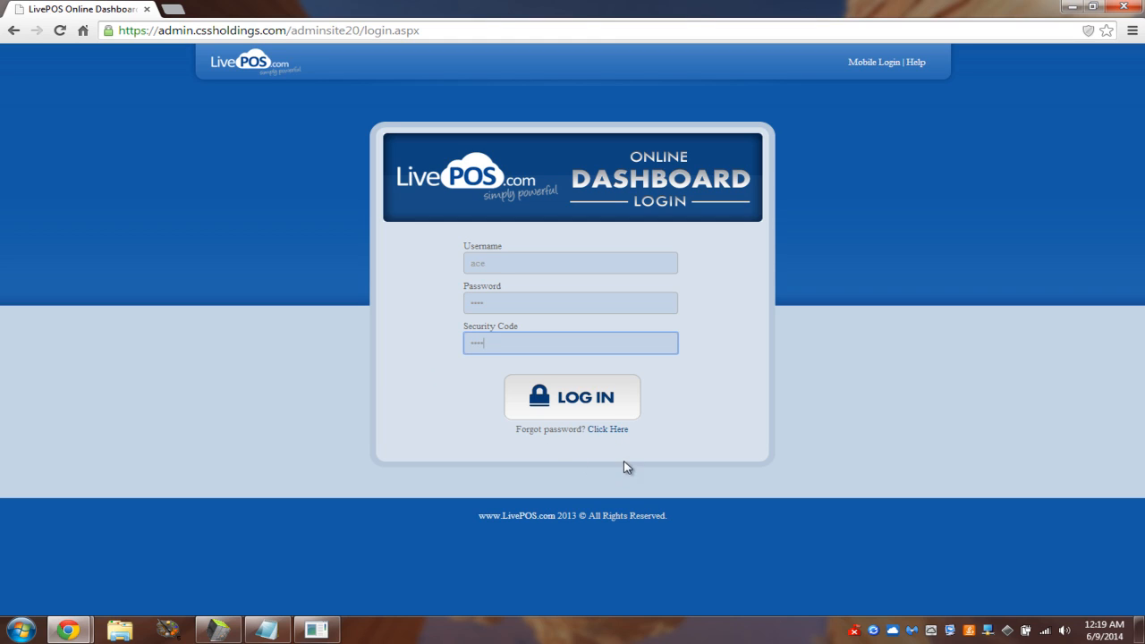
{"action": "mouse_move", "coordinate": [726, 418]}
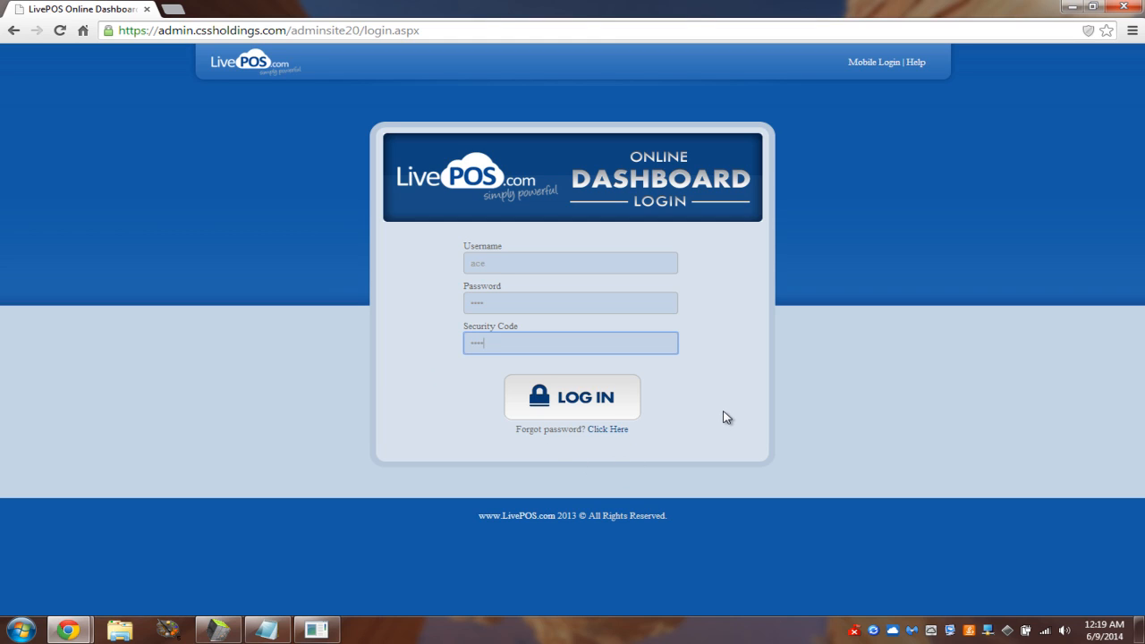
{"action": "mouse_move", "coordinate": [565, 411]}
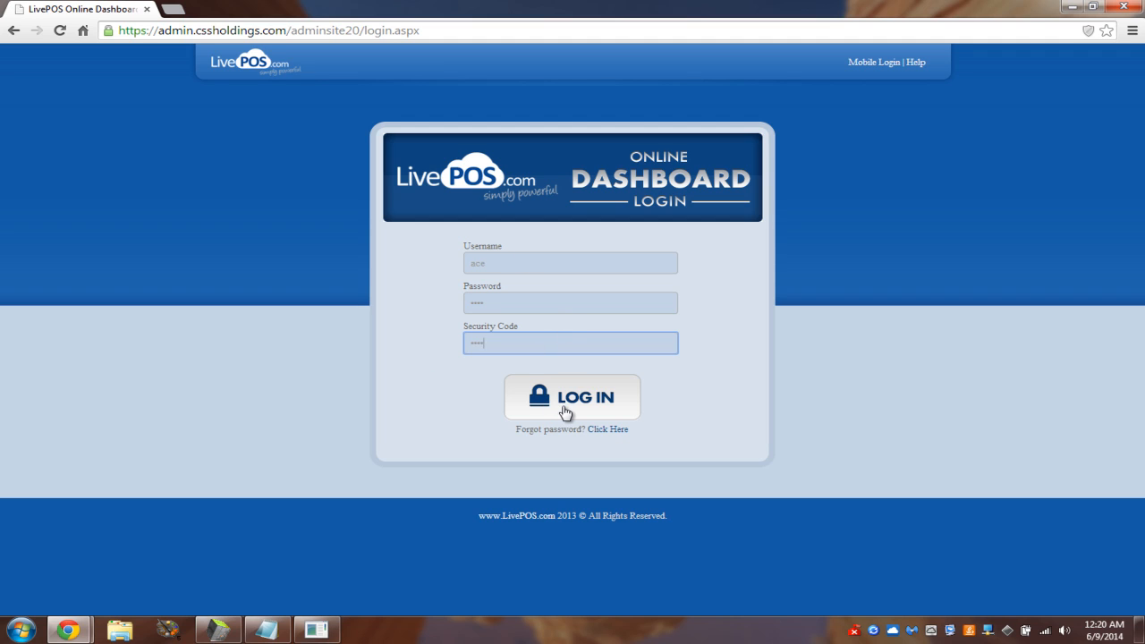
- Submit the login form and land on the dashboard with today's sales and top items
{"action": "left_click", "coordinate": [572, 398]}
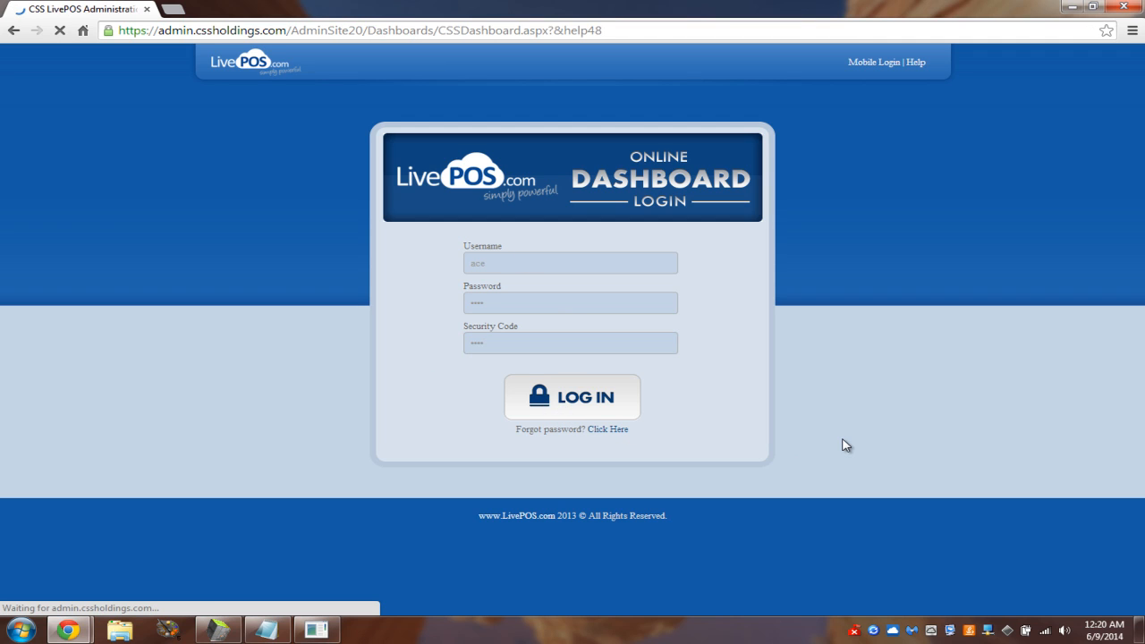
{"action": "left_click", "coordinate": [572, 396]}
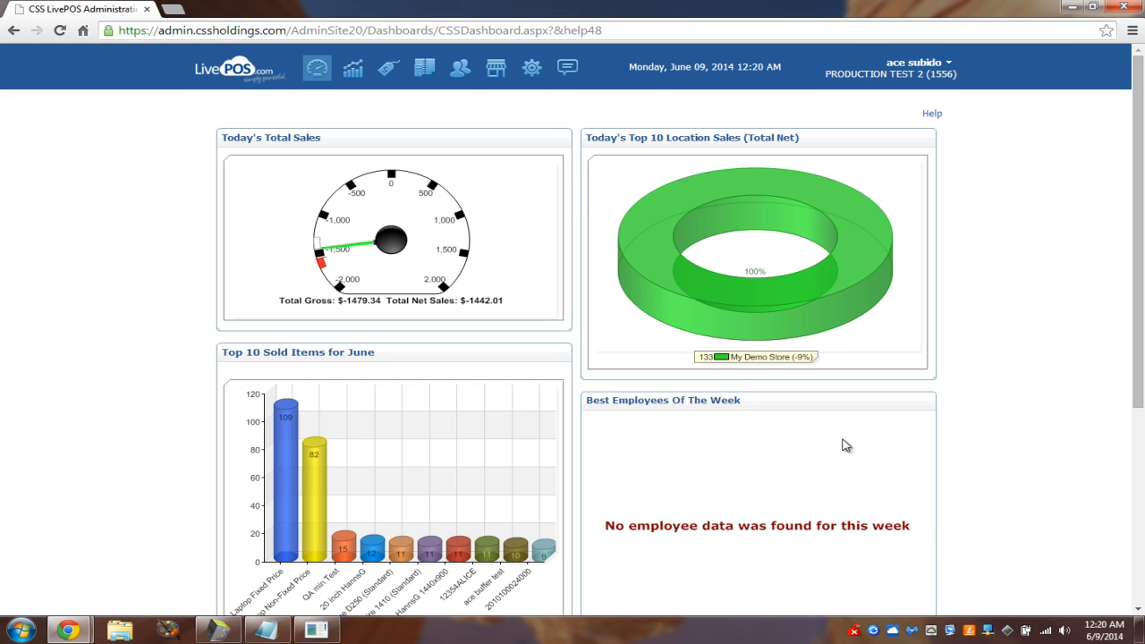
{"action": "mouse_move", "coordinate": [926, 76]}
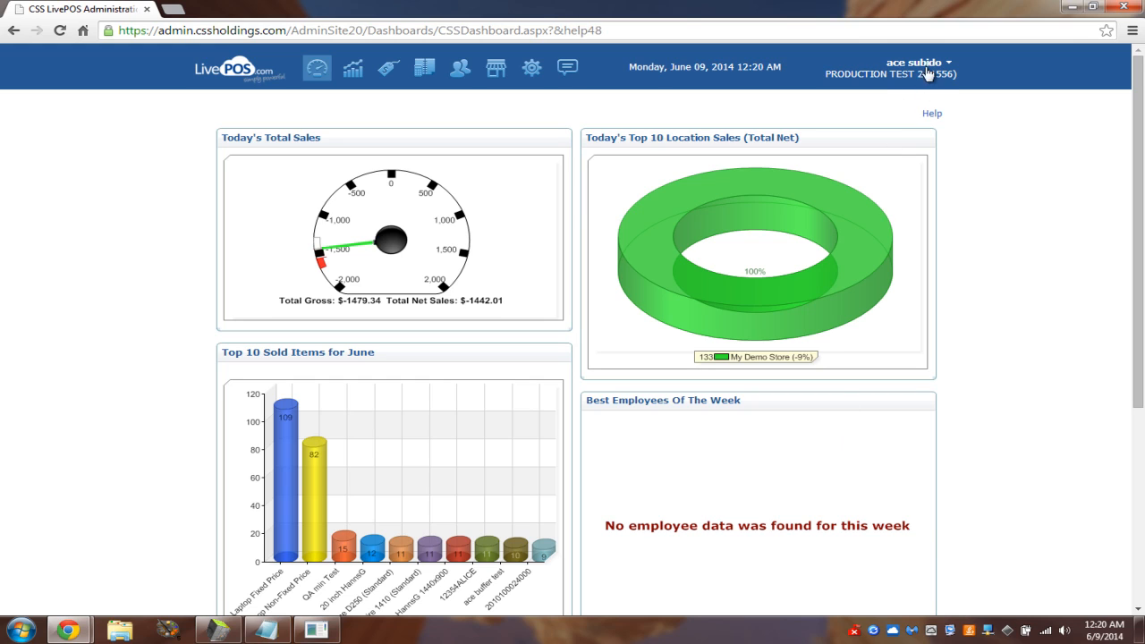
{"action": "mouse_move", "coordinate": [307, 283]}
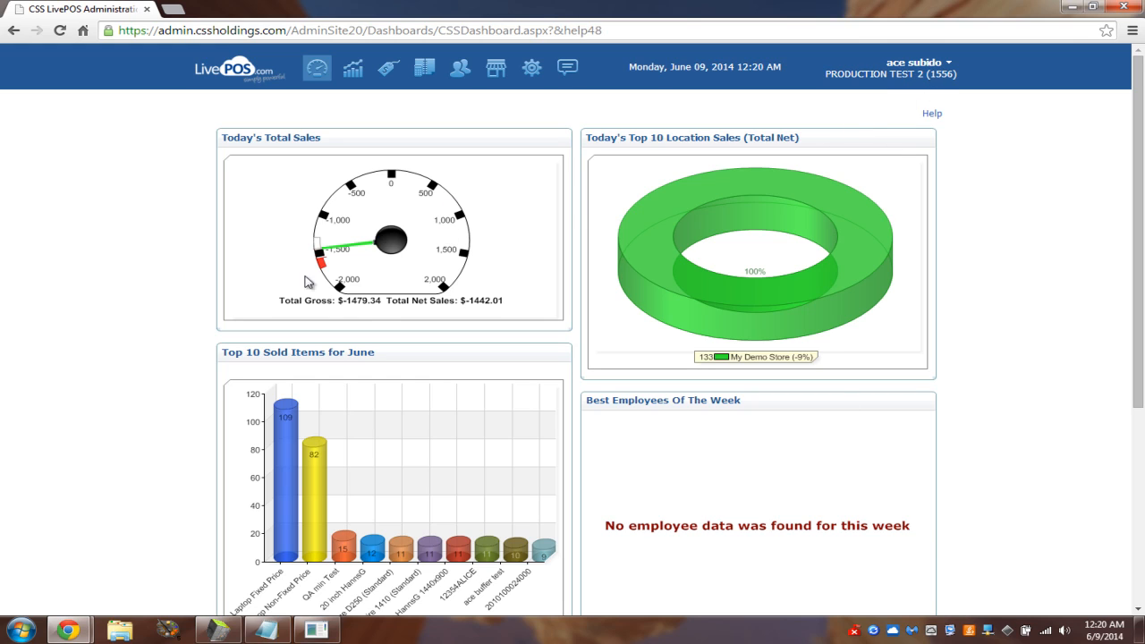
{"action": "mouse_move", "coordinate": [374, 240]}
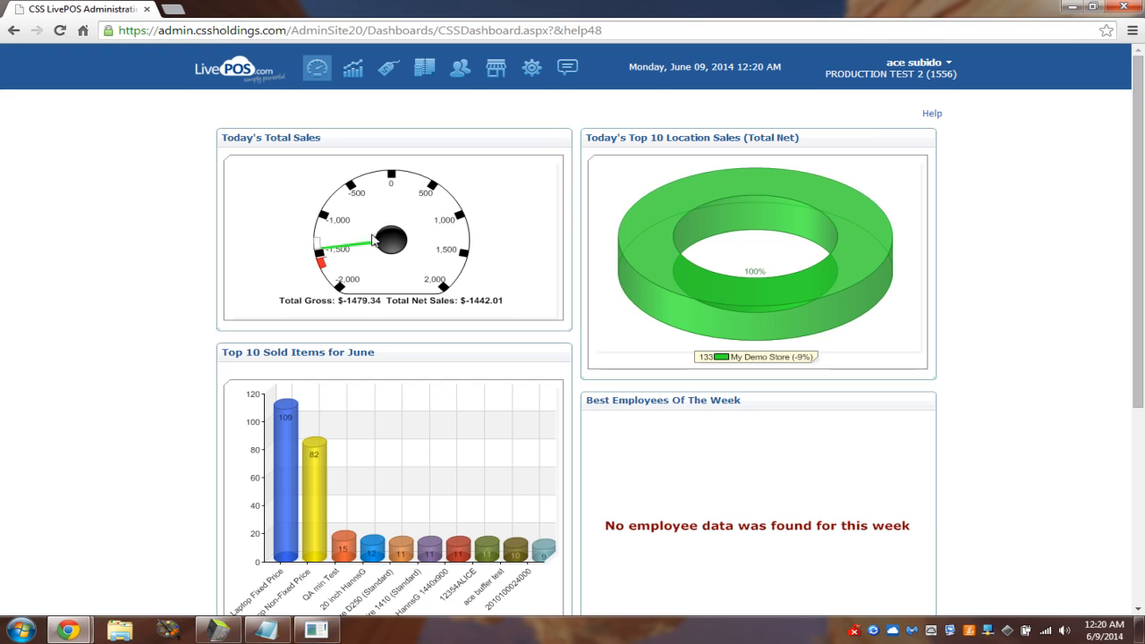
{"action": "mouse_move", "coordinate": [683, 211]}
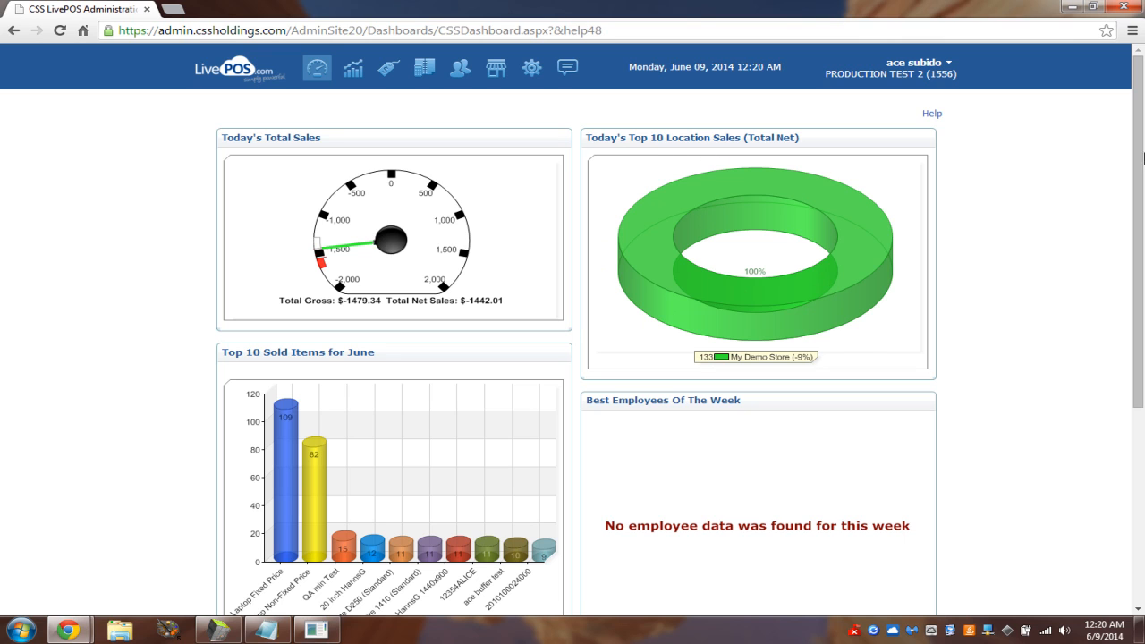
- Scroll through the sales gauge, top items, best employees and clock in/out widgets and back to top
{"action": "scroll", "scroll_direction": "down", "scroll_amount": 3}
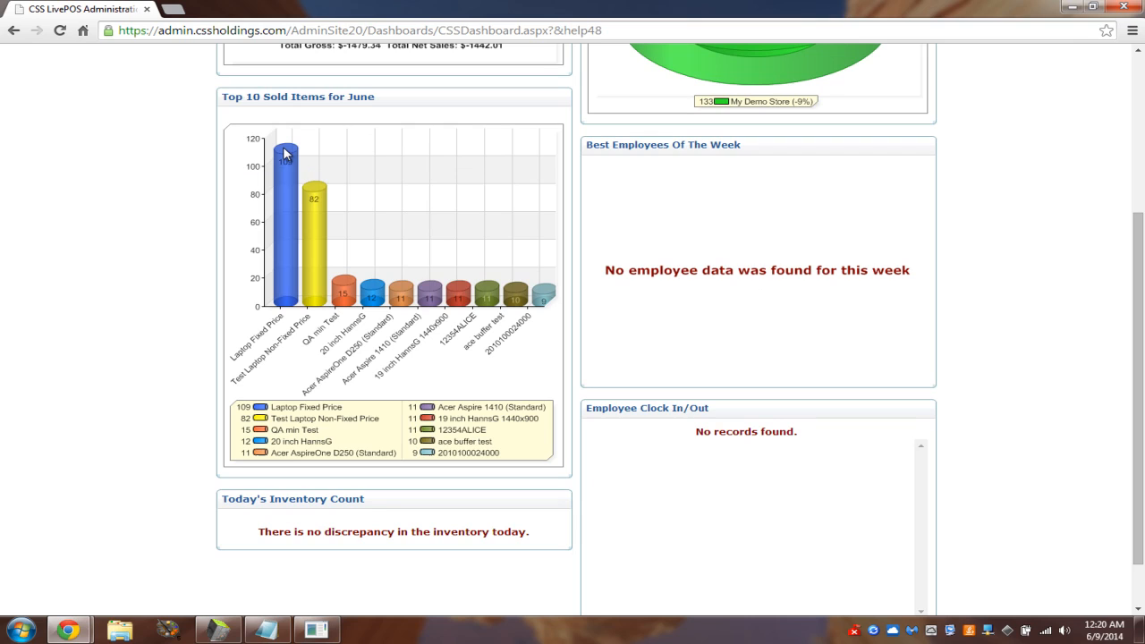
{"action": "mouse_move", "coordinate": [765, 218]}
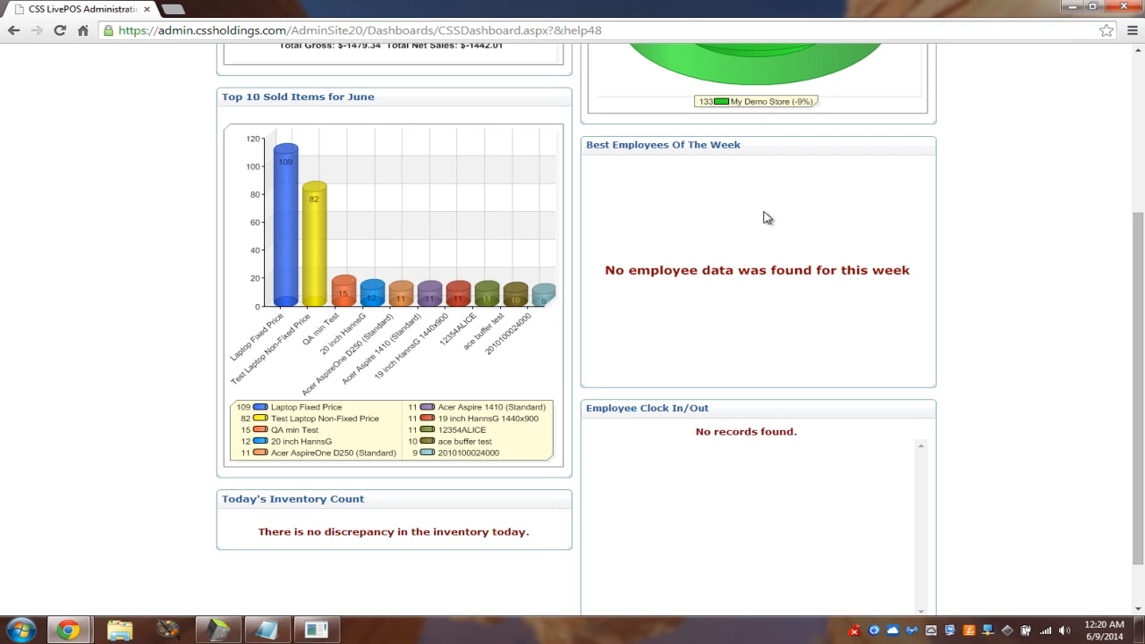
{"action": "mouse_move", "coordinate": [771, 261]}
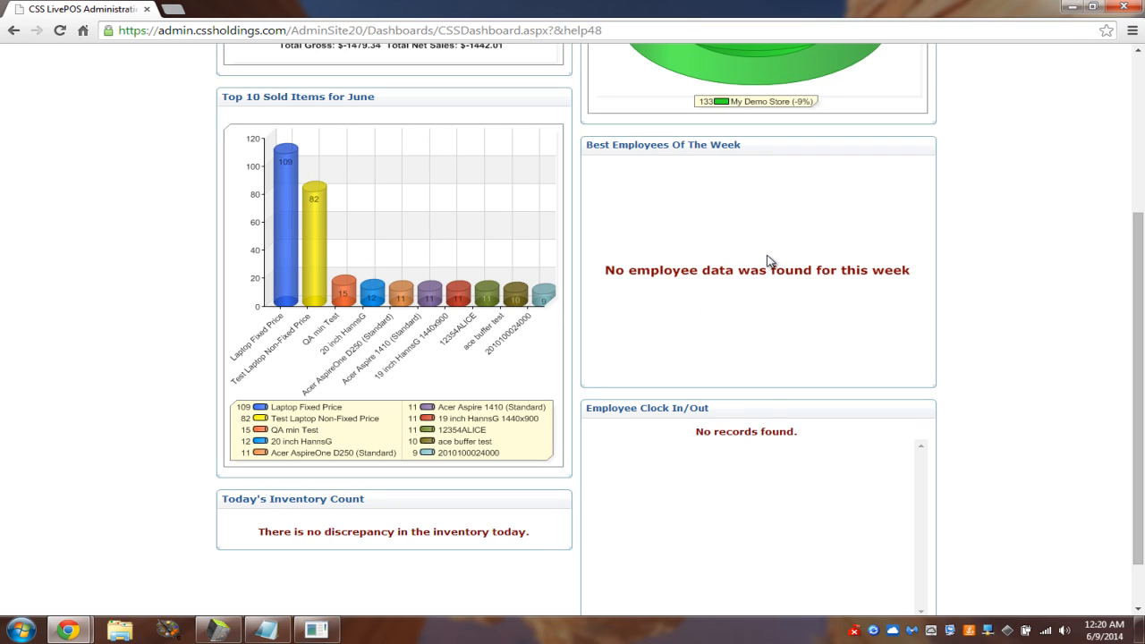
{"action": "mouse_move", "coordinate": [764, 194]}
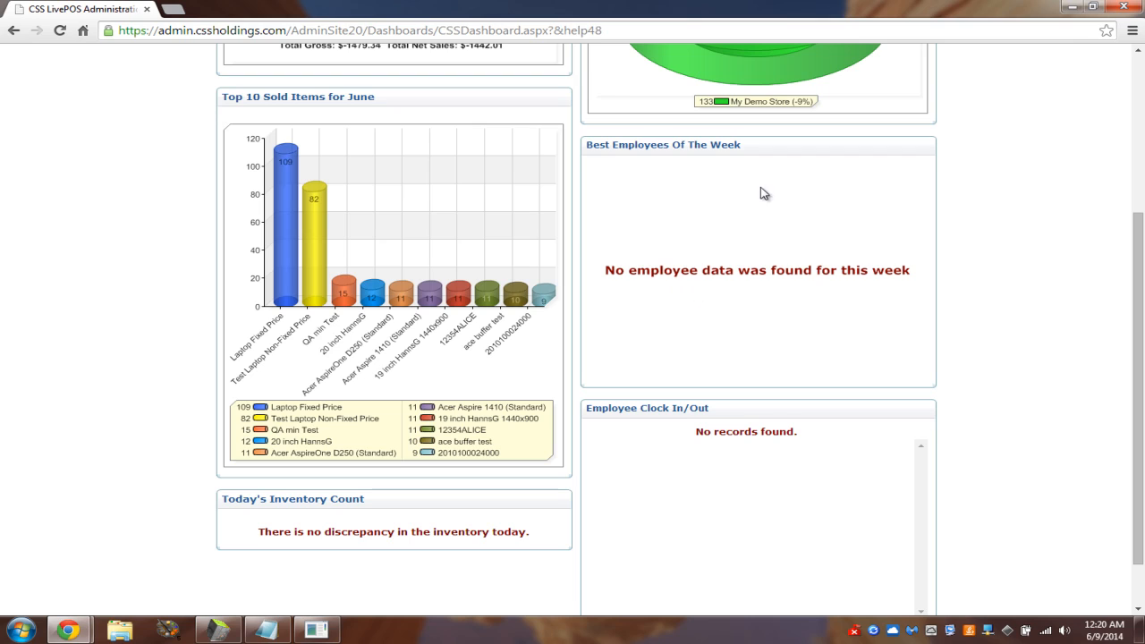
{"action": "mouse_move", "coordinate": [794, 229]}
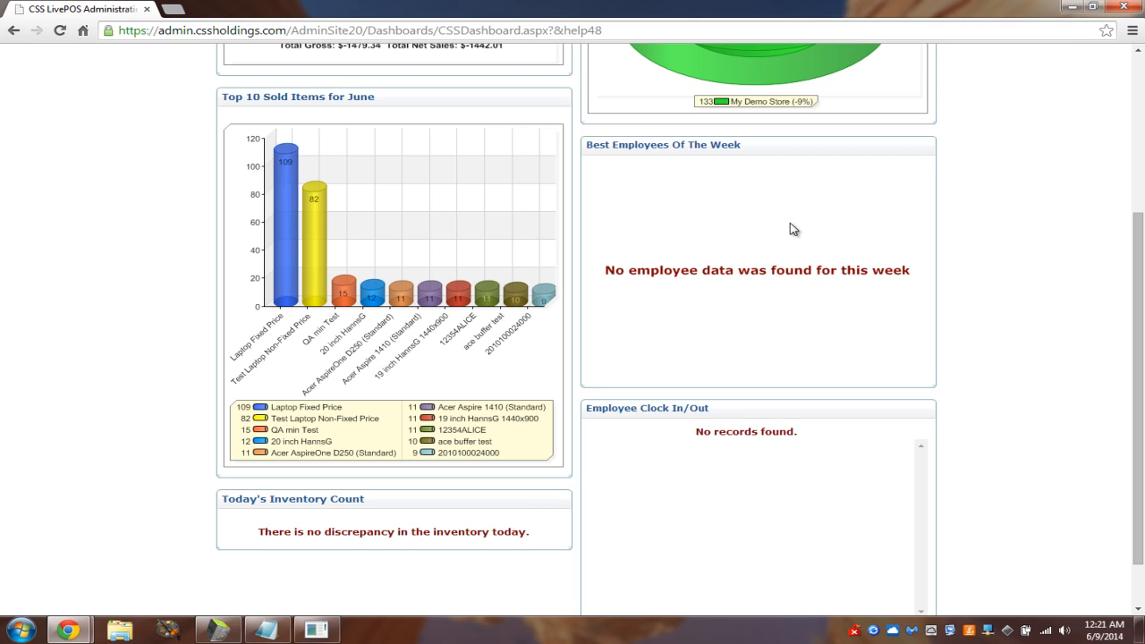
{"action": "mouse_move", "coordinate": [704, 282]}
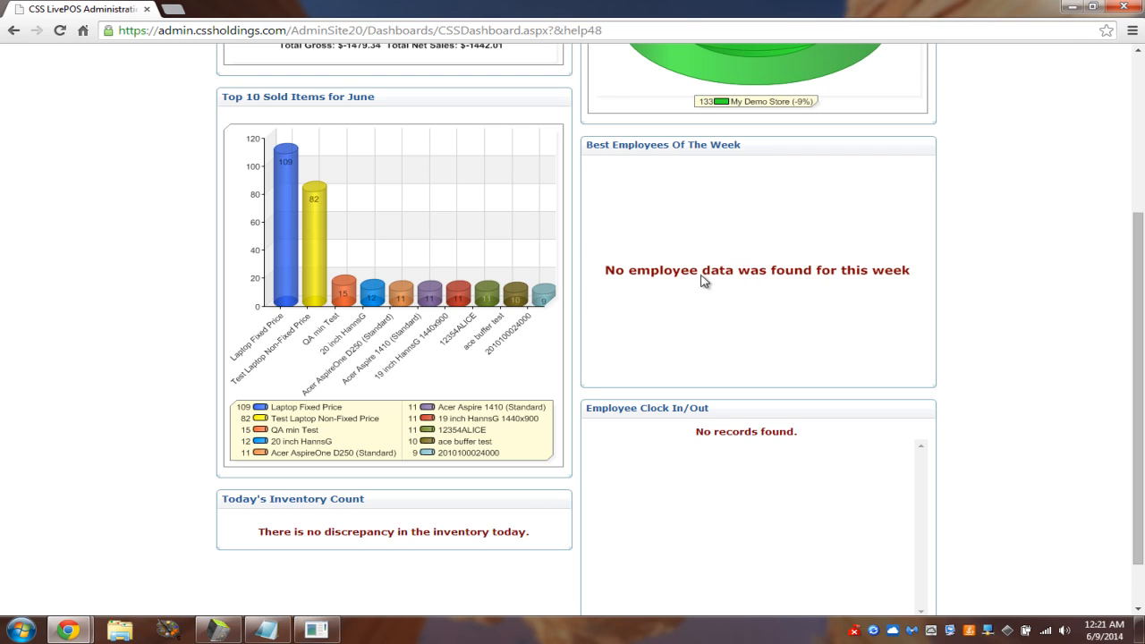
{"action": "mouse_move", "coordinate": [1041, 348]}
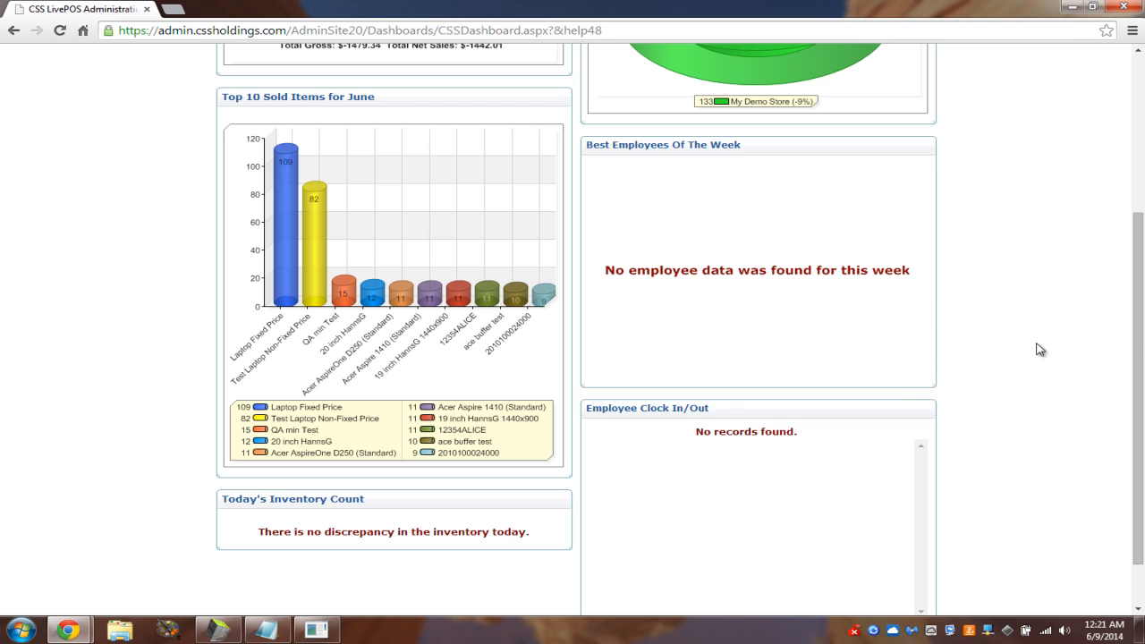
{"action": "scroll", "scroll_direction": "down", "scroll_amount": 3}
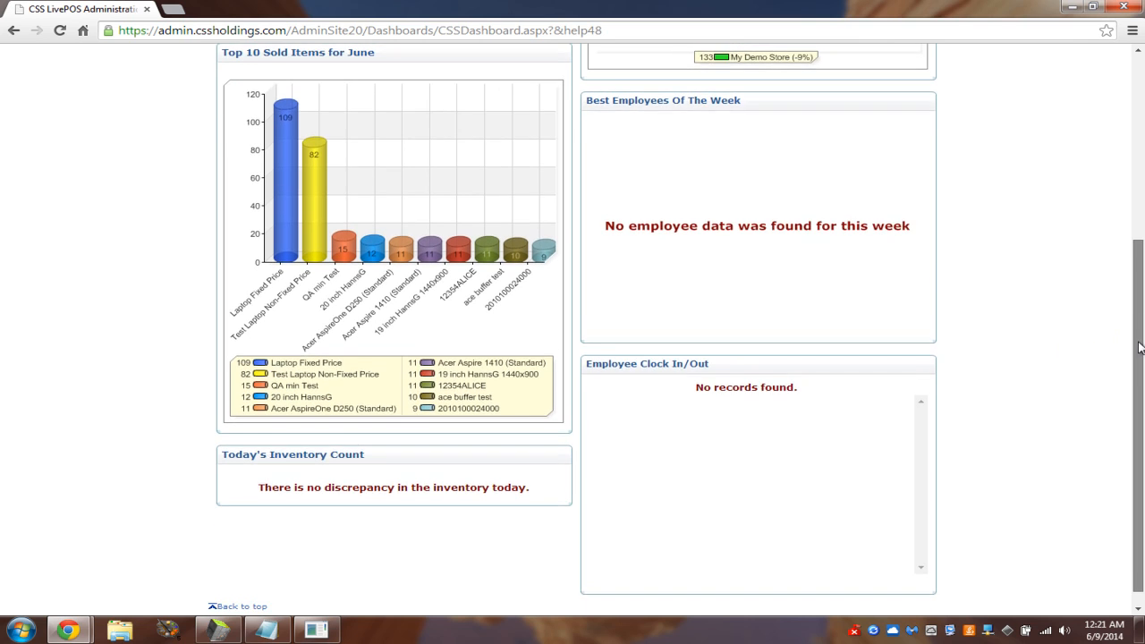
{"action": "scroll", "scroll_direction": "up", "scroll_amount": 3}
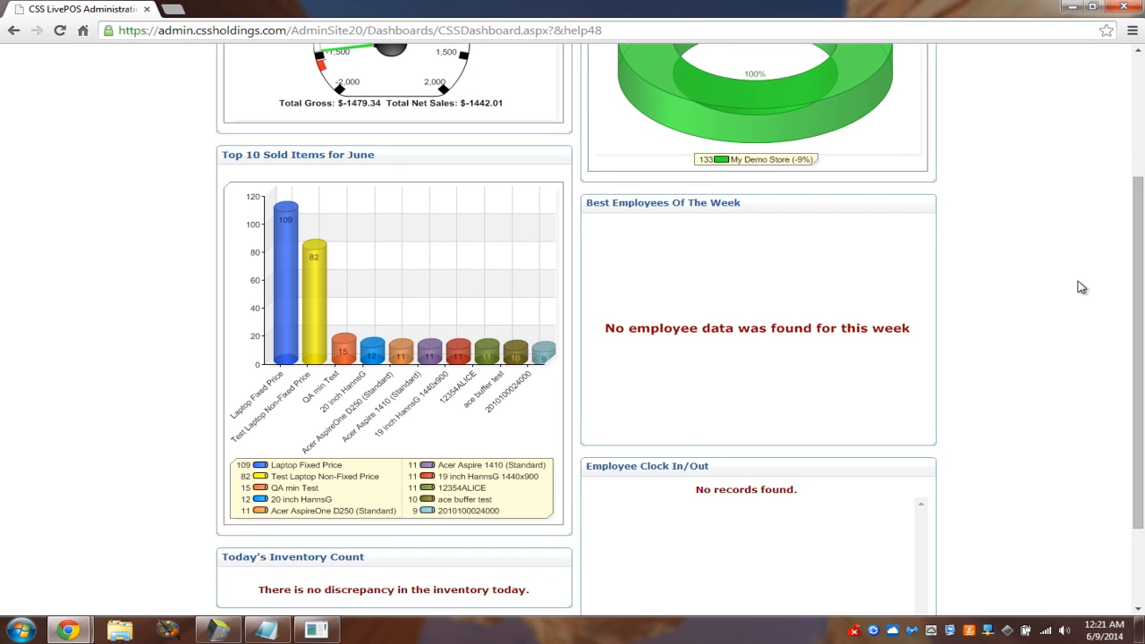
{"action": "mouse_move", "coordinate": [1048, 290]}
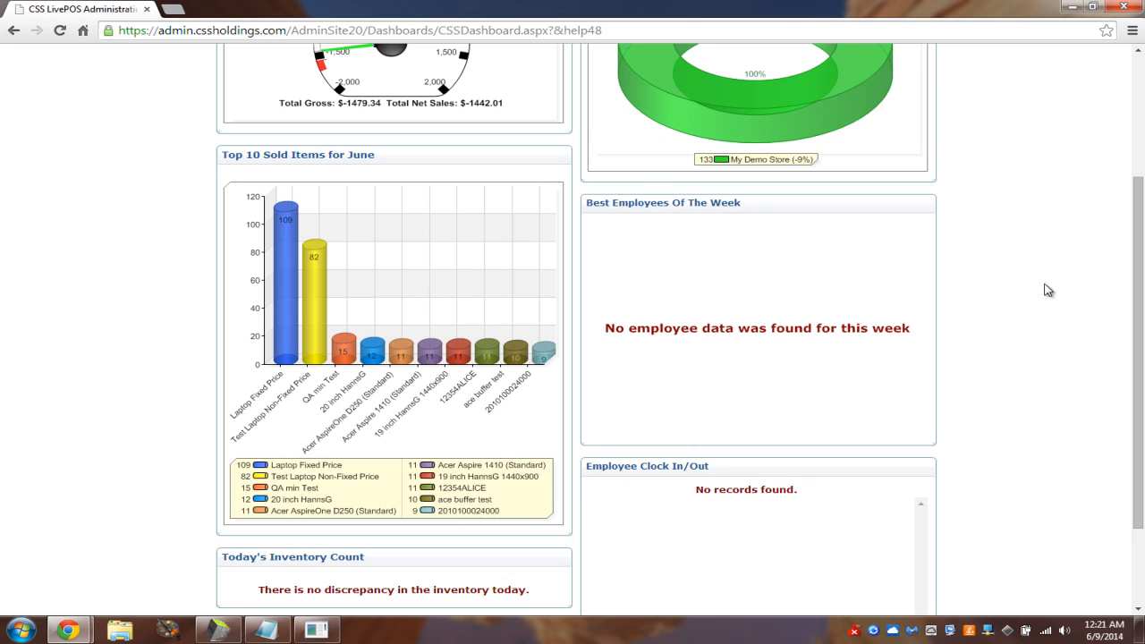
{"action": "mouse_move", "coordinate": [1040, 290]}
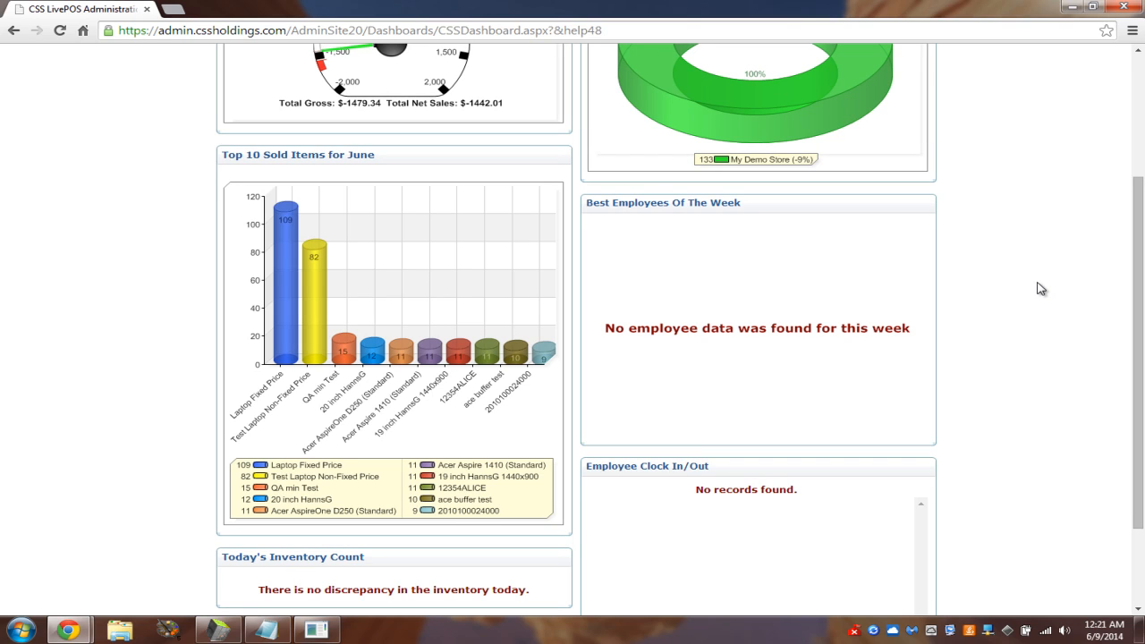
{"action": "mouse_move", "coordinate": [771, 323]}
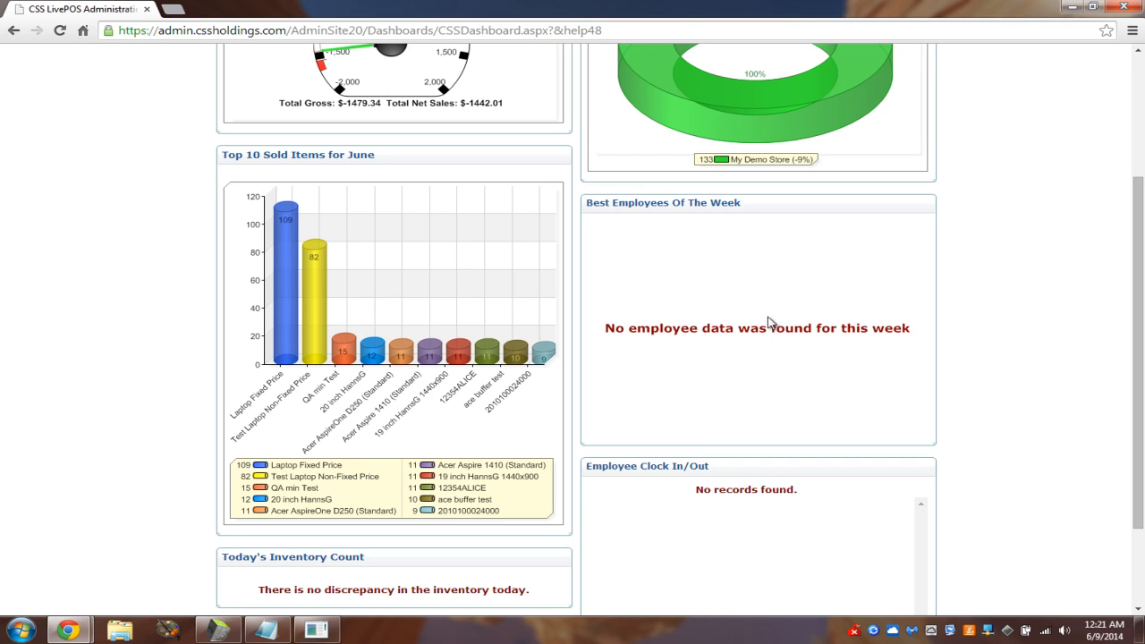
{"action": "mouse_move", "coordinate": [739, 272]}
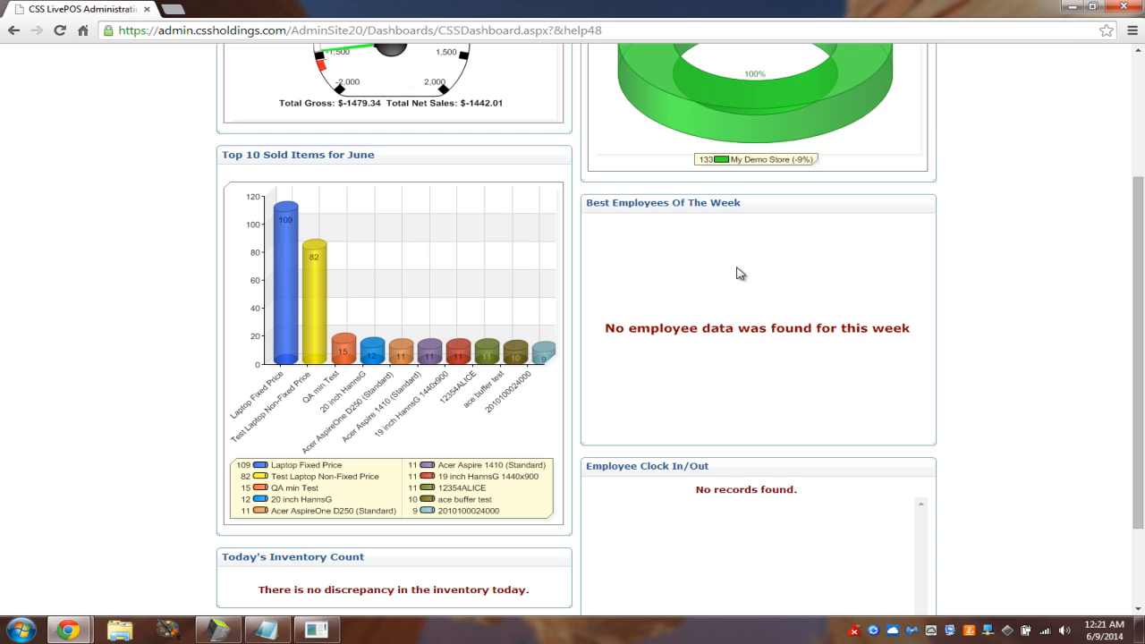
{"action": "mouse_move", "coordinate": [762, 272]}
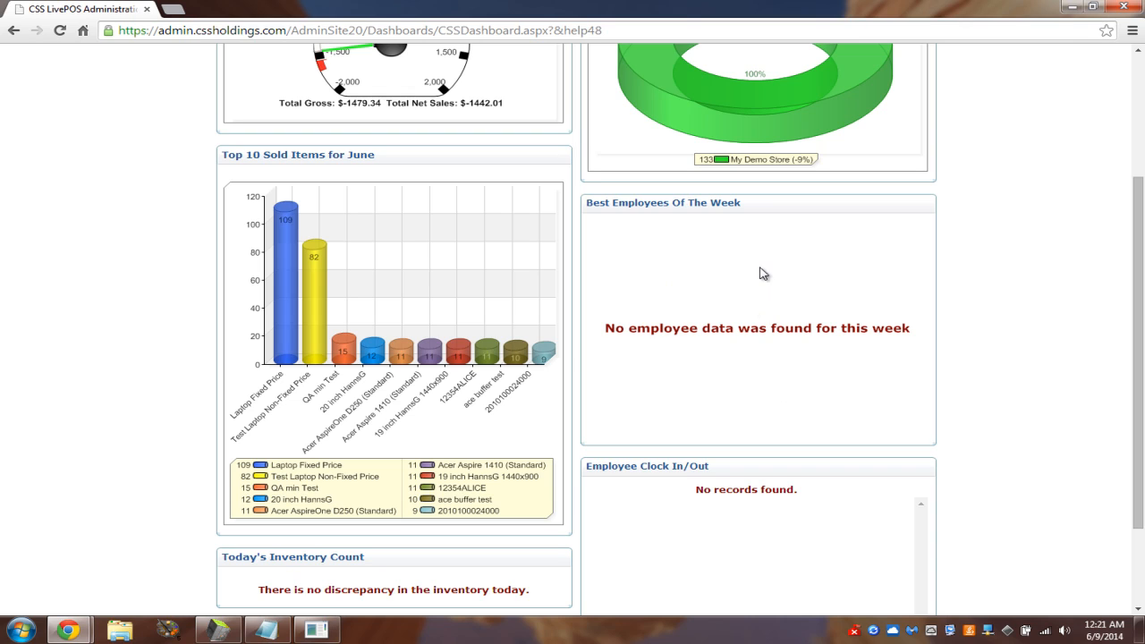
{"action": "mouse_move", "coordinate": [605, 208]}
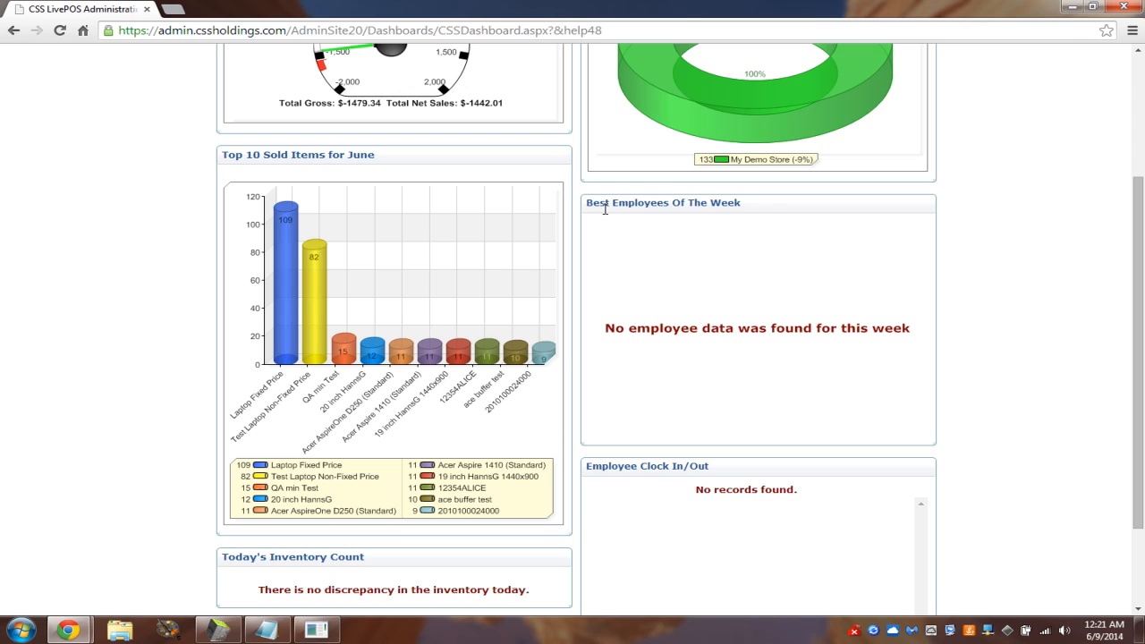
{"action": "mouse_move", "coordinate": [776, 342]}
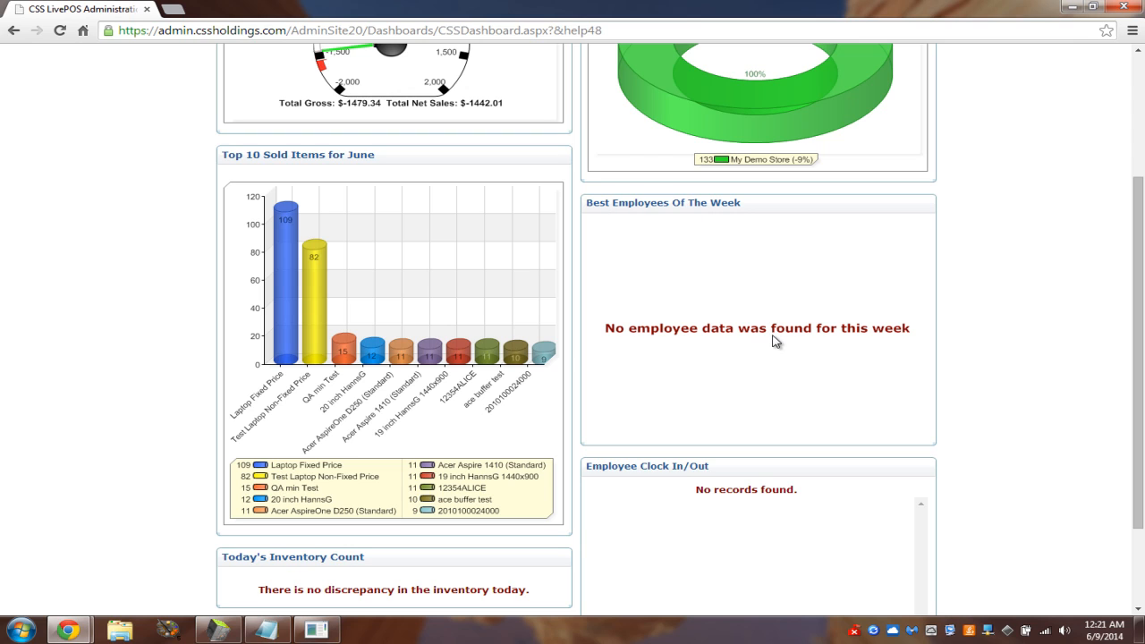
{"action": "mouse_move", "coordinate": [1075, 396]}
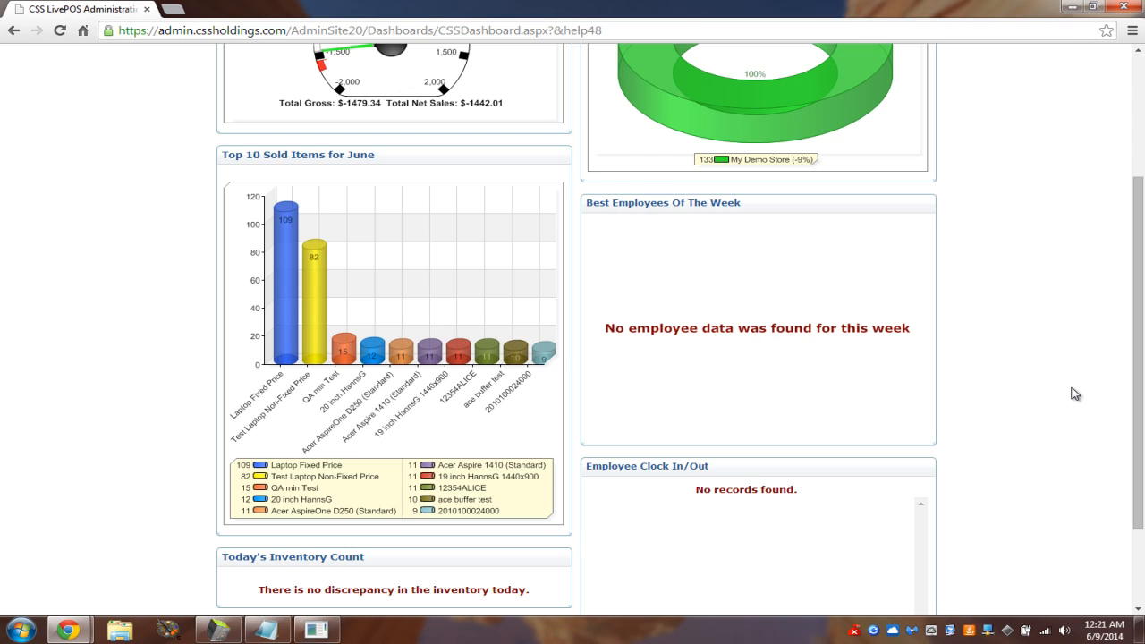
{"action": "scroll", "scroll_direction": "down", "scroll_amount": 3}
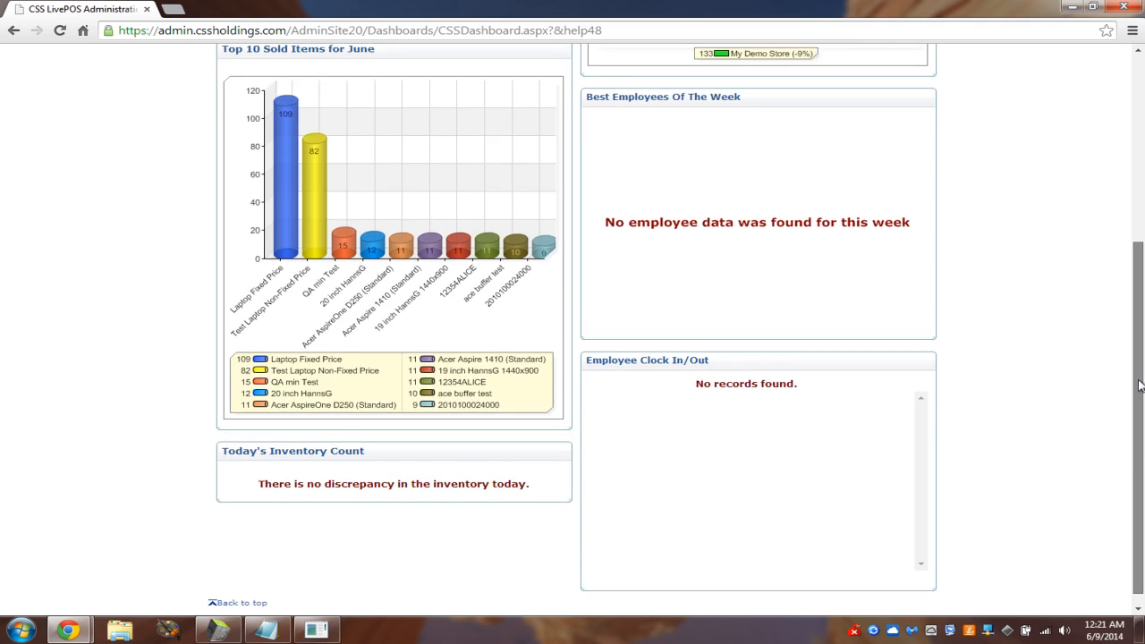
{"action": "scroll", "scroll_direction": "up", "scroll_amount": 3}
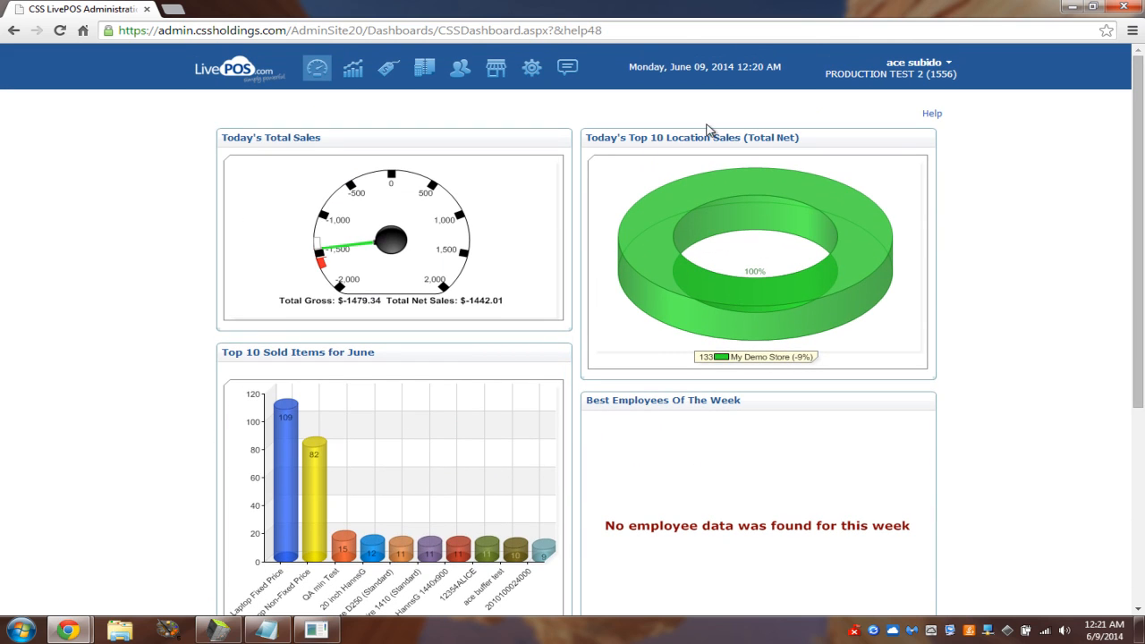
{"action": "mouse_move", "coordinate": [1016, 157]}
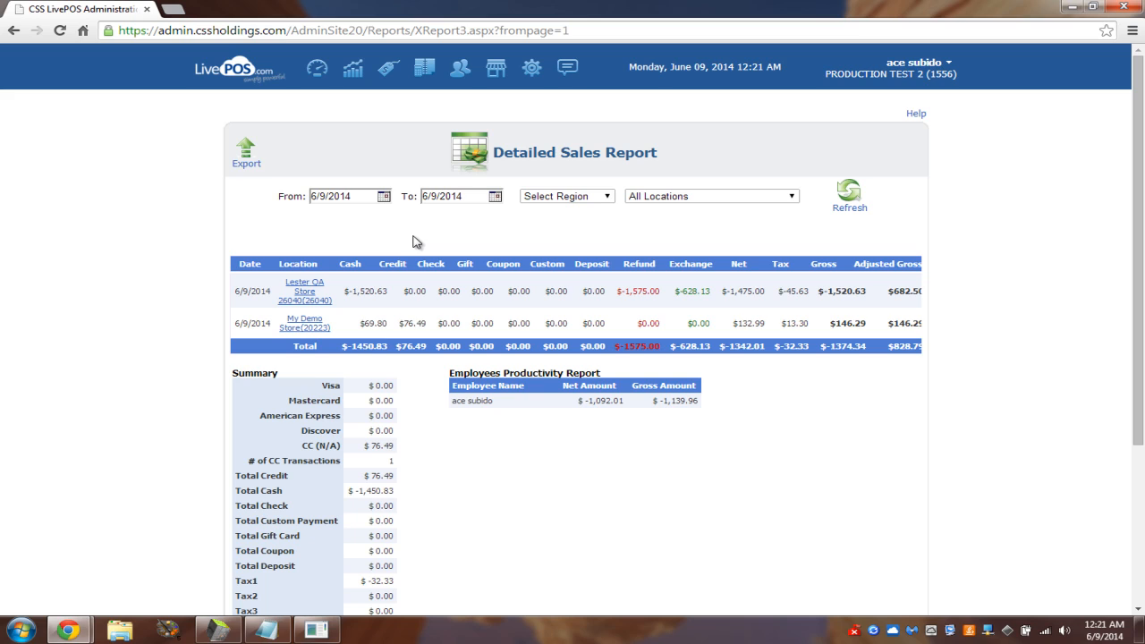
{"action": "mouse_move", "coordinate": [319, 213]}
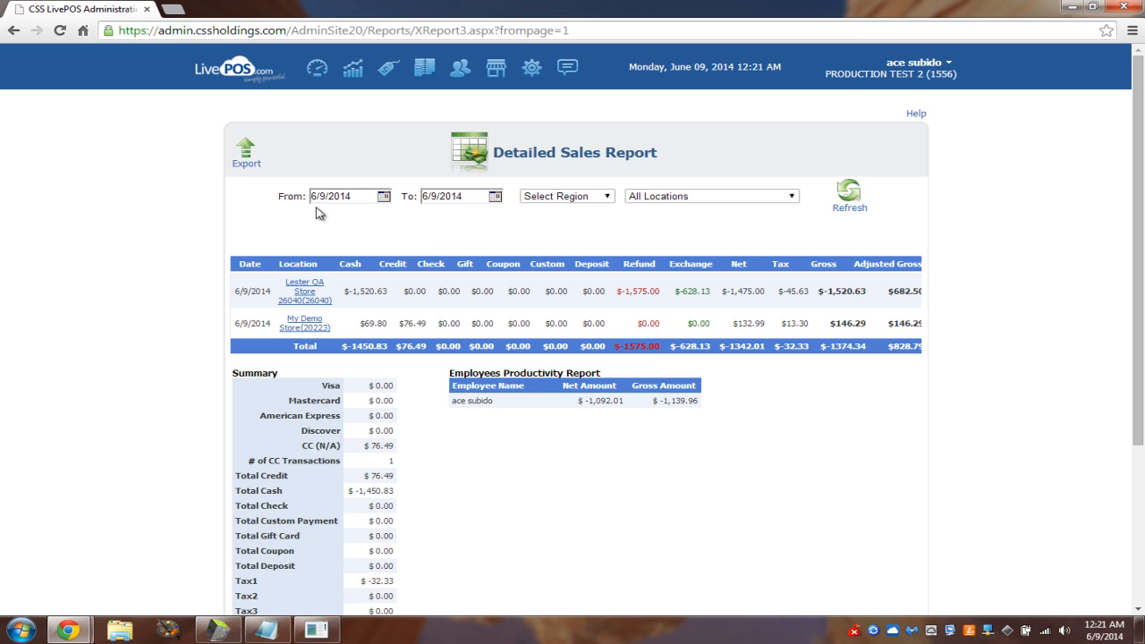
{"action": "mouse_move", "coordinate": [333, 317]}
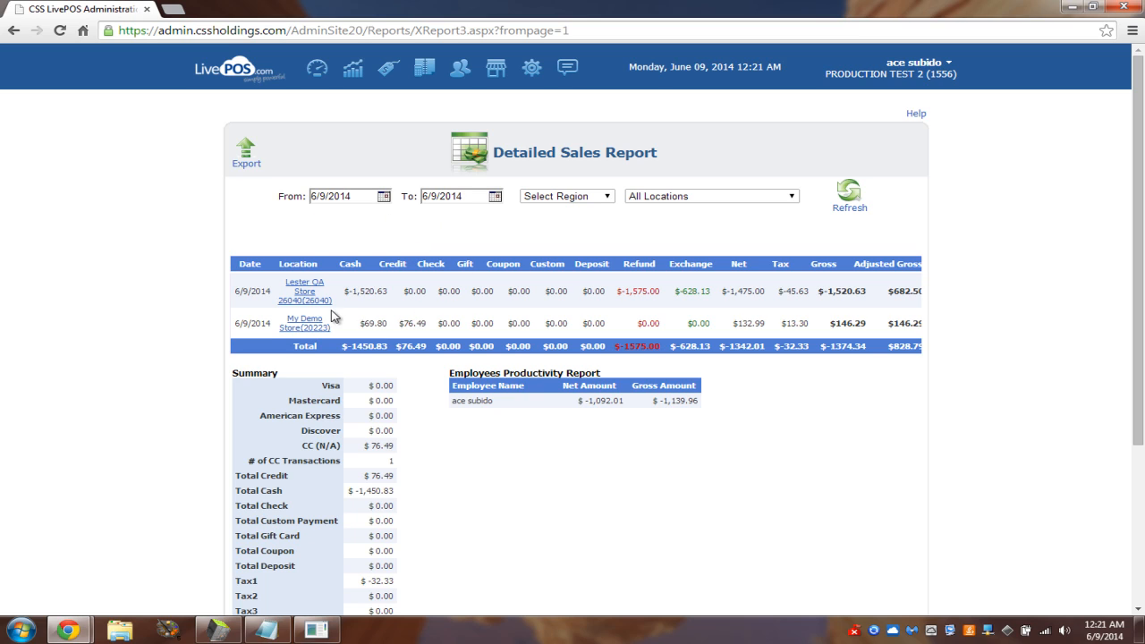
{"action": "mouse_move", "coordinate": [851, 318]}
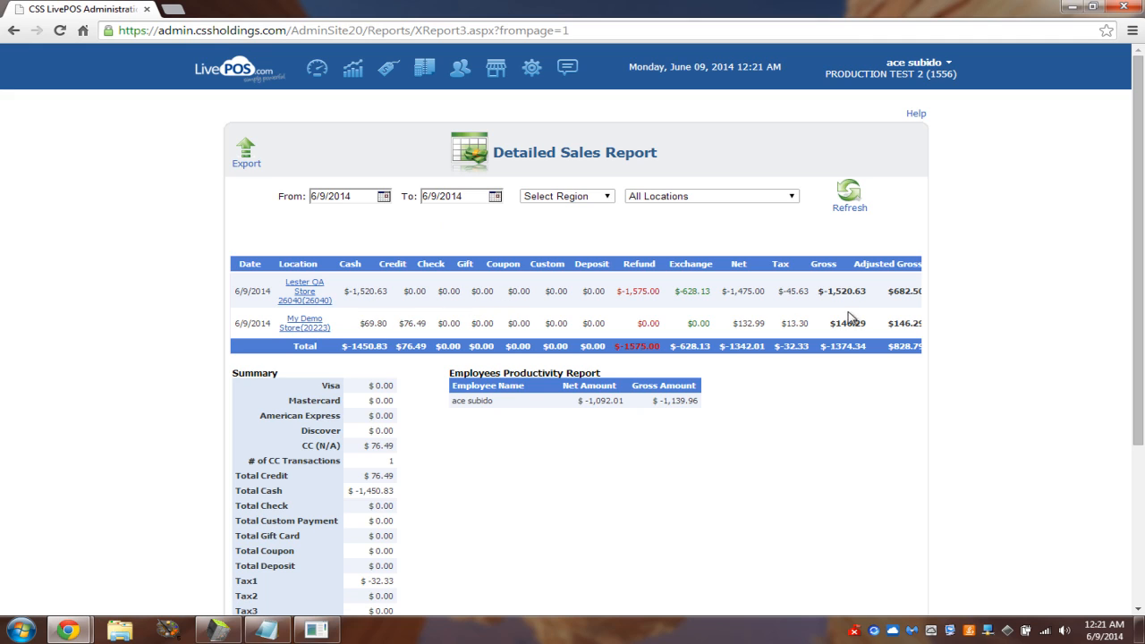
{"action": "mouse_move", "coordinate": [483, 336]}
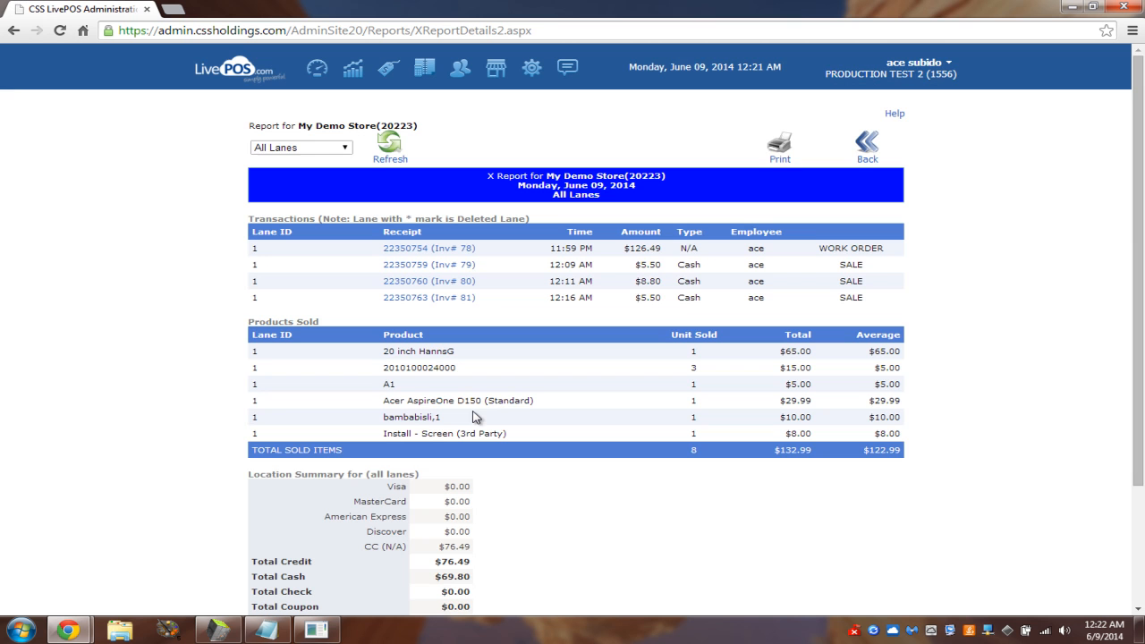
{"action": "mouse_move", "coordinate": [587, 272]}
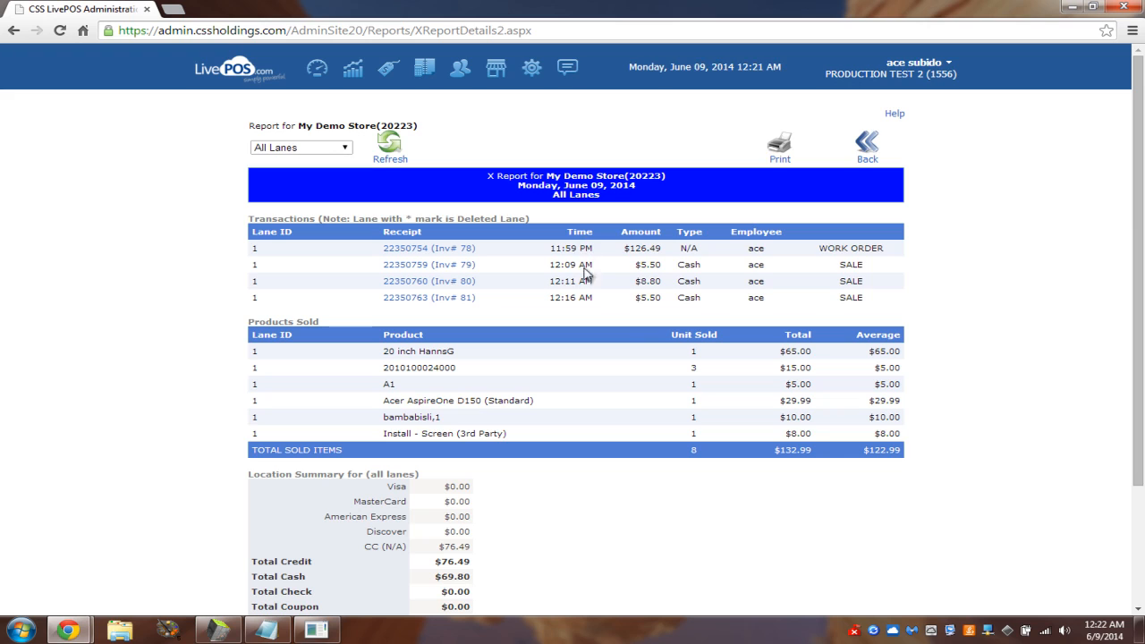
{"action": "mouse_move", "coordinate": [601, 297]}
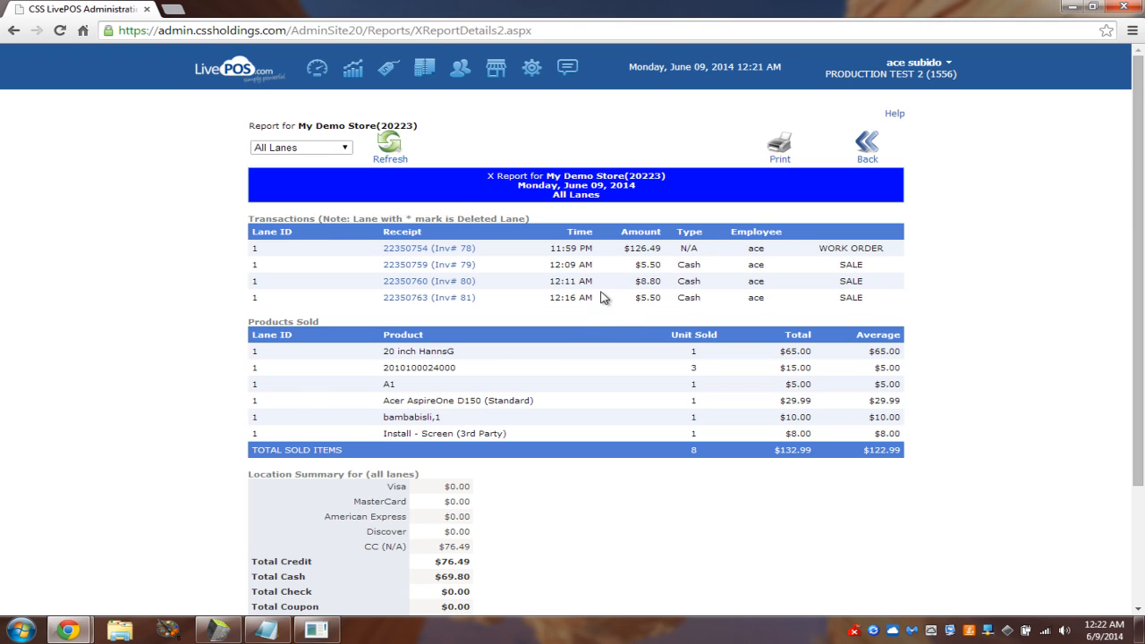
- Open the My Demo Store X report for 6/9/2014 and review its transactions, products and totals
{"action": "scroll", "scroll_direction": "down", "scroll_amount": 3}
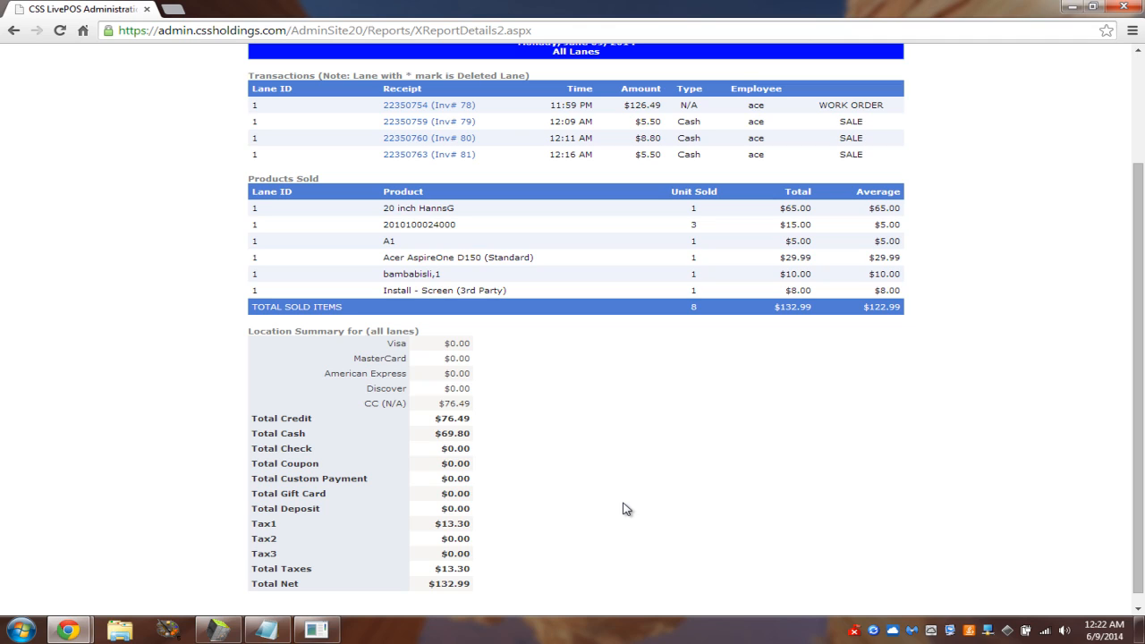
{"action": "mouse_move", "coordinate": [426, 517]}
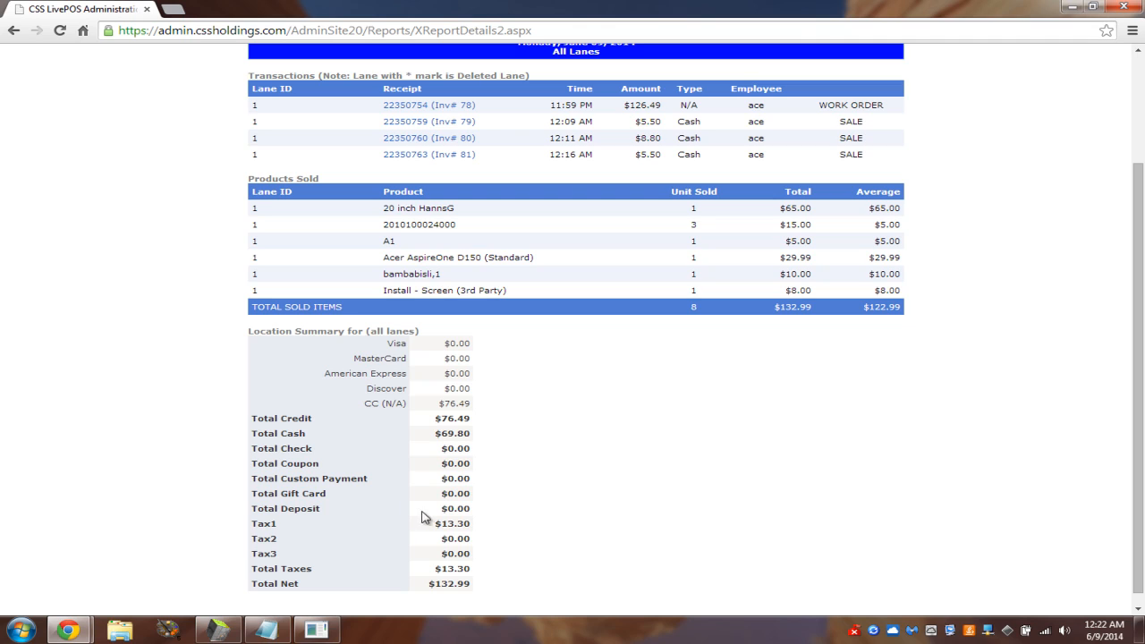
{"action": "double_click", "coordinate": [454, 508]}
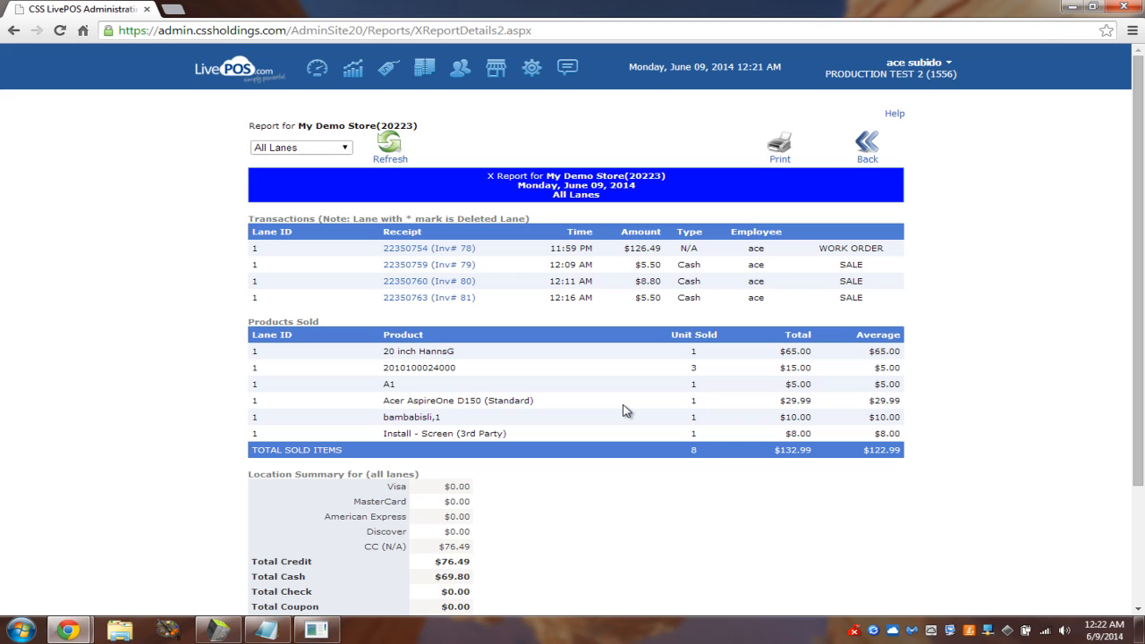
{"action": "scroll", "scroll_direction": "down", "scroll_amount": 3}
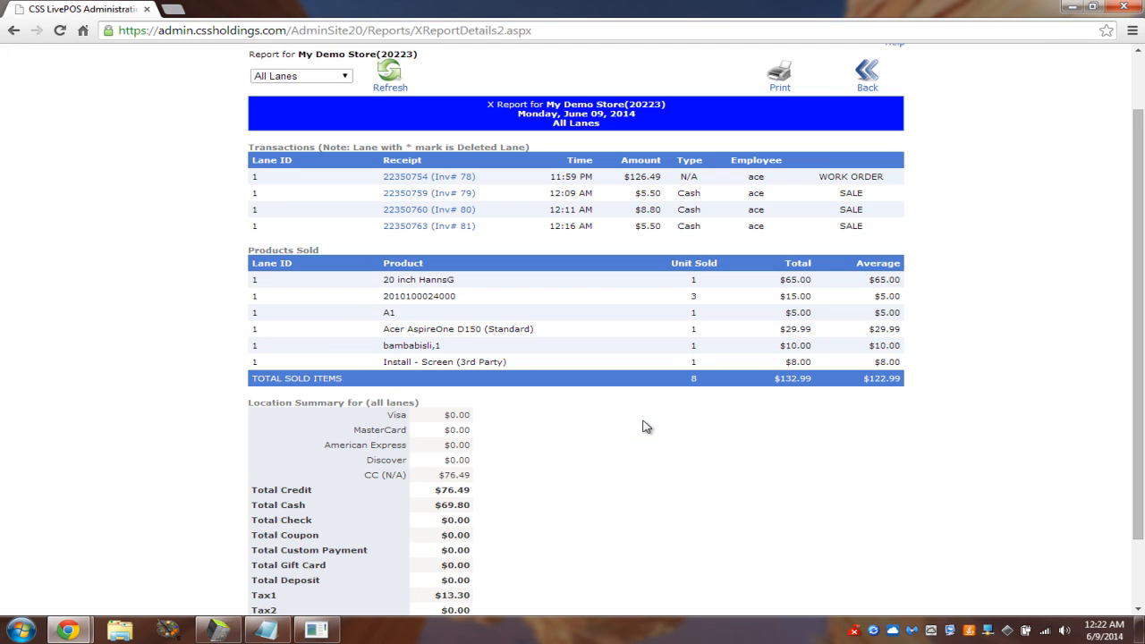
{"action": "scroll", "scroll_direction": "down", "scroll_amount": 3}
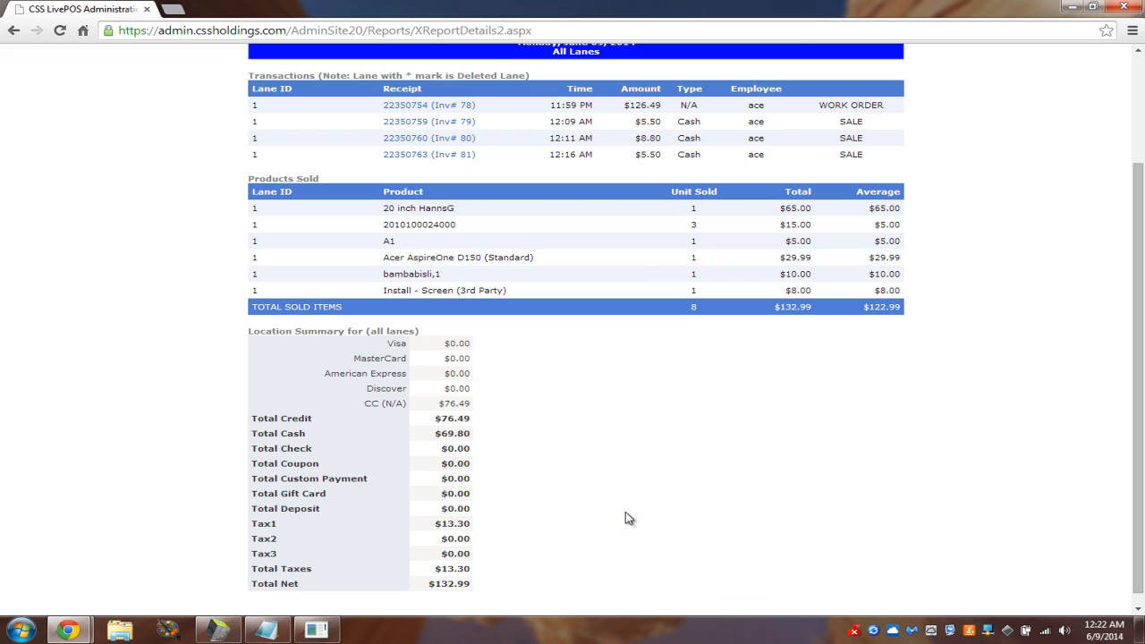
{"action": "scroll", "scroll_direction": "up", "scroll_amount": 3}
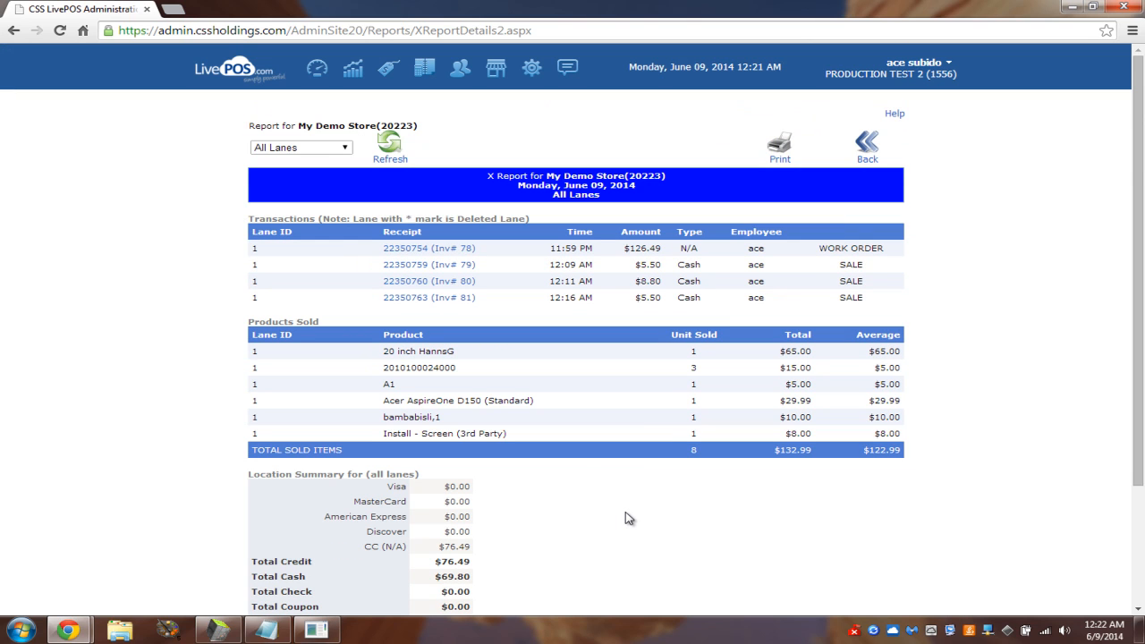
{"action": "mouse_move", "coordinate": [683, 315]}
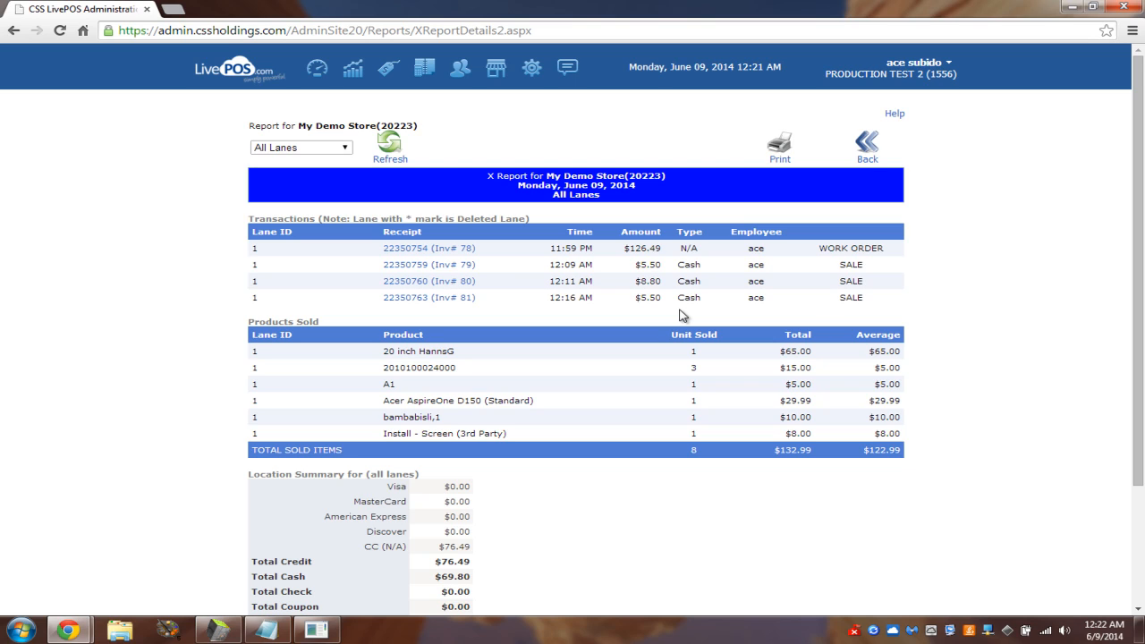
{"action": "mouse_move", "coordinate": [175, 136]}
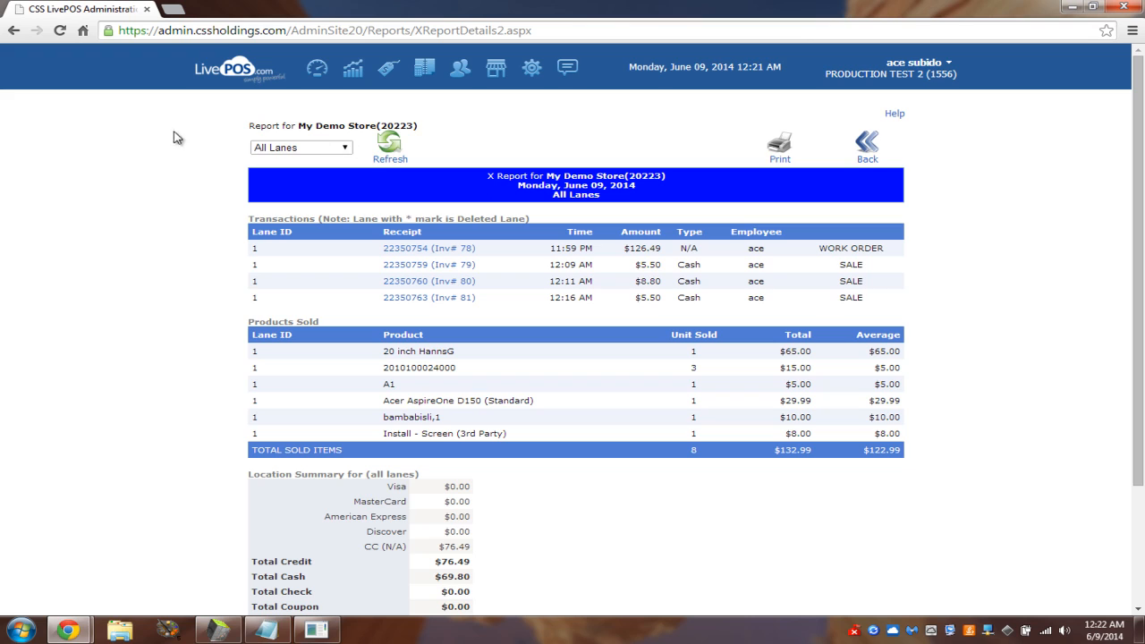
{"action": "mouse_move", "coordinate": [179, 13]}
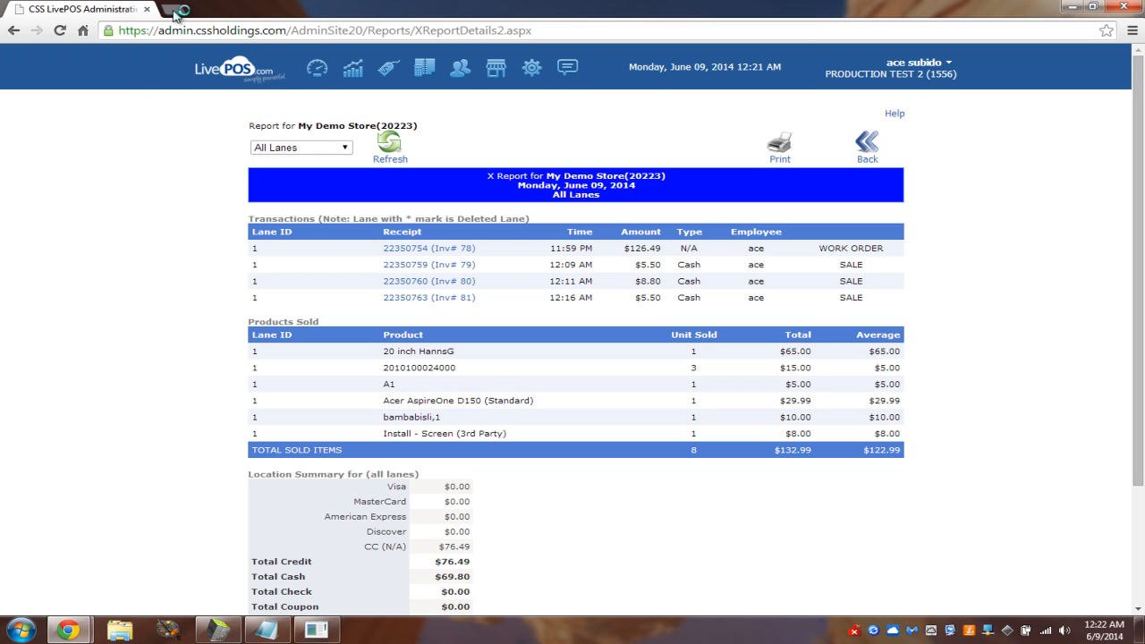
{"action": "type", "text": "livepos.com"}
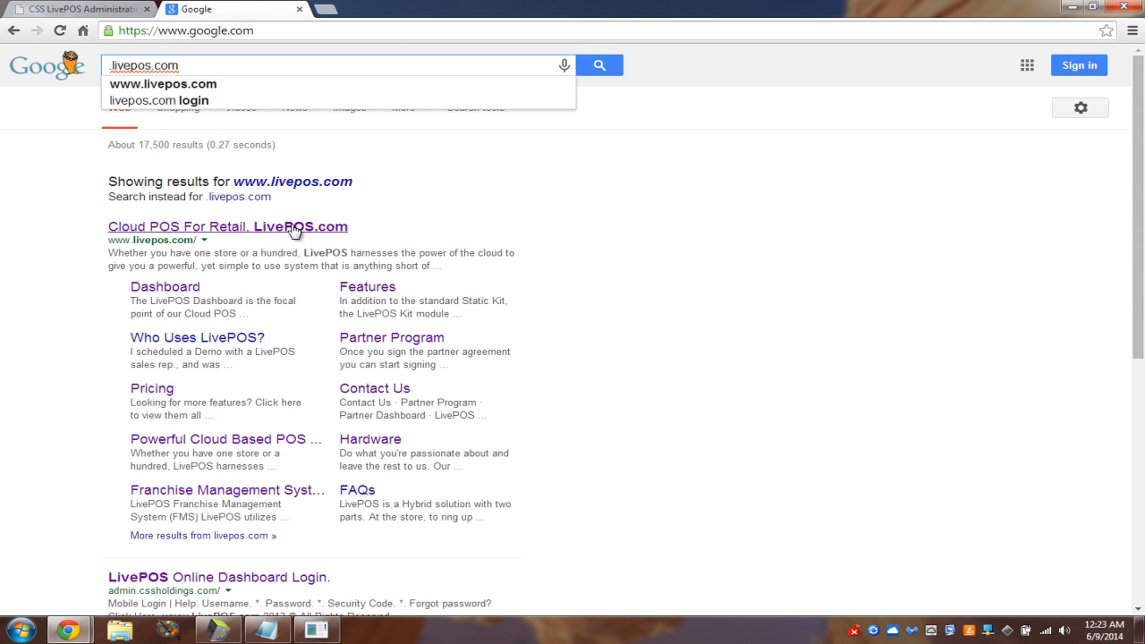
{"action": "left_click", "coordinate": [229, 225]}
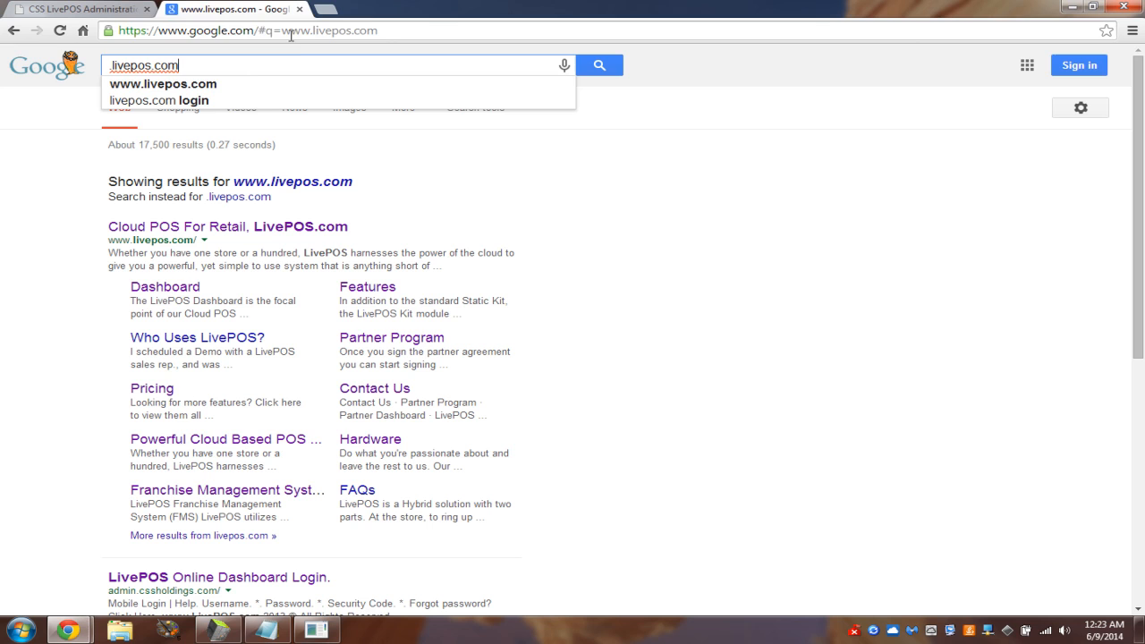
{"action": "type", "text": "www.su"}
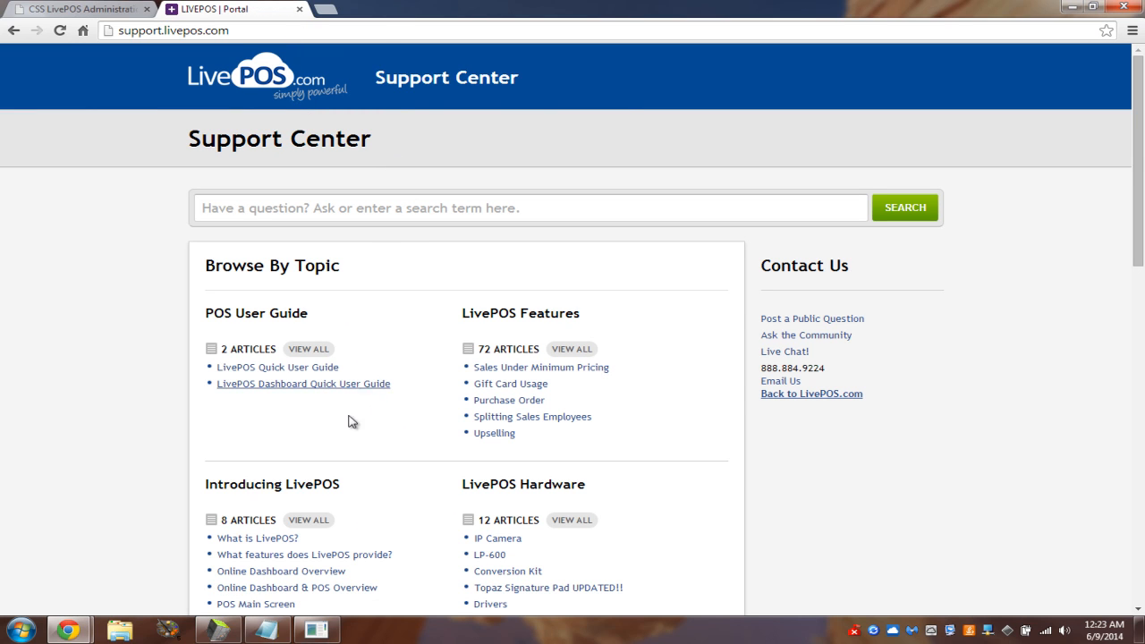
{"action": "mouse_move", "coordinate": [293, 393]}
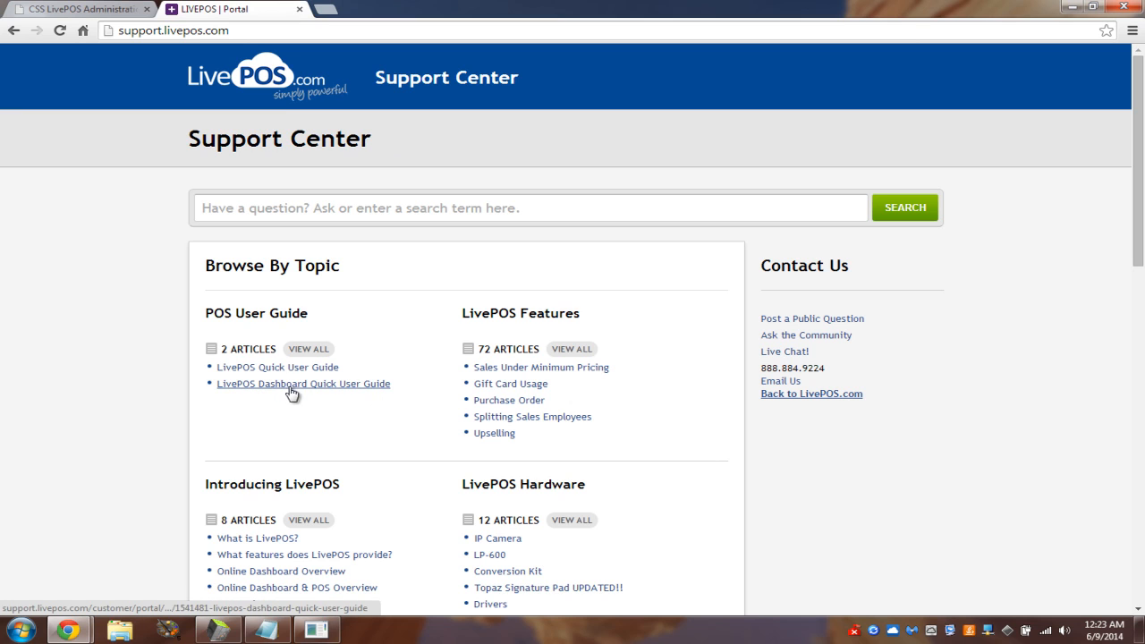
- View the LivePOS Dashboard Quick User Guide article, then return to the X report tab
{"action": "left_click", "coordinate": [305, 383]}
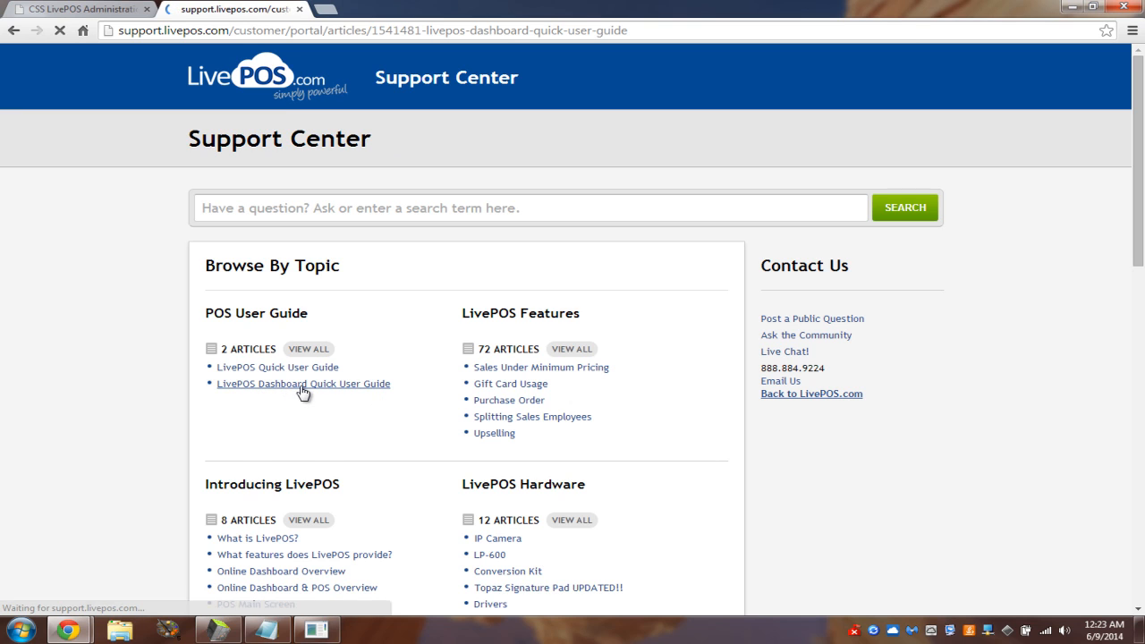
{"action": "left_click", "coordinate": [304, 382]}
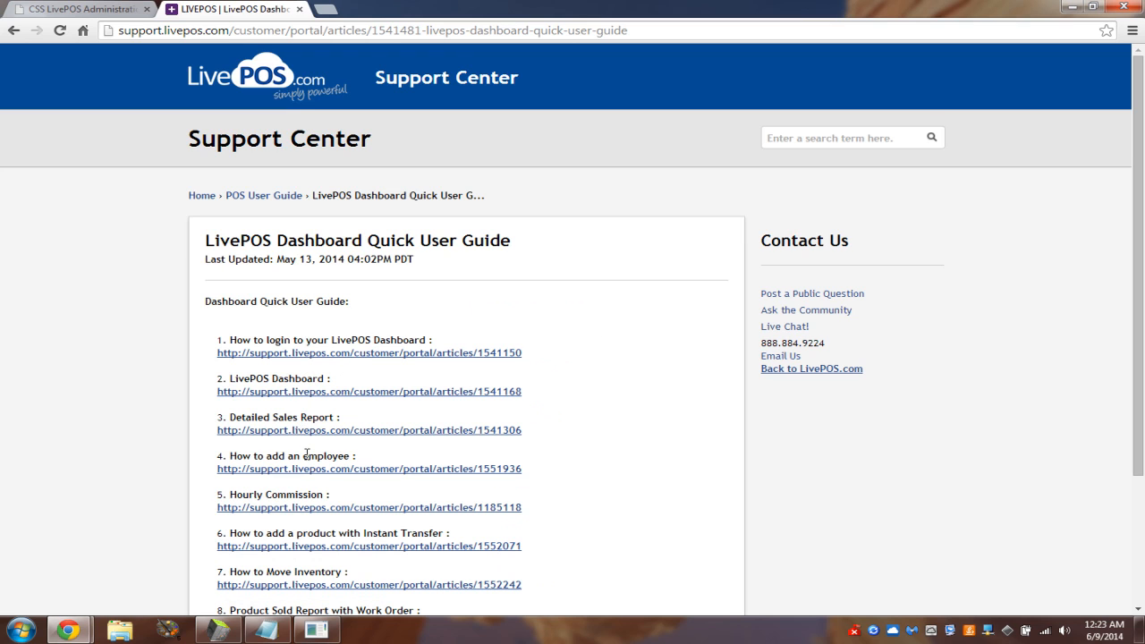
{"action": "scroll", "scroll_direction": "down", "scroll_amount": 3}
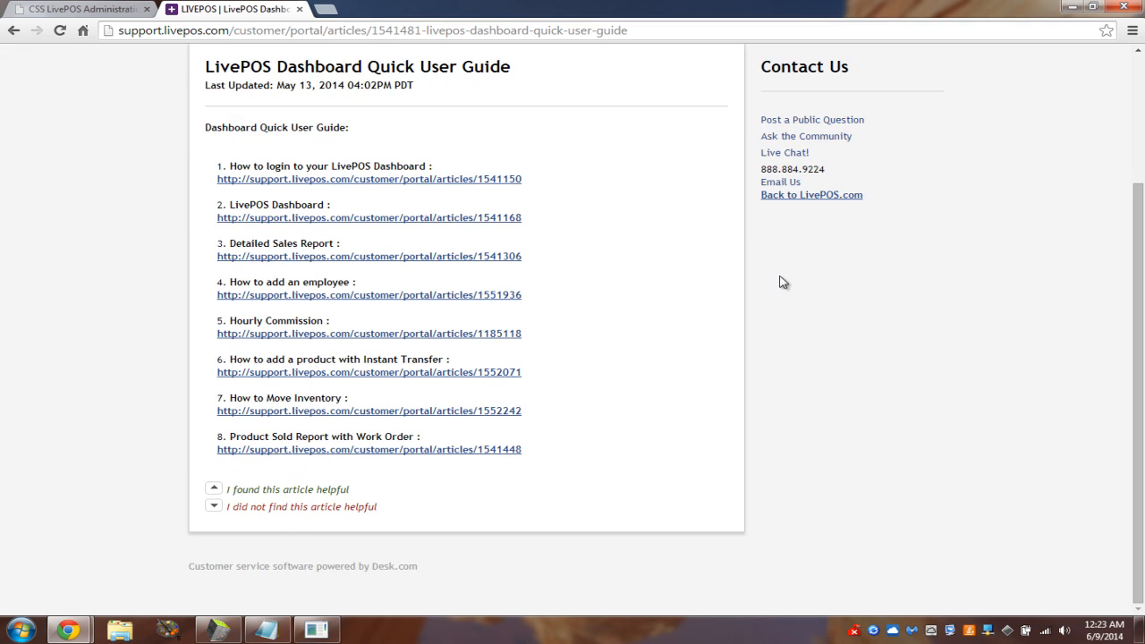
{"action": "left_click", "coordinate": [79, 9]}
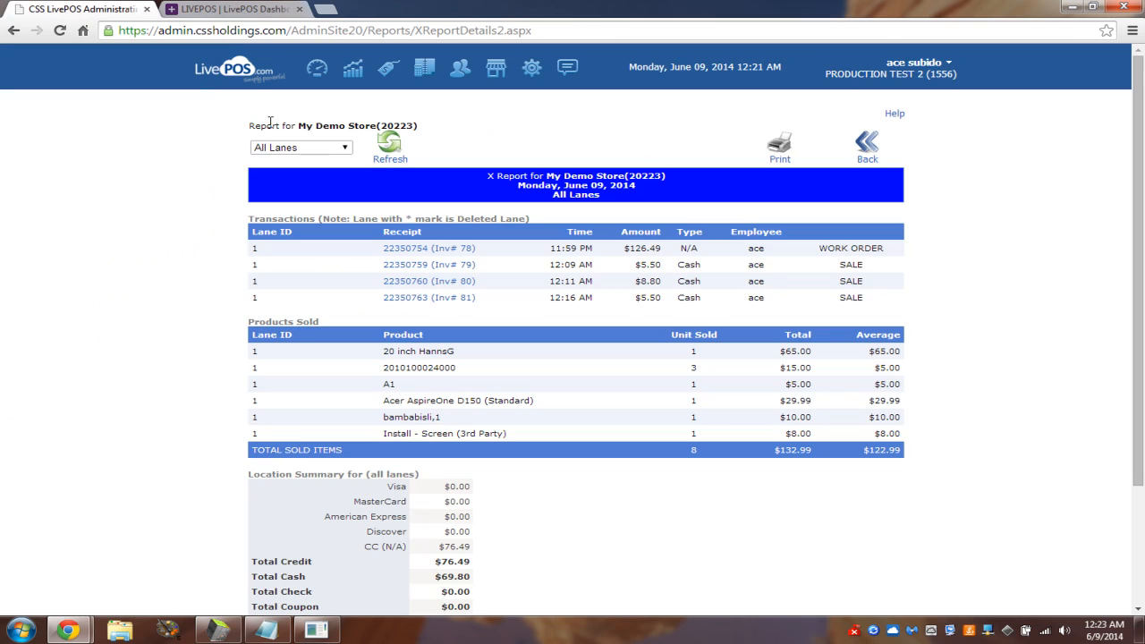
{"action": "mouse_move", "coordinate": [1041, 421]}
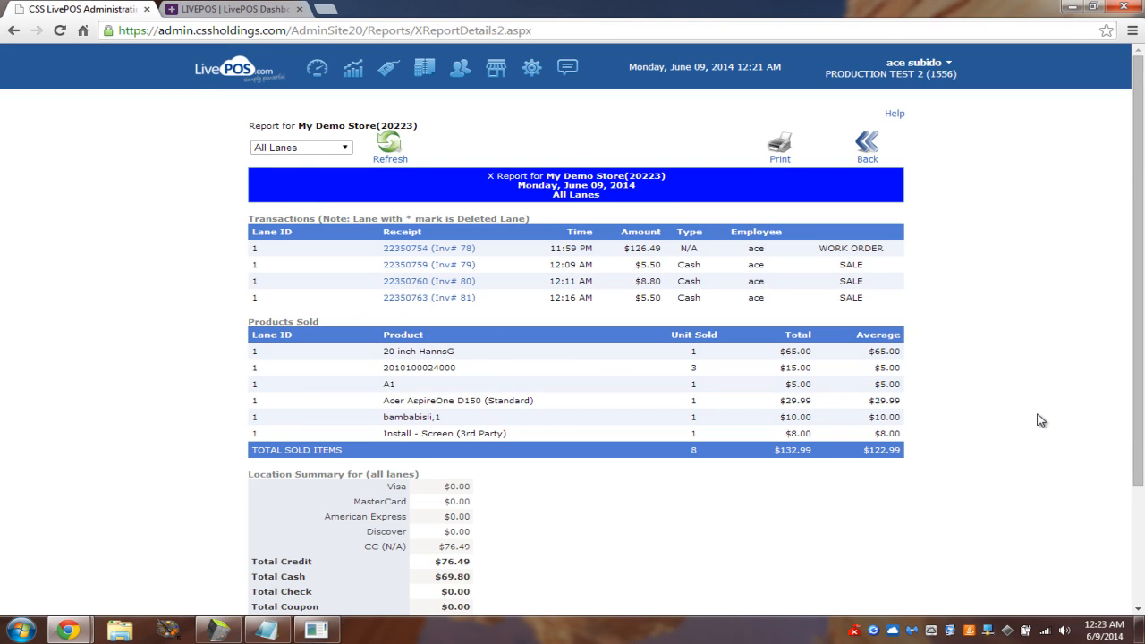
{"action": "mouse_move", "coordinate": [177, 154]}
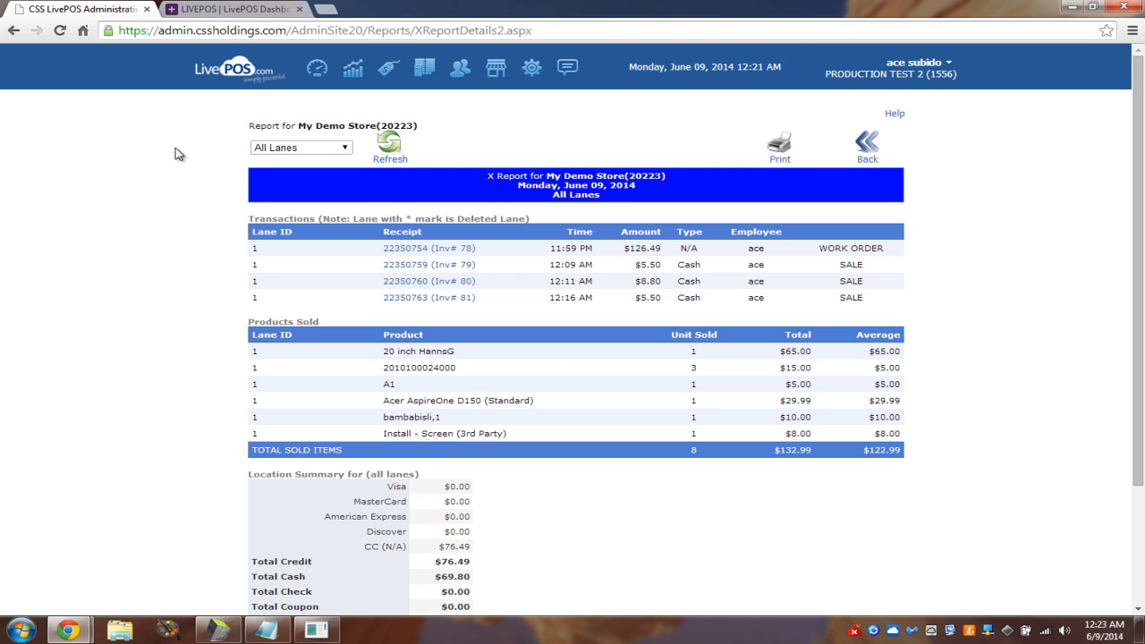
{"action": "mouse_move", "coordinate": [437, 189]}
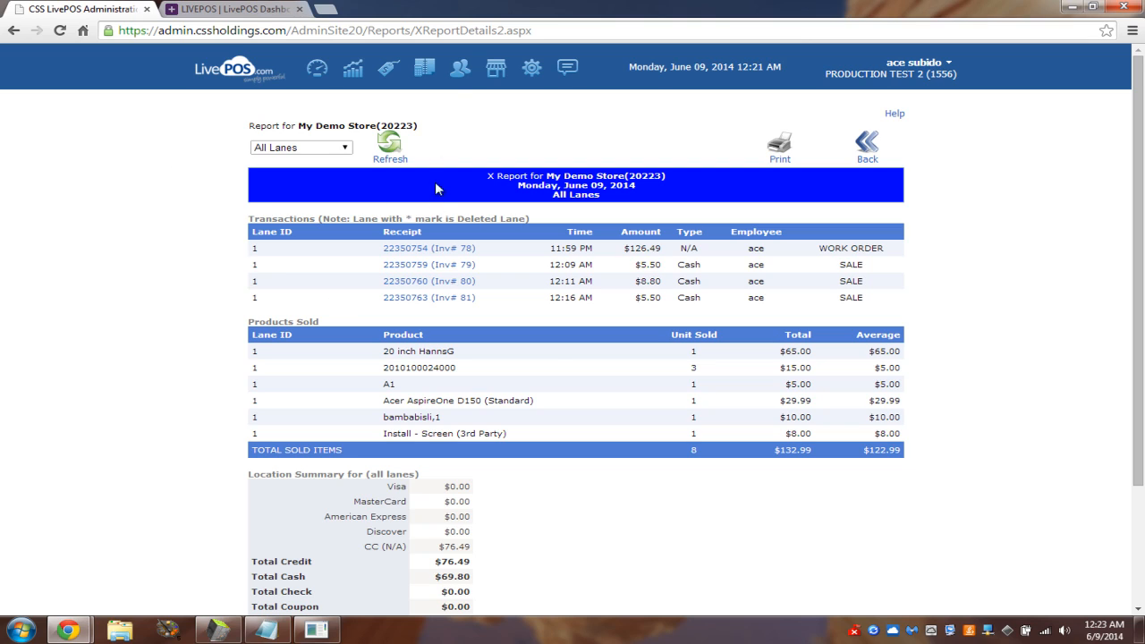
- Go to Employees > Add/Edit Employee's Account to list active employees
{"action": "left_click", "coordinate": [460, 68]}
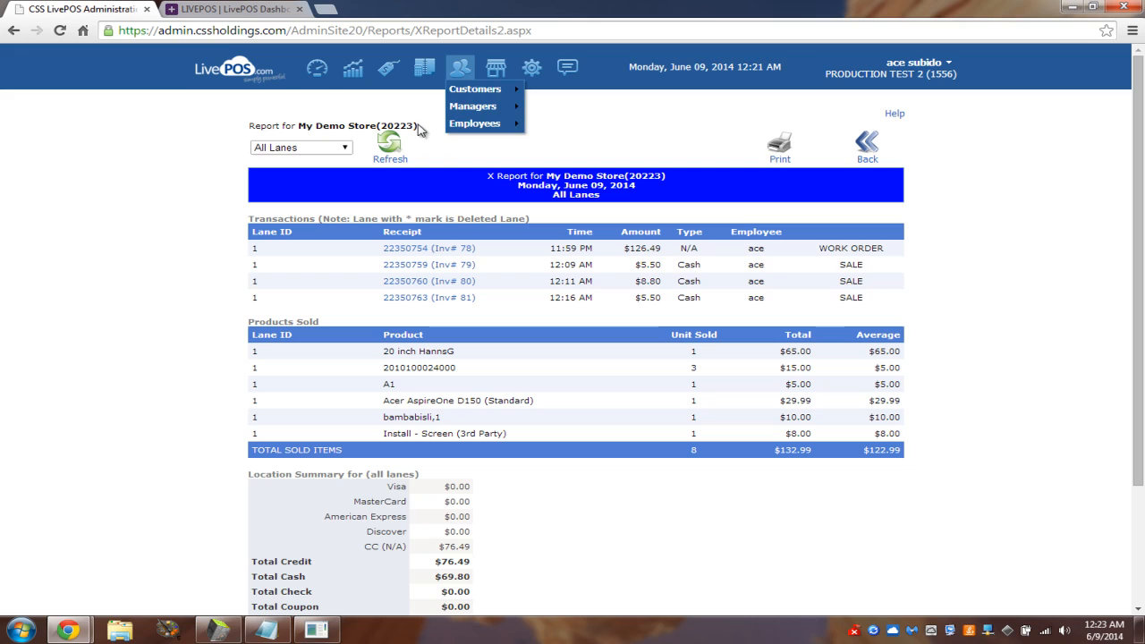
{"action": "mouse_move", "coordinate": [472, 106]}
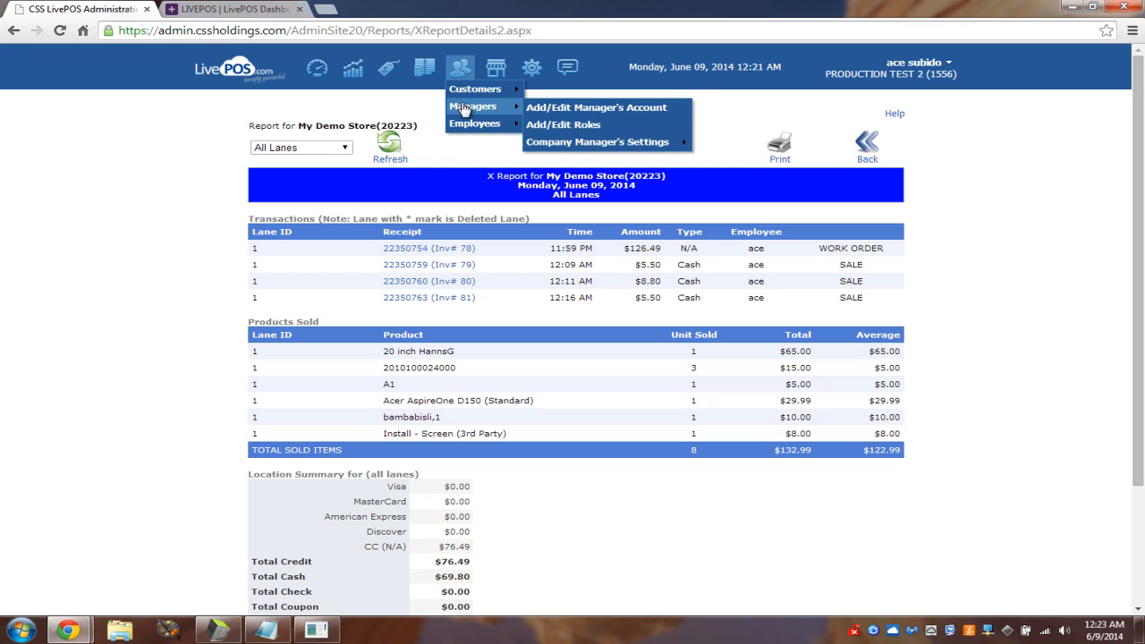
{"action": "mouse_move", "coordinate": [474, 124]}
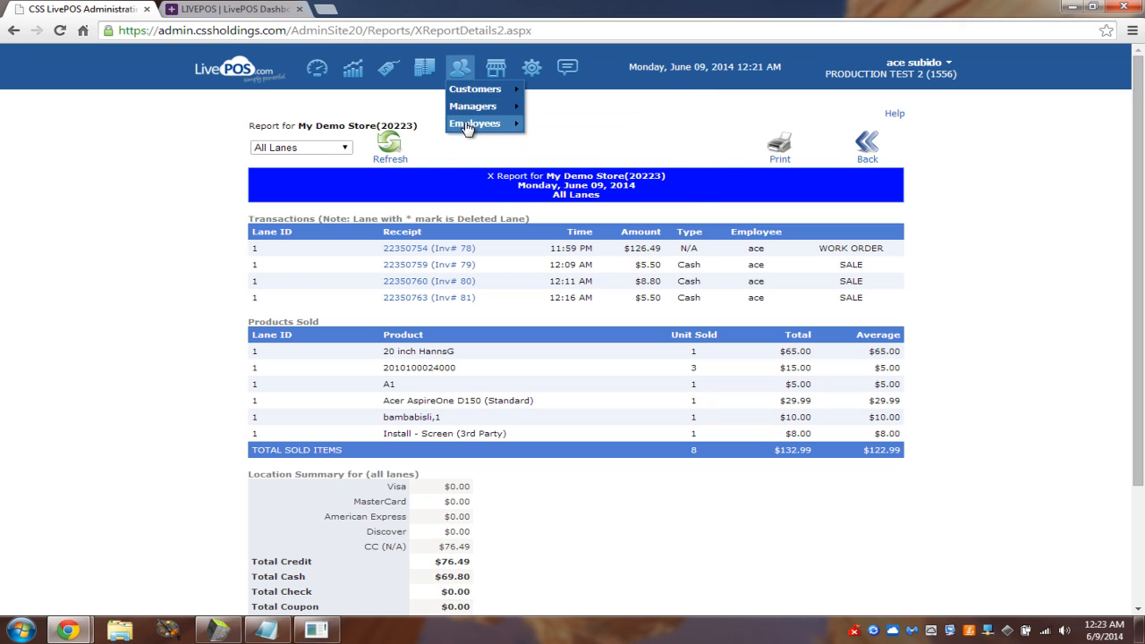
{"action": "mouse_move", "coordinate": [476, 124]}
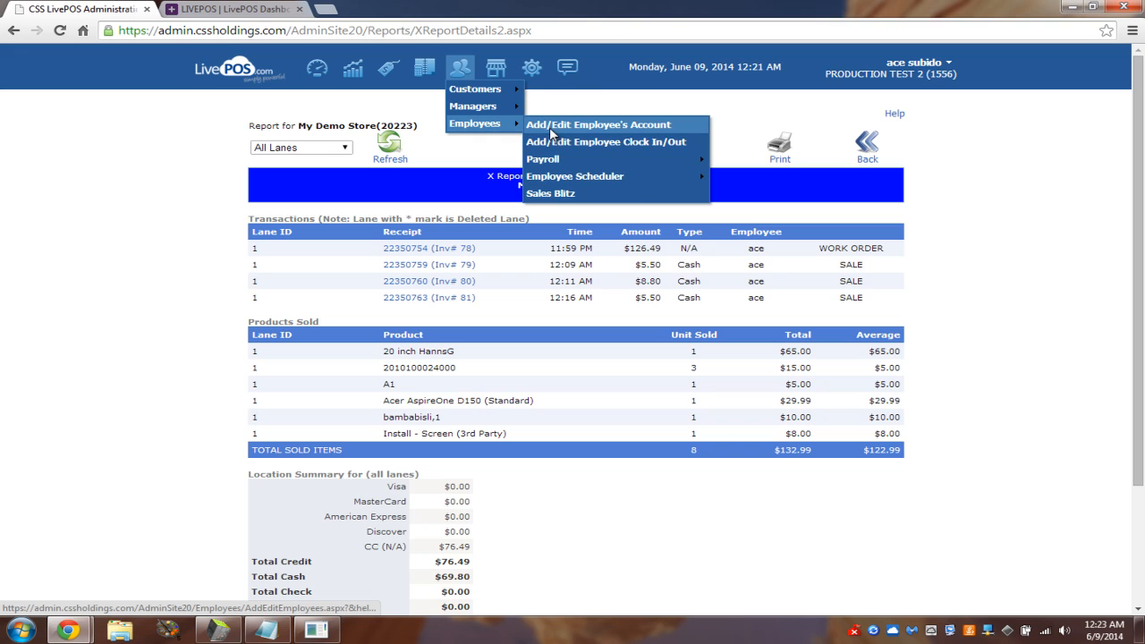
{"action": "left_click", "coordinate": [597, 125]}
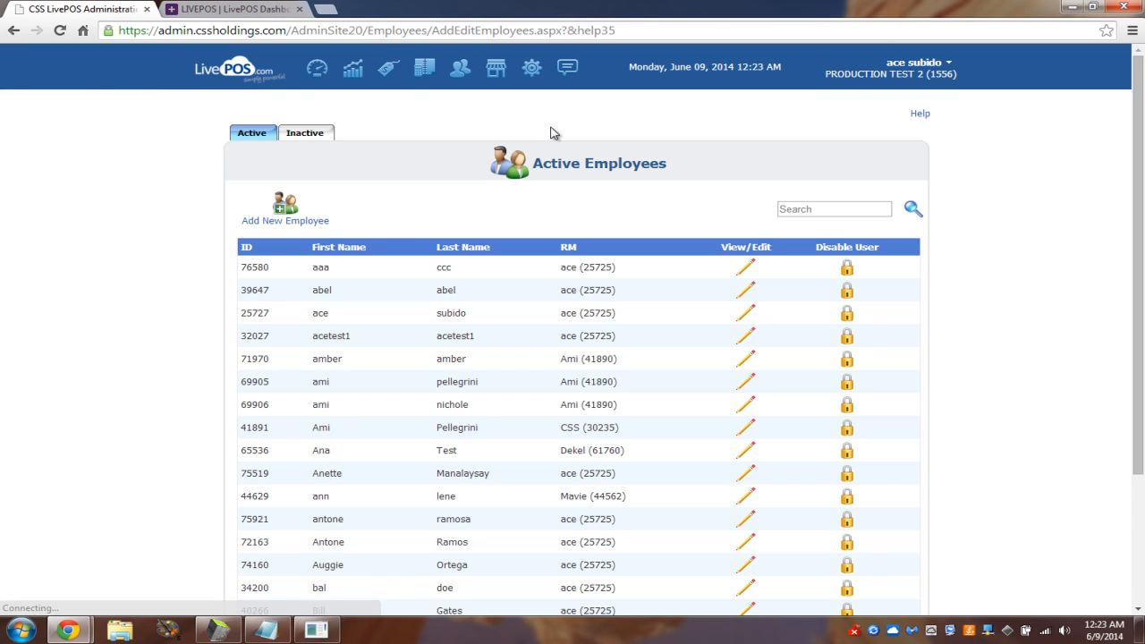
- Add a new employee with first name me, last name and user name meme, and a password
{"action": "left_click", "coordinate": [284, 208]}
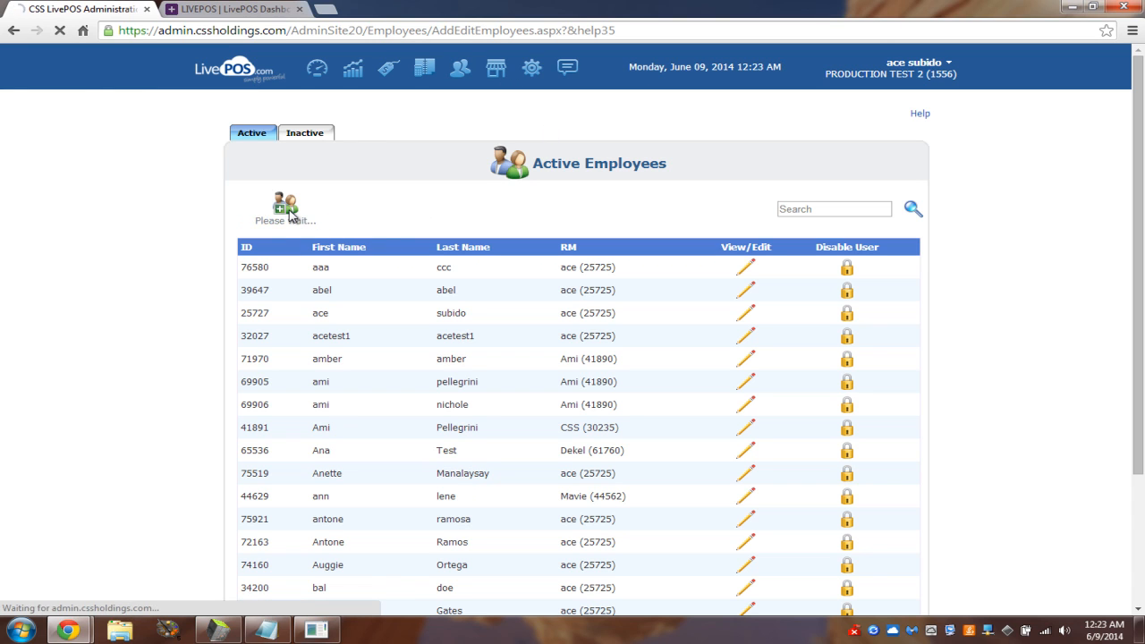
{"action": "left_click", "coordinate": [285, 206]}
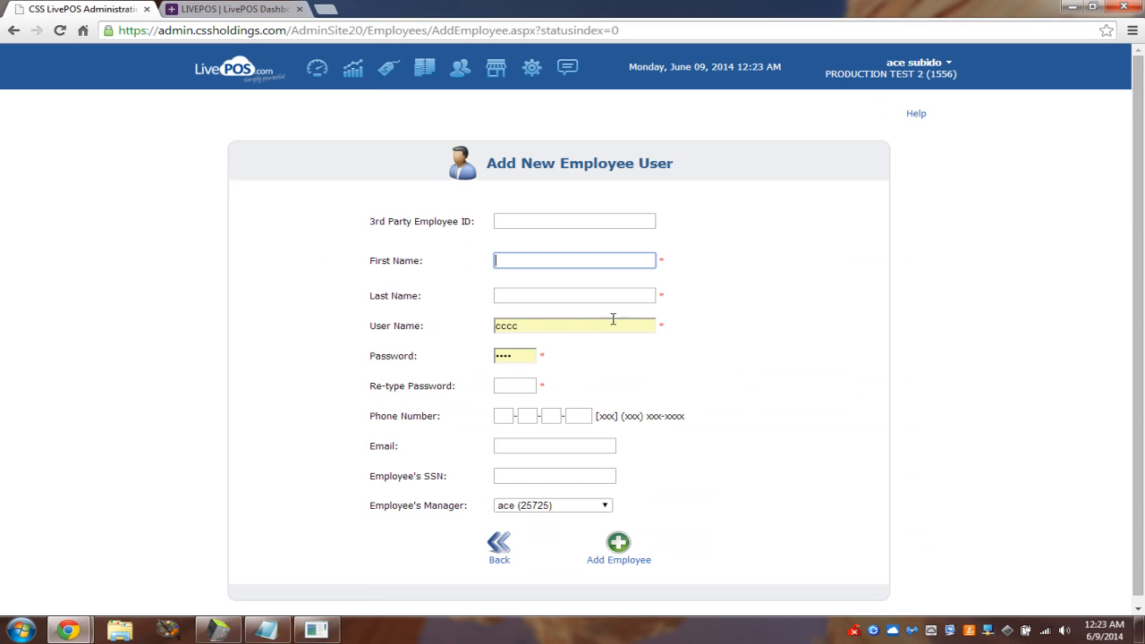
{"action": "mouse_move", "coordinate": [665, 272]}
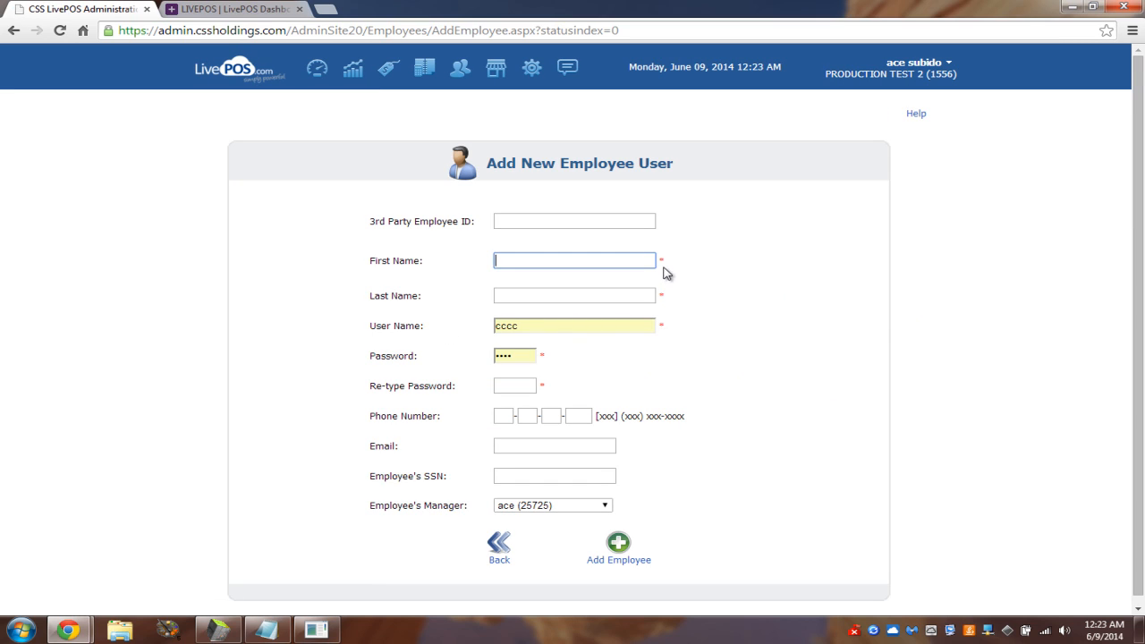
{"action": "mouse_move", "coordinate": [391, 236]}
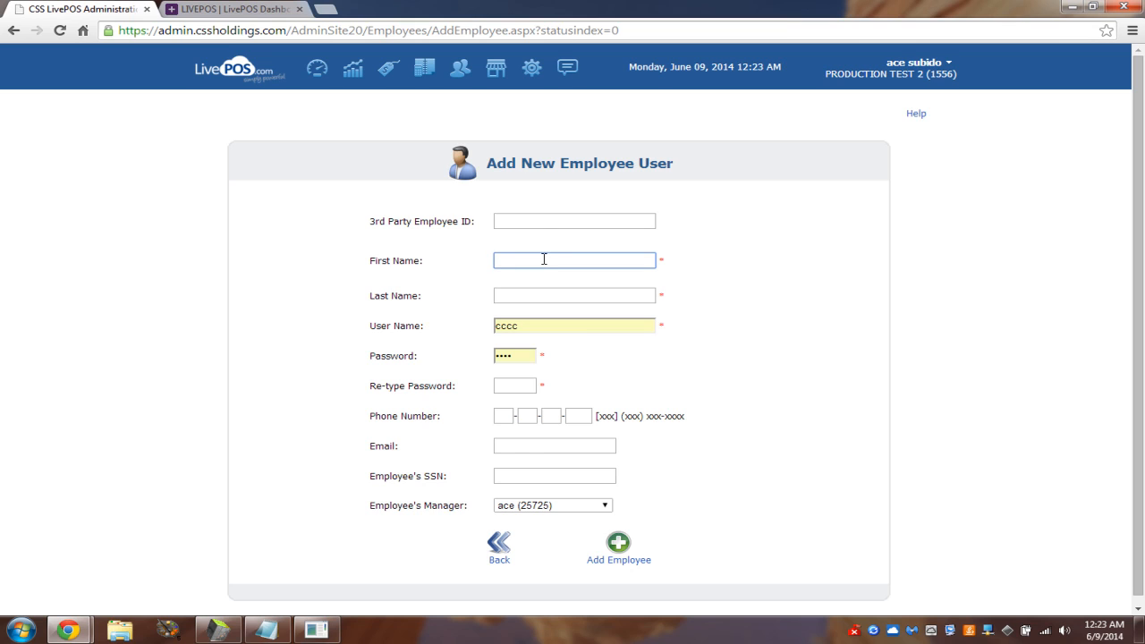
{"action": "type", "text": "me"}
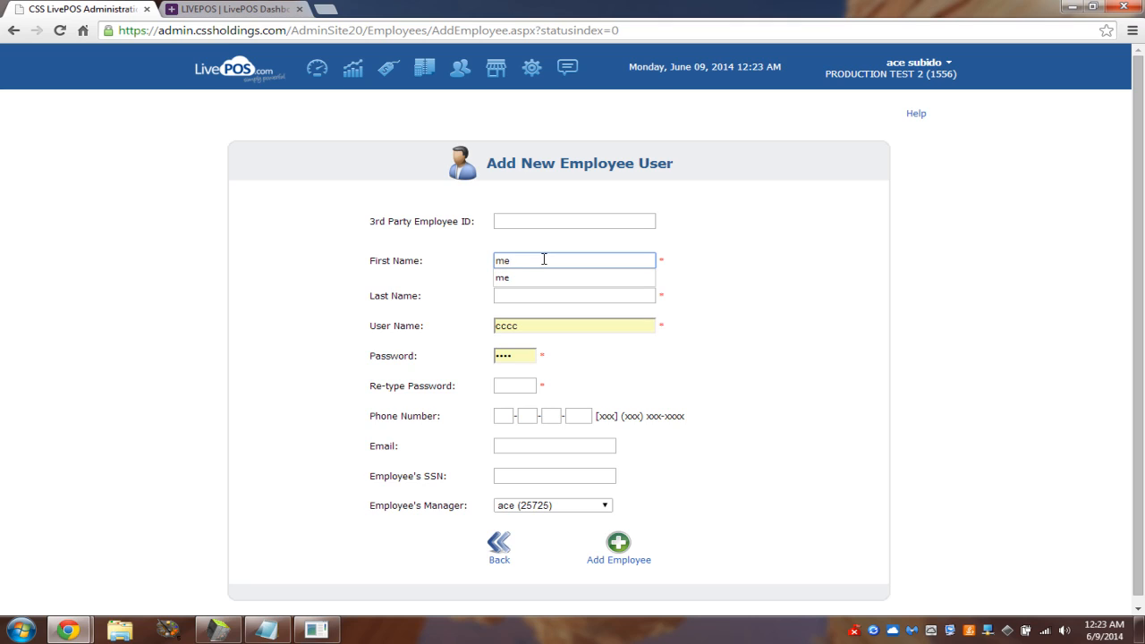
{"action": "type", "text": "meme"}
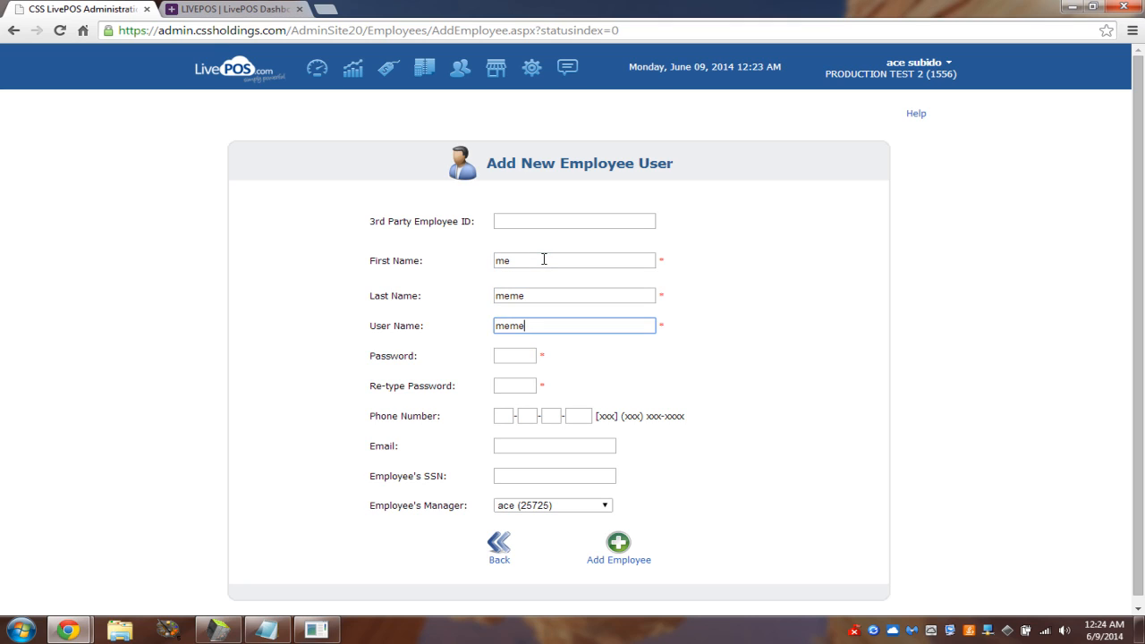
{"action": "left_click", "coordinate": [515, 354]}
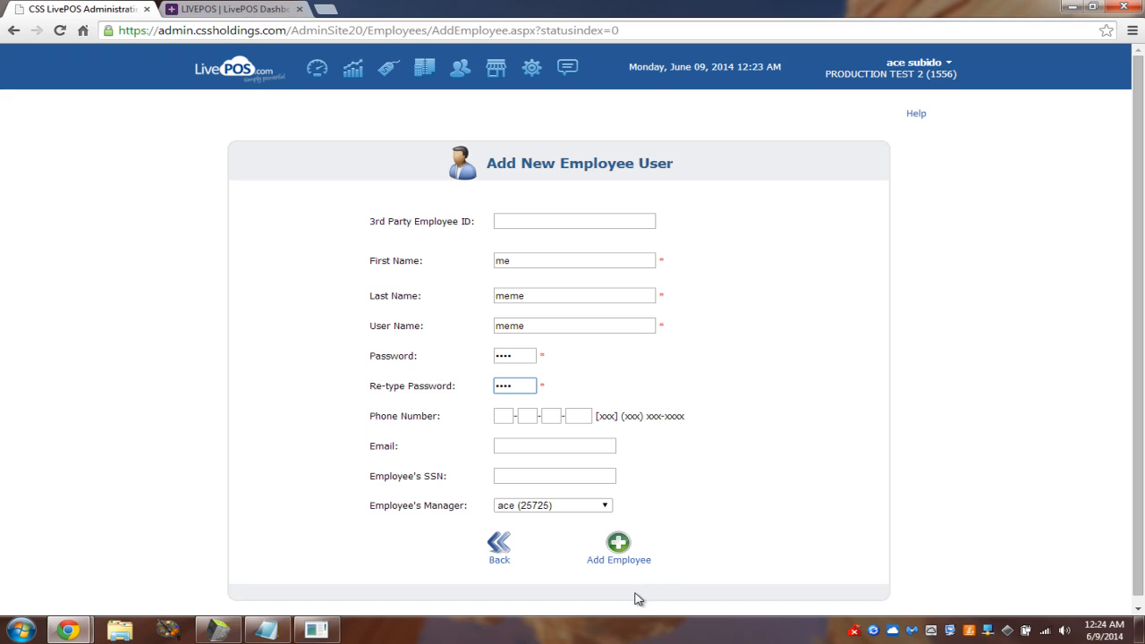
{"action": "left_click", "coordinate": [619, 544]}
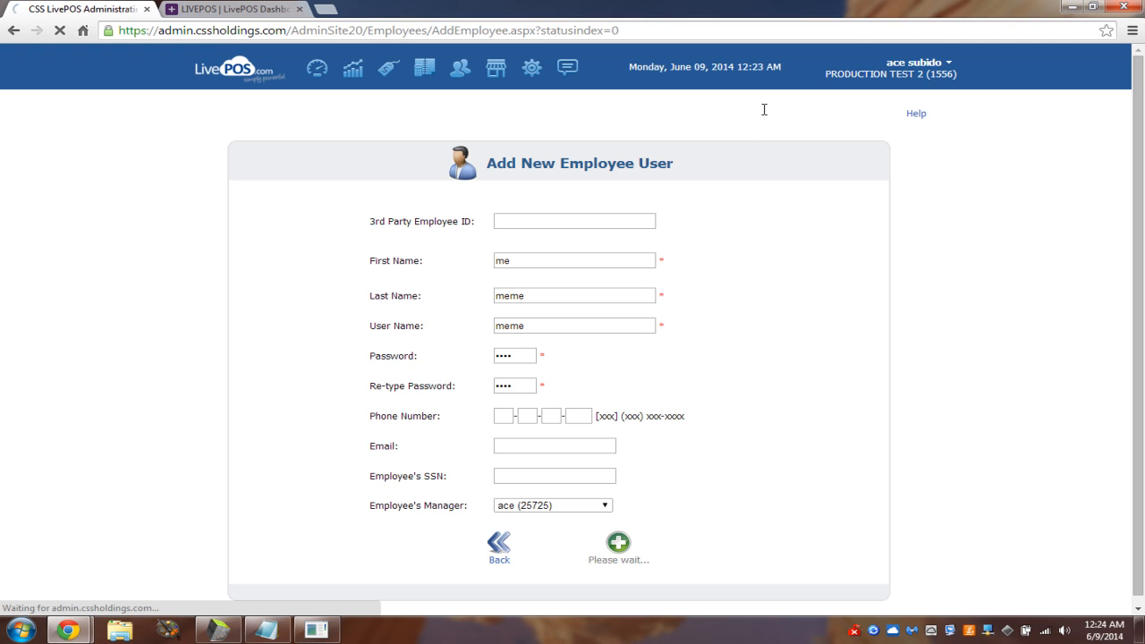
- Answer OK to the assign-salary-type prompt after employee me is added
{"action": "left_click", "coordinate": [617, 544]}
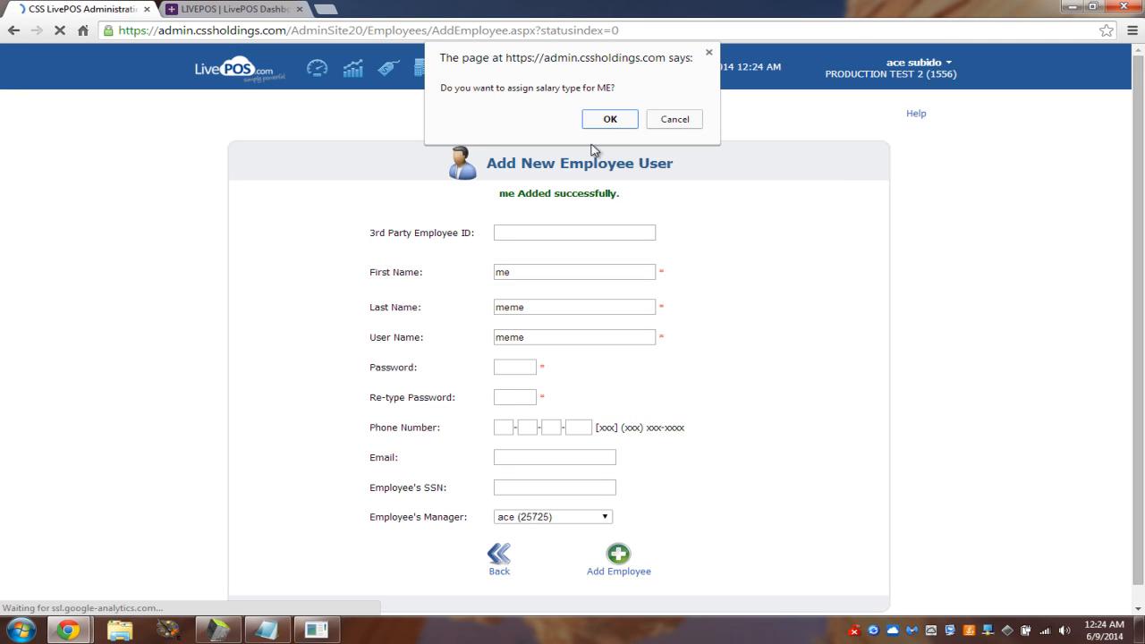
{"action": "mouse_move", "coordinate": [479, 102]}
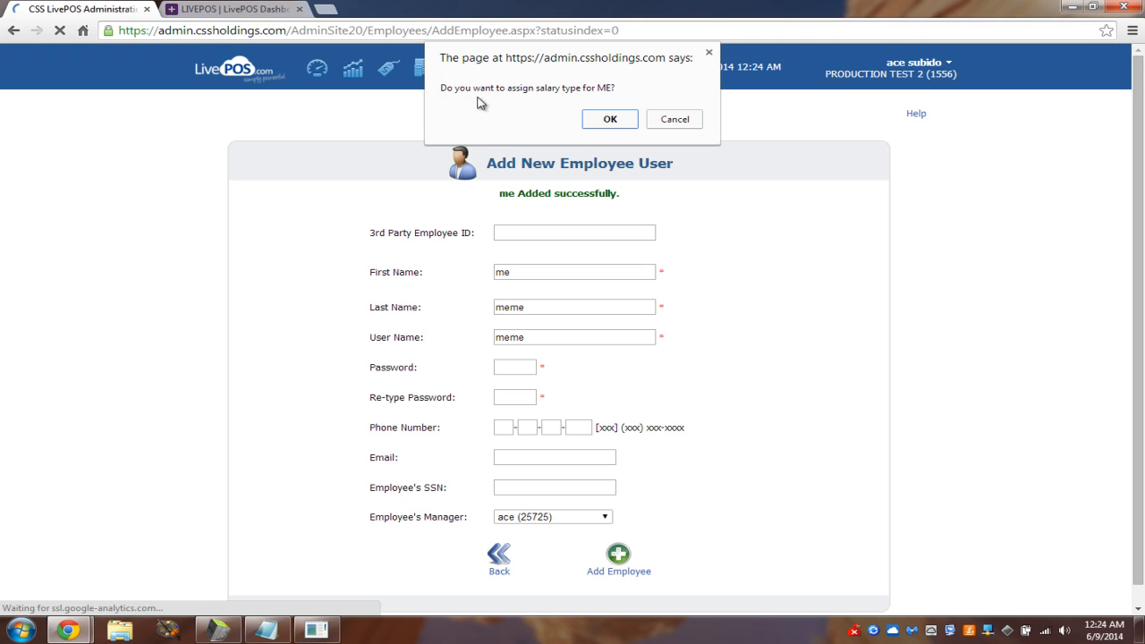
{"action": "mouse_move", "coordinate": [608, 97]}
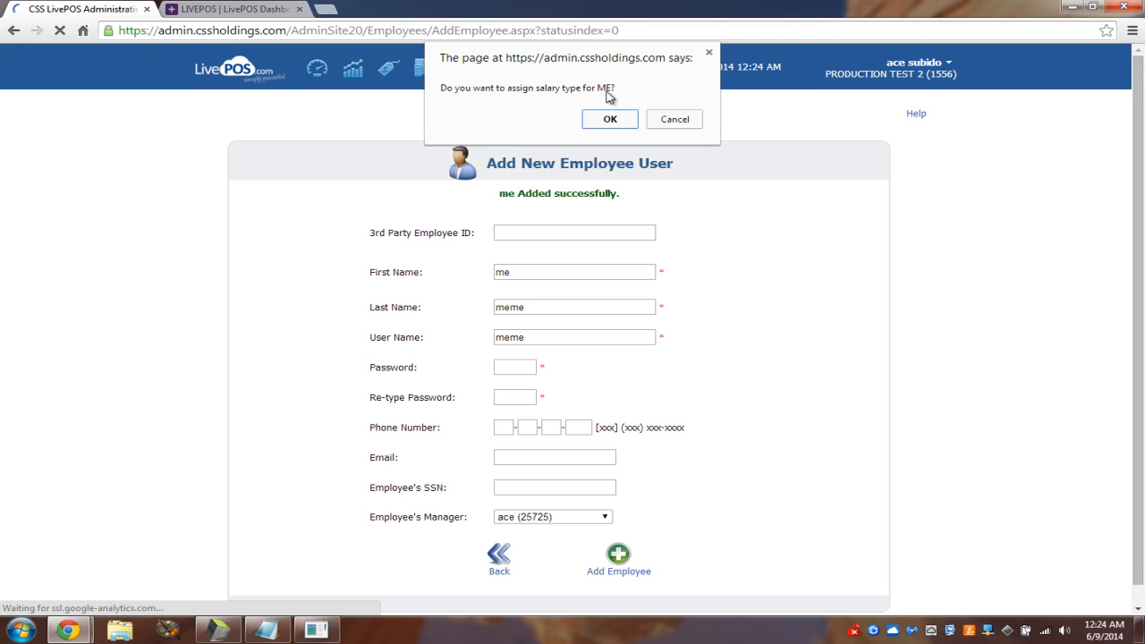
{"action": "left_click", "coordinate": [608, 119]}
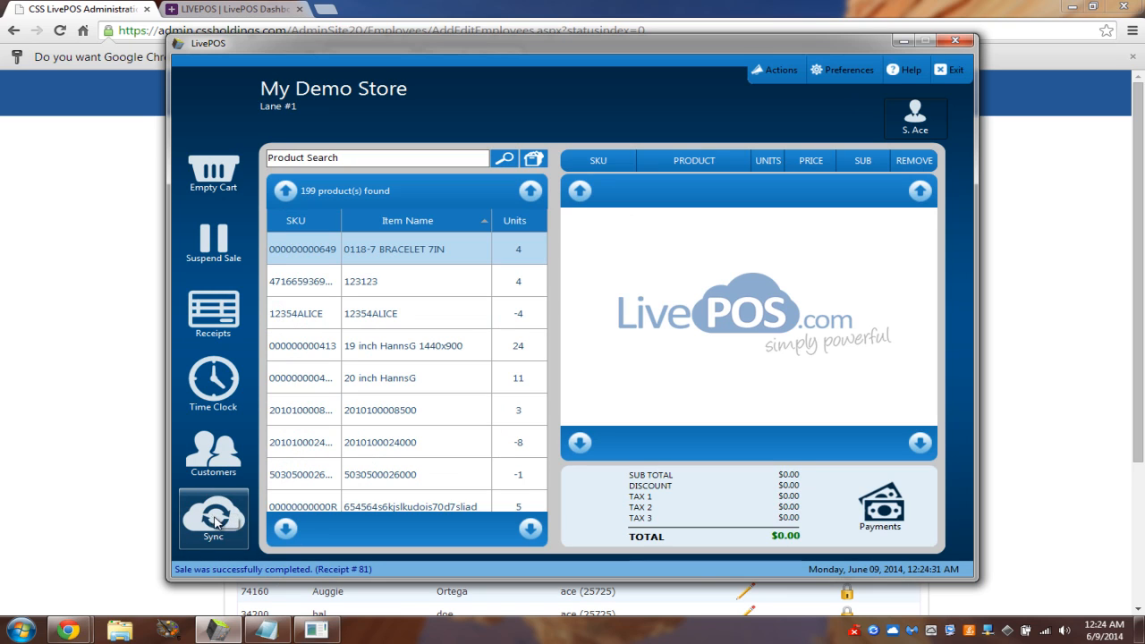
{"action": "left_click", "coordinate": [213, 517]}
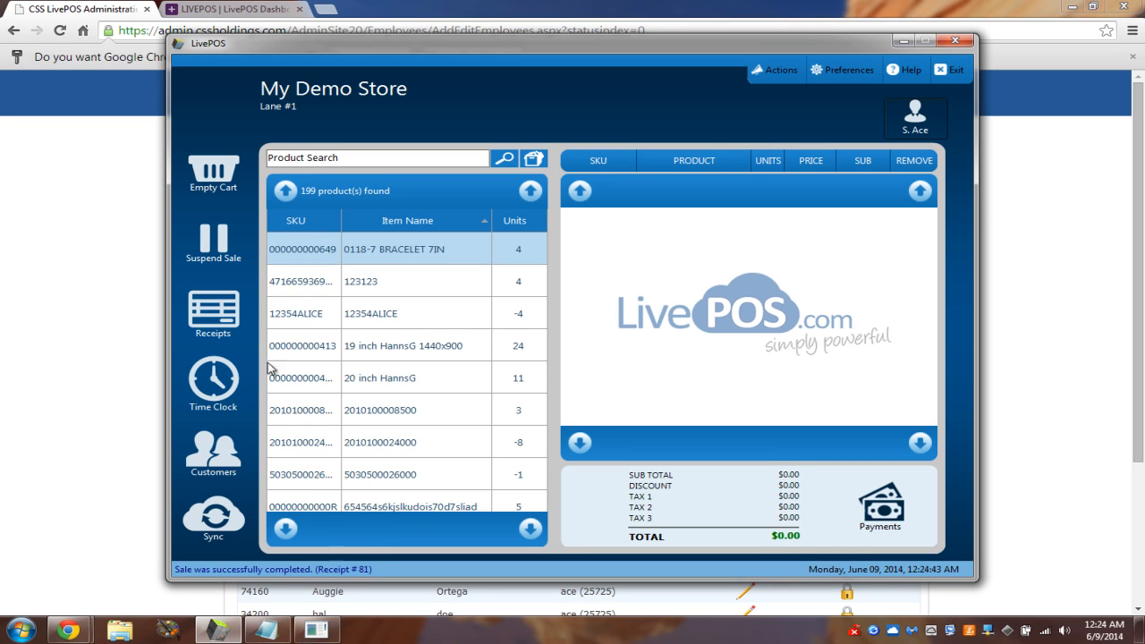
{"action": "mouse_move", "coordinate": [530, 347]}
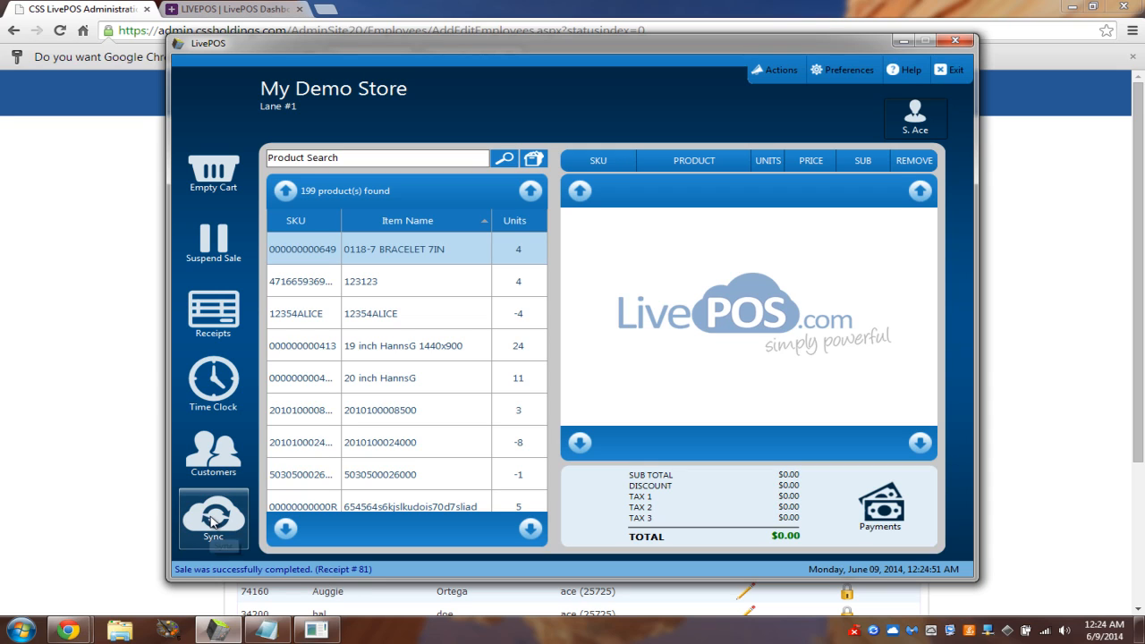
{"action": "mouse_move", "coordinate": [213, 519]}
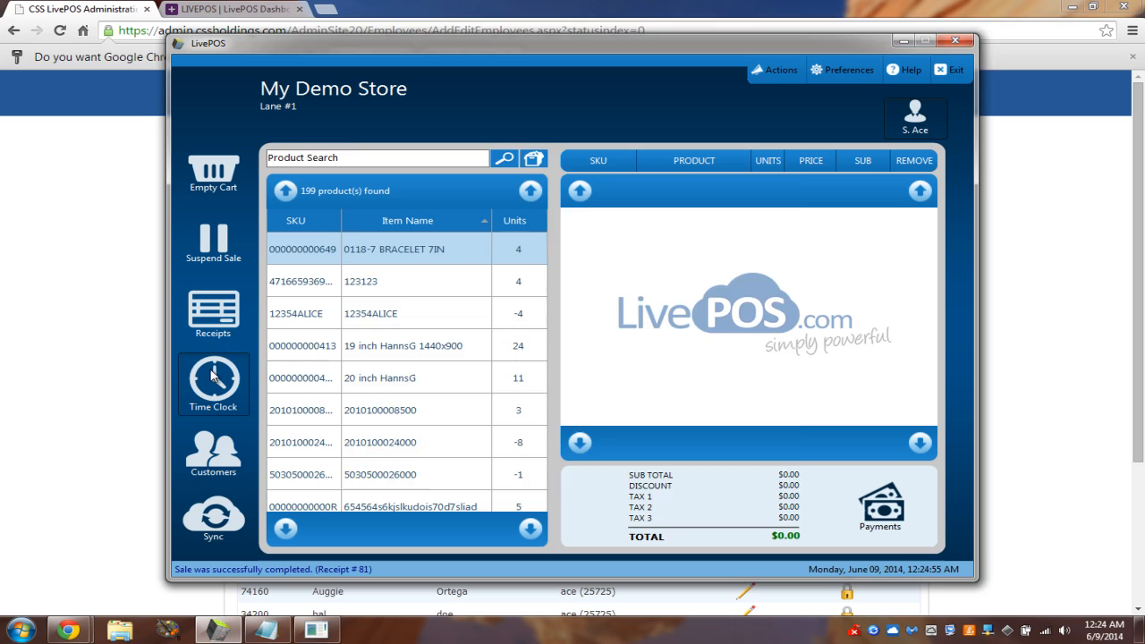
- Clock in employee meme via the Time Clock and return to the Active Employees list
{"action": "left_click", "coordinate": [213, 383]}
{"action": "type", "text": "meme"}
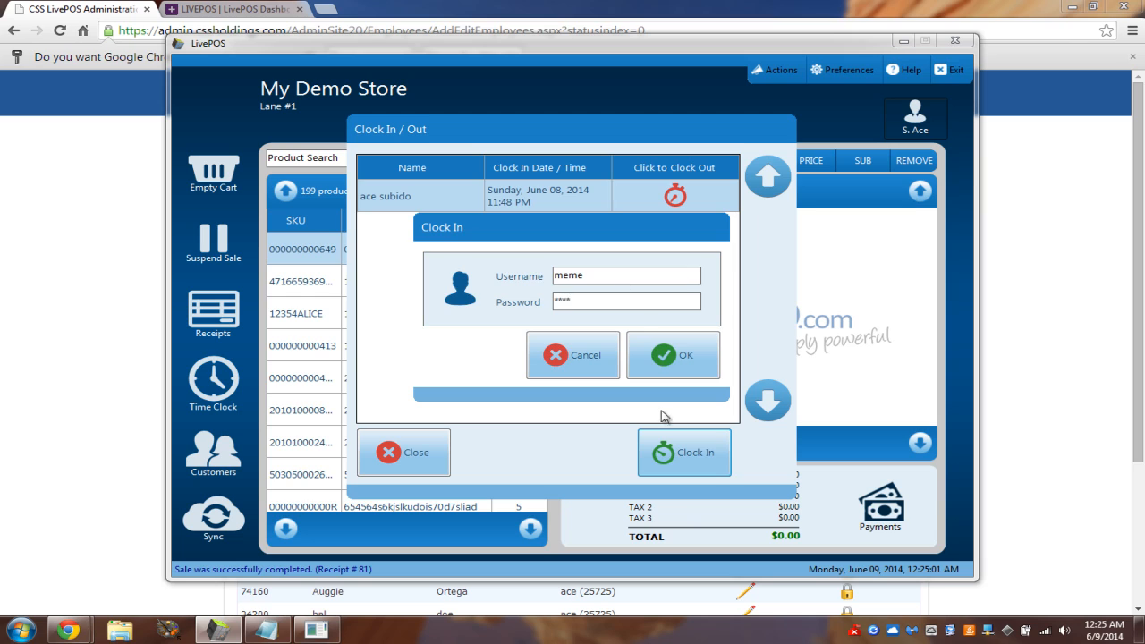
{"action": "left_click", "coordinate": [673, 354]}
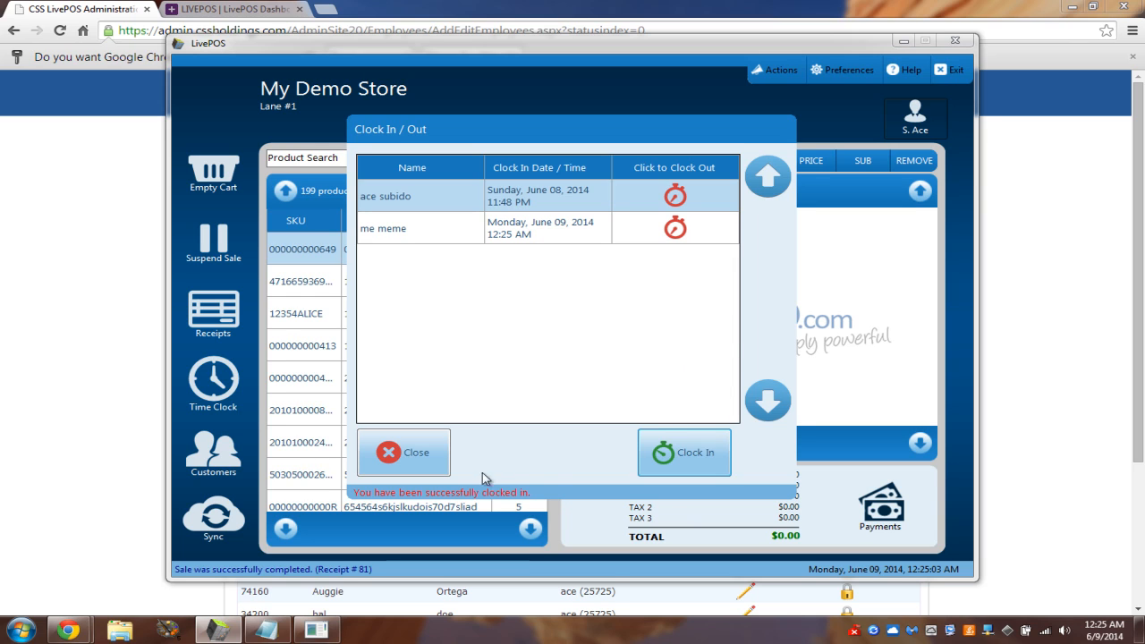
{"action": "left_click", "coordinate": [404, 451]}
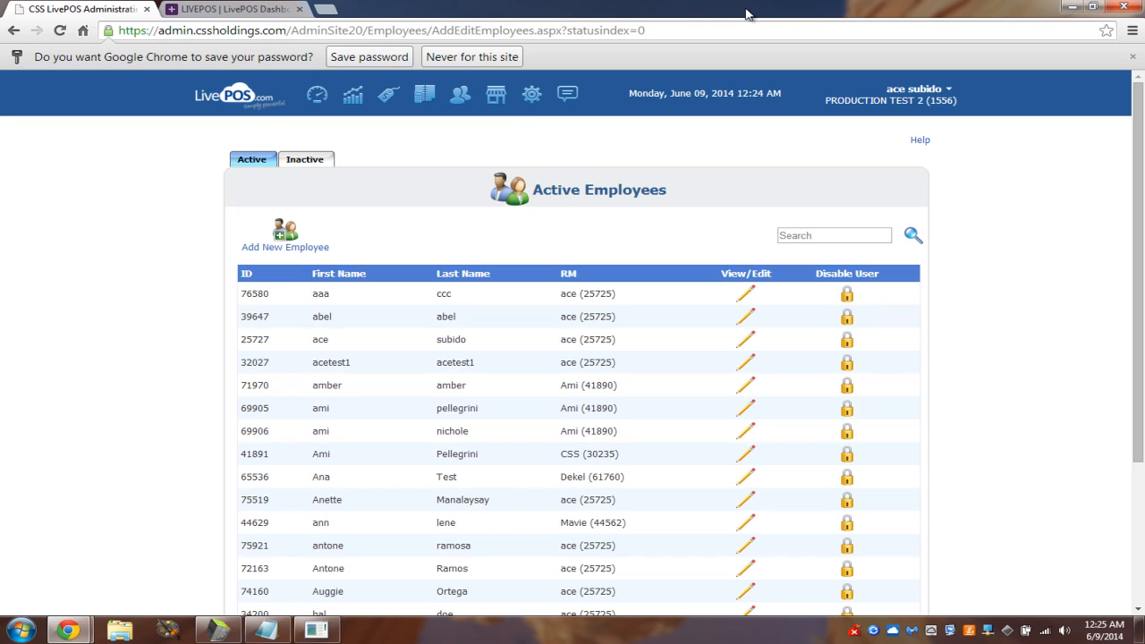
{"action": "mouse_move", "coordinate": [404, 141]}
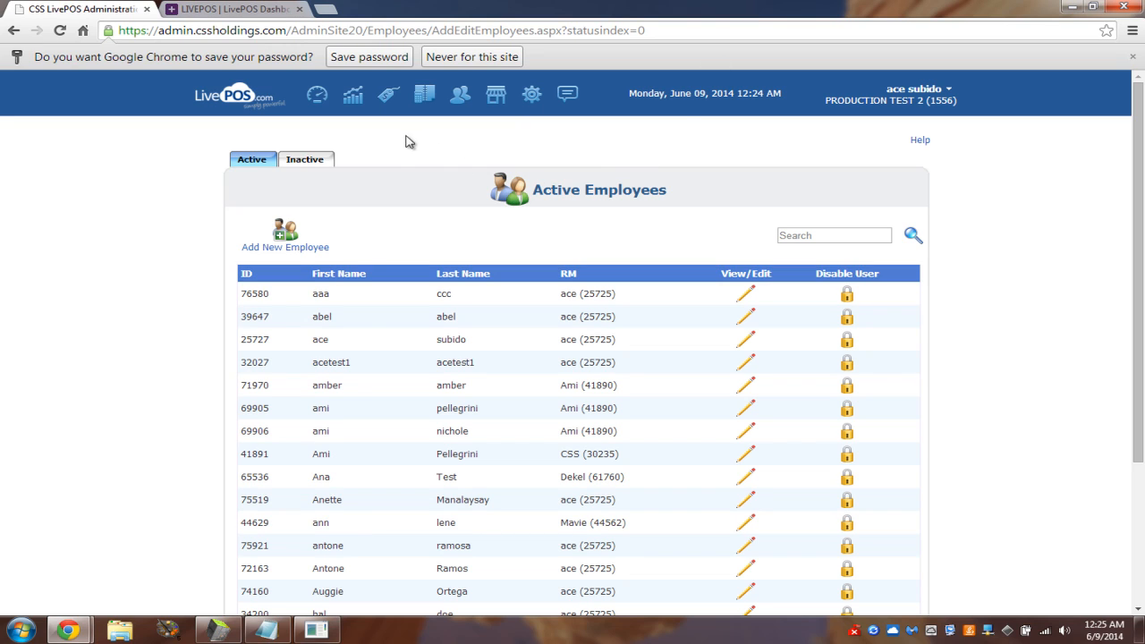
- Go to Inventory > Add/Edit Products and start a blank Add Product form with prefilled SKU
{"action": "left_click", "coordinate": [387, 93]}
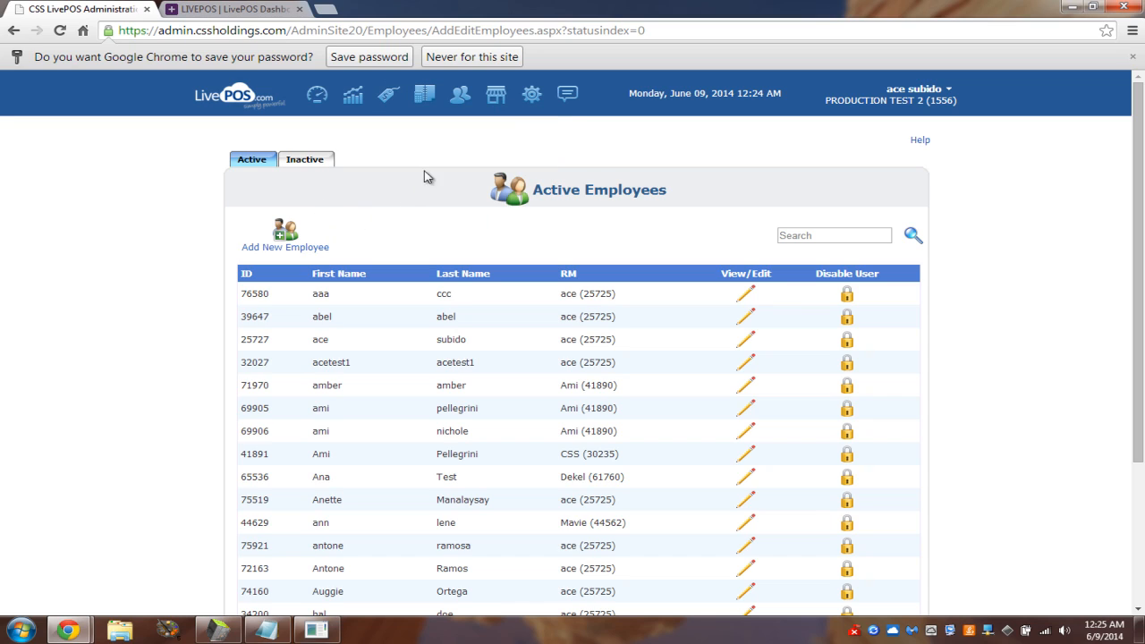
{"action": "mouse_move", "coordinate": [347, 132]}
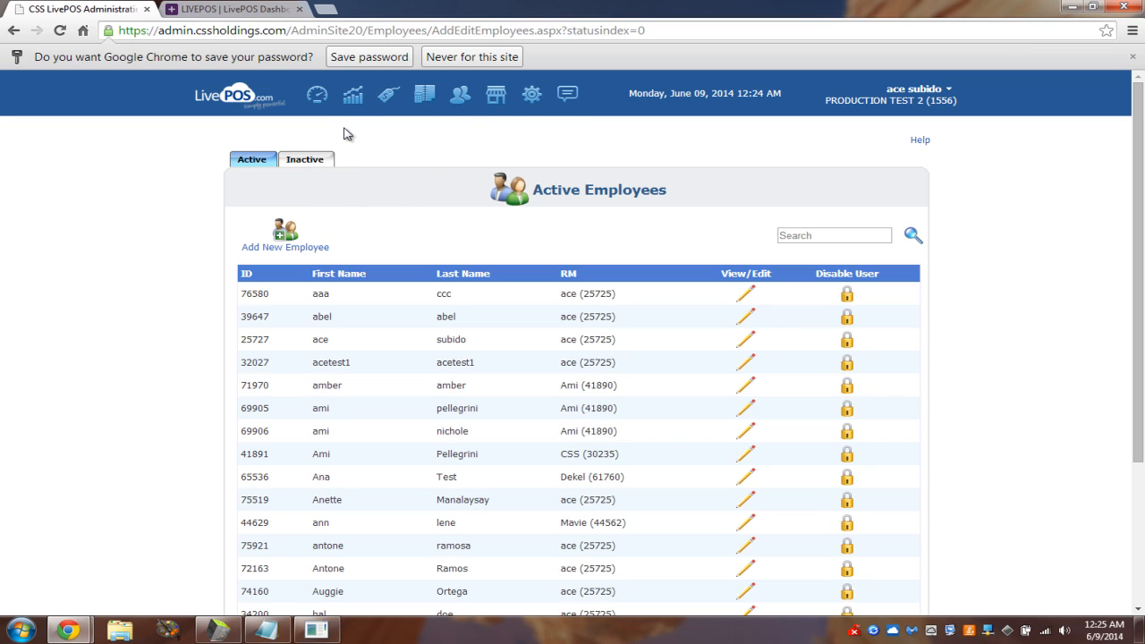
{"action": "mouse_move", "coordinate": [369, 132]}
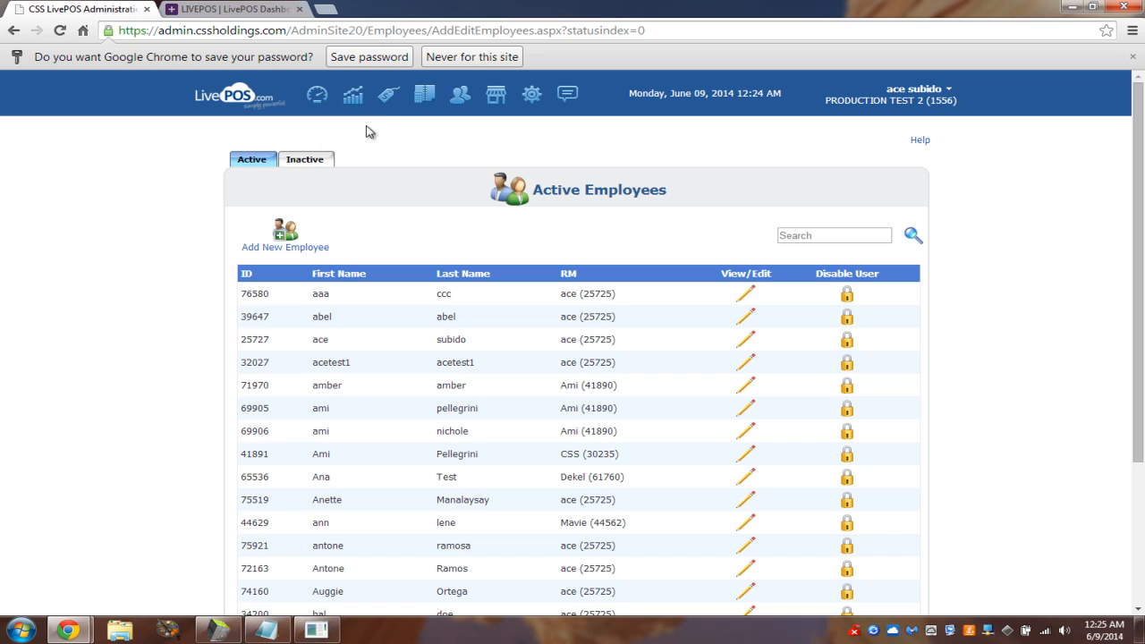
{"action": "left_click", "coordinate": [388, 93]}
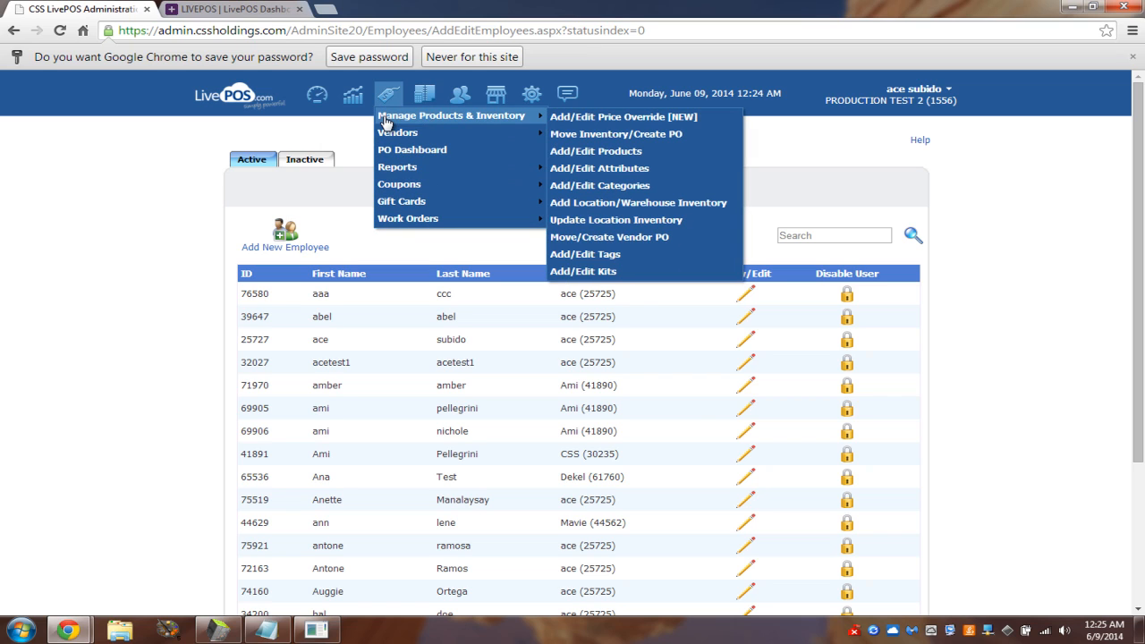
{"action": "mouse_move", "coordinate": [626, 136]}
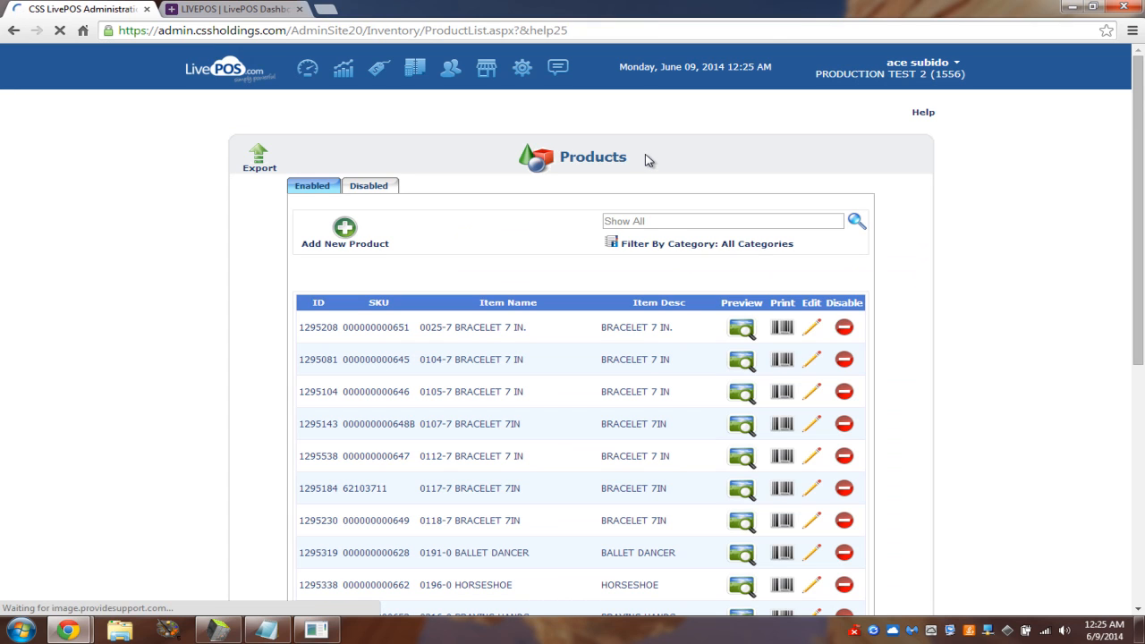
{"action": "left_click", "coordinate": [343, 232]}
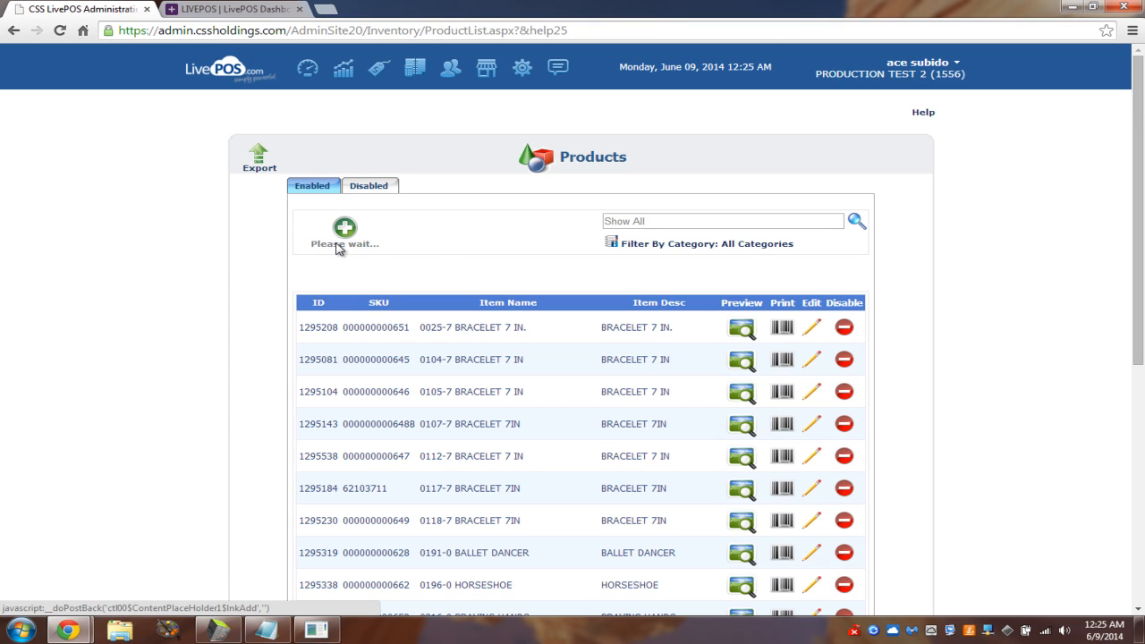
{"action": "left_click", "coordinate": [343, 229]}
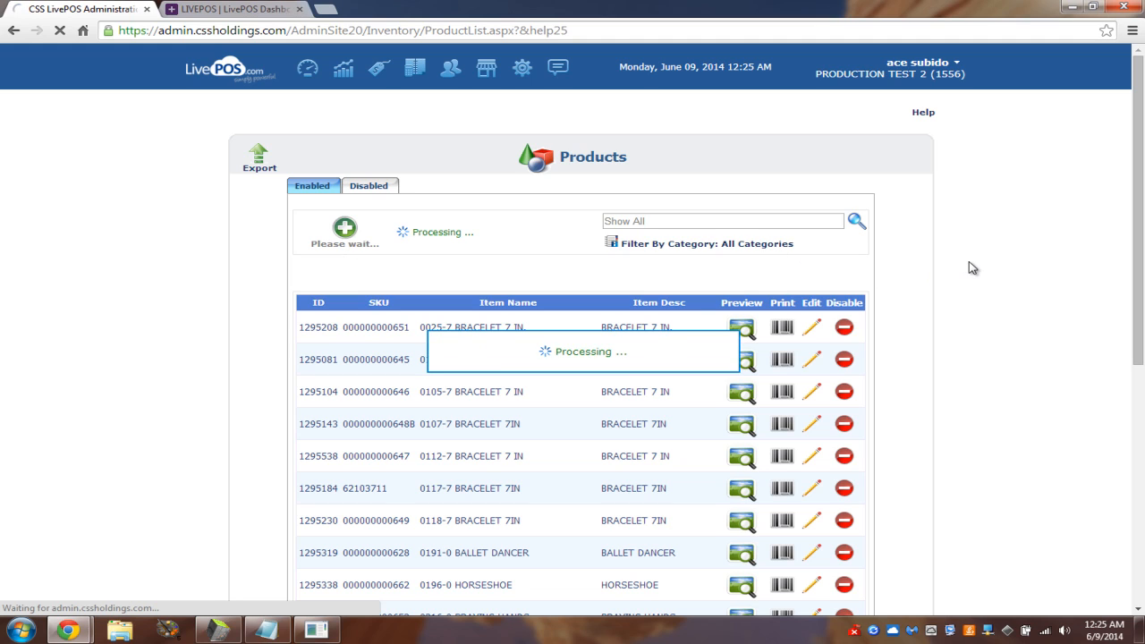
{"action": "left_click", "coordinate": [343, 229]}
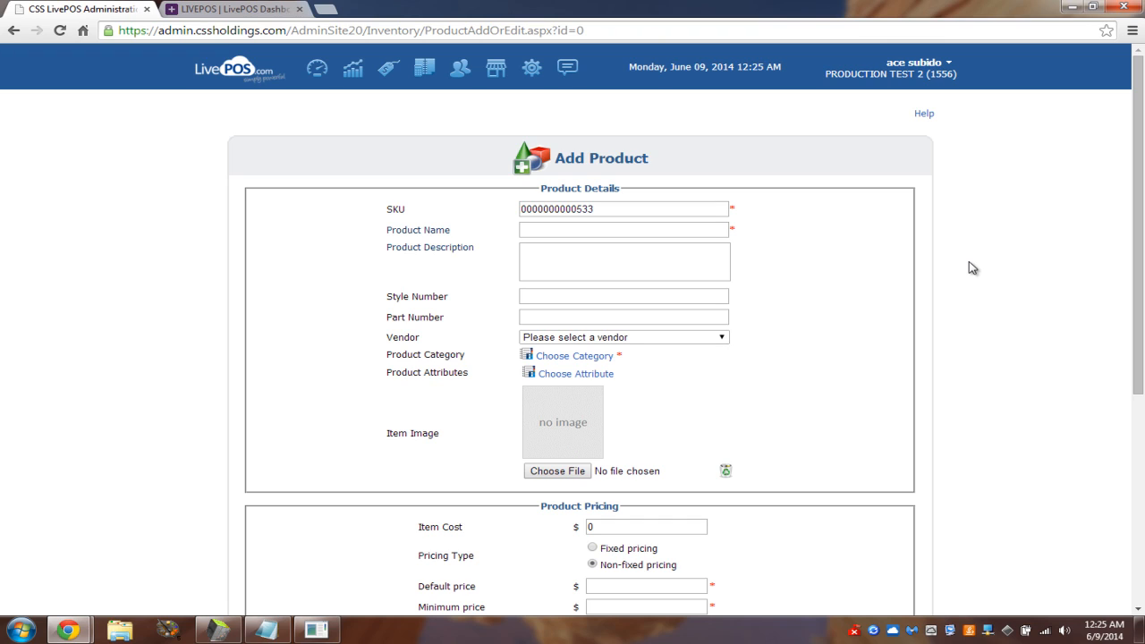
{"action": "mouse_move", "coordinate": [499, 170]}
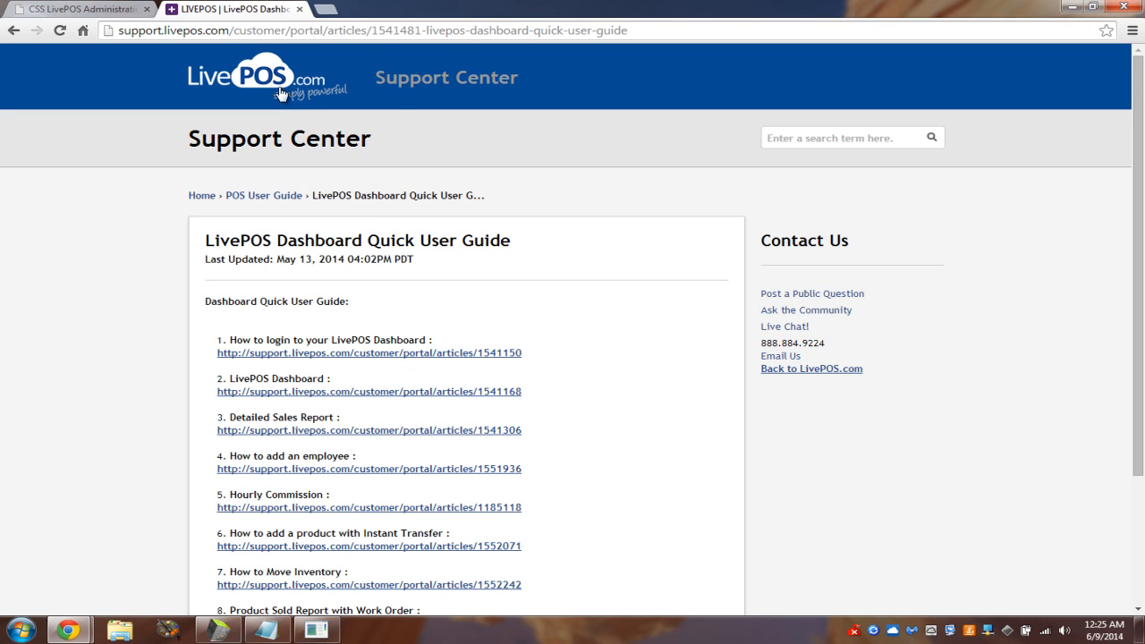
{"action": "left_click", "coordinate": [254, 77]}
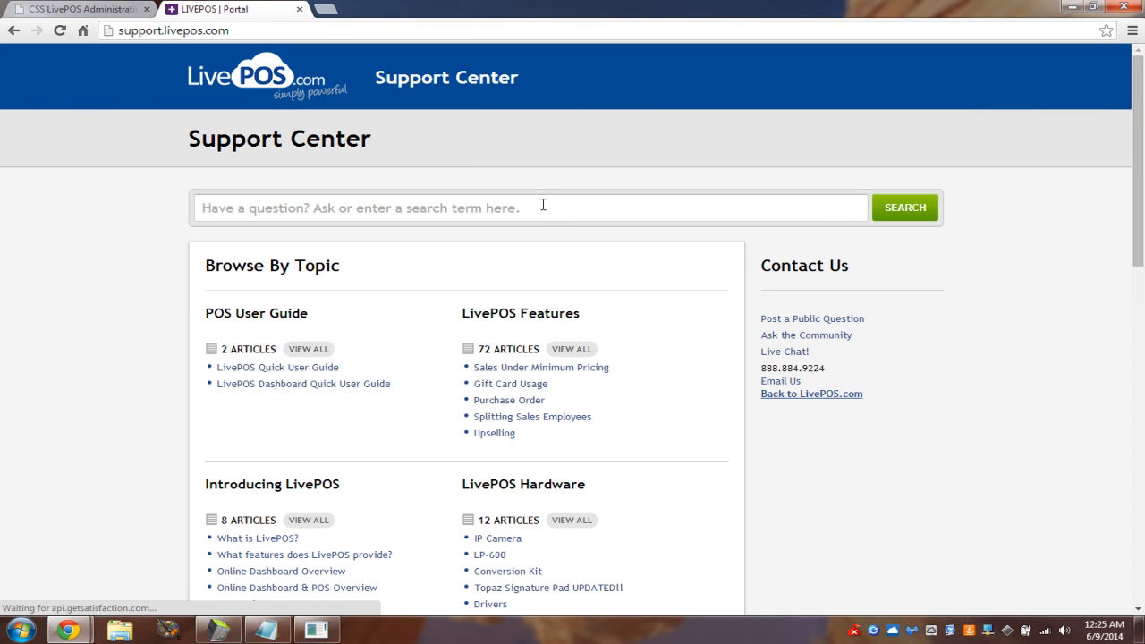
{"action": "type", "text": "excel"}
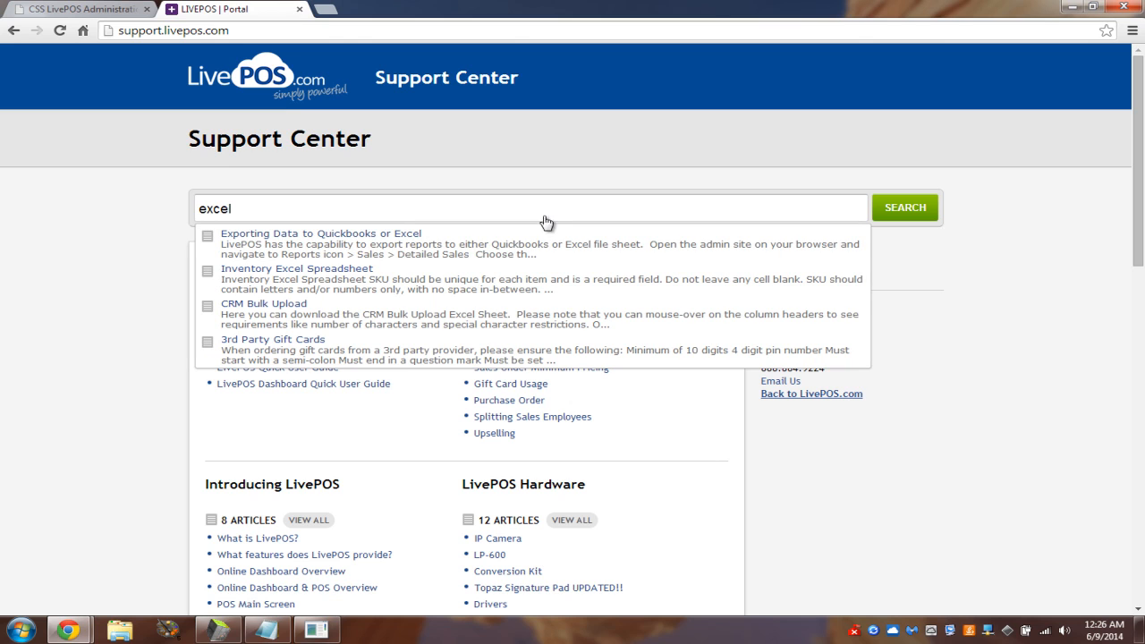
{"action": "mouse_move", "coordinate": [397, 268]}
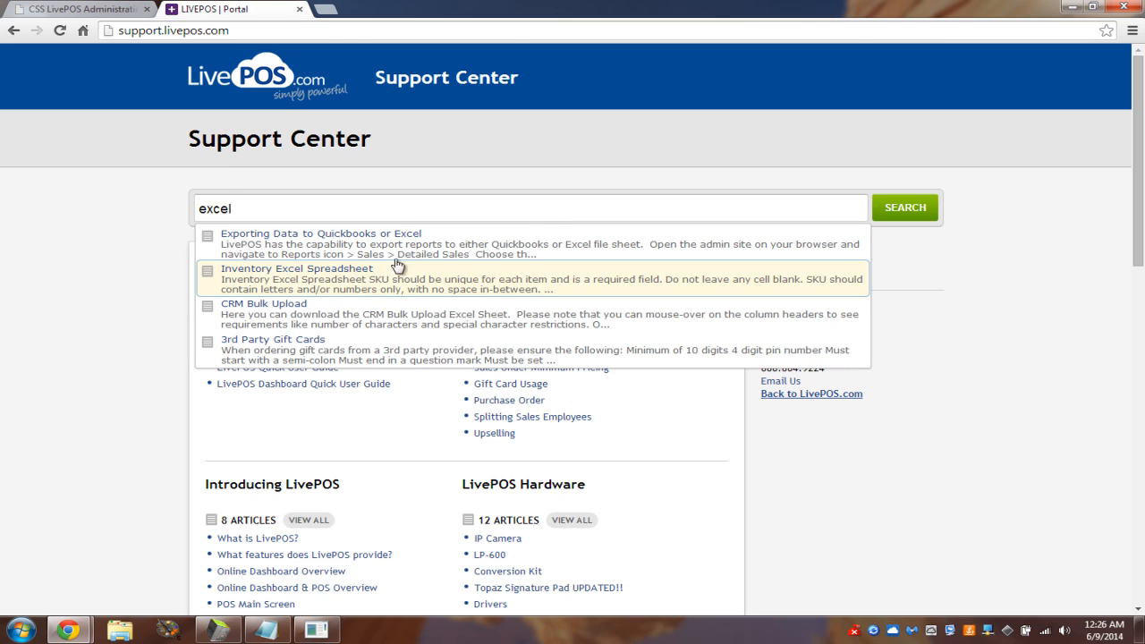
{"action": "mouse_move", "coordinate": [131, 146]}
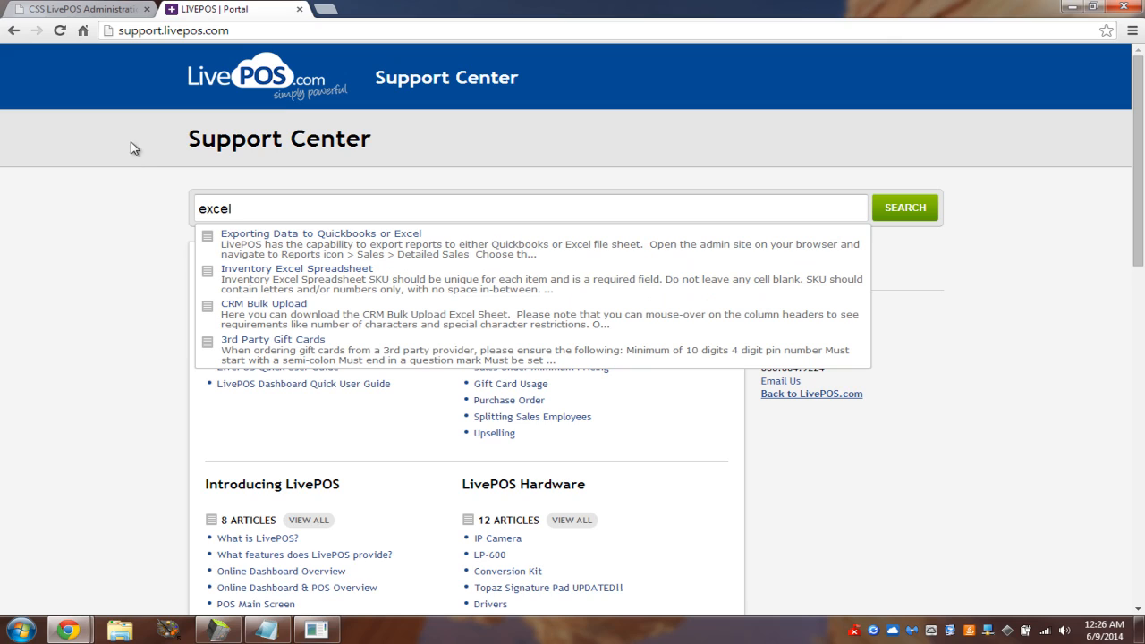
{"action": "mouse_move", "coordinate": [283, 244]}
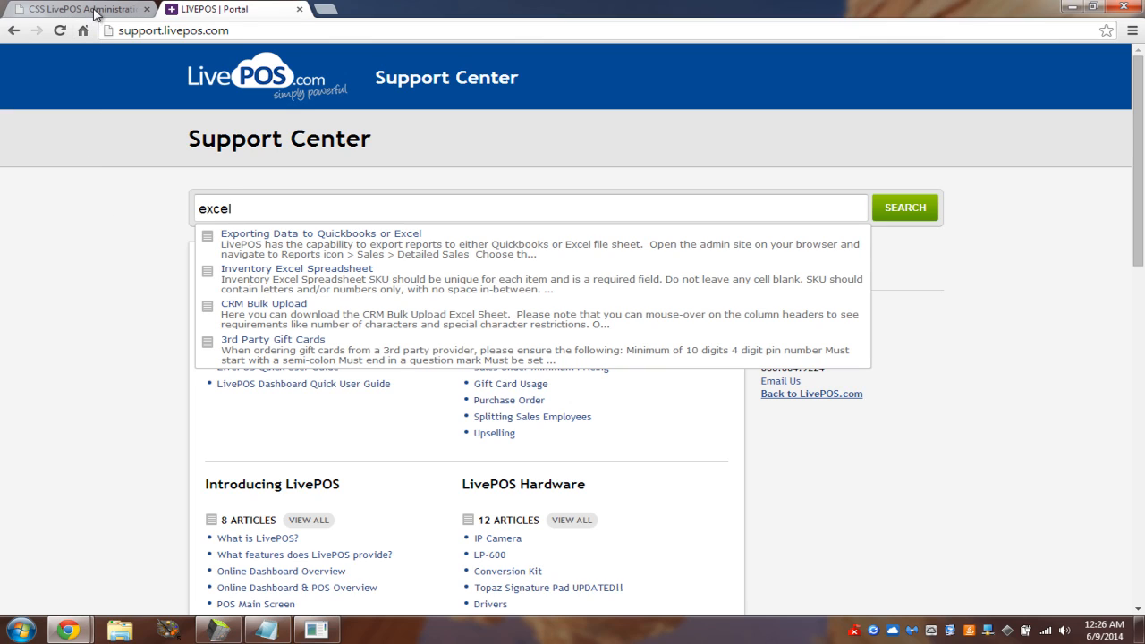
{"action": "mouse_move", "coordinate": [90, 9]}
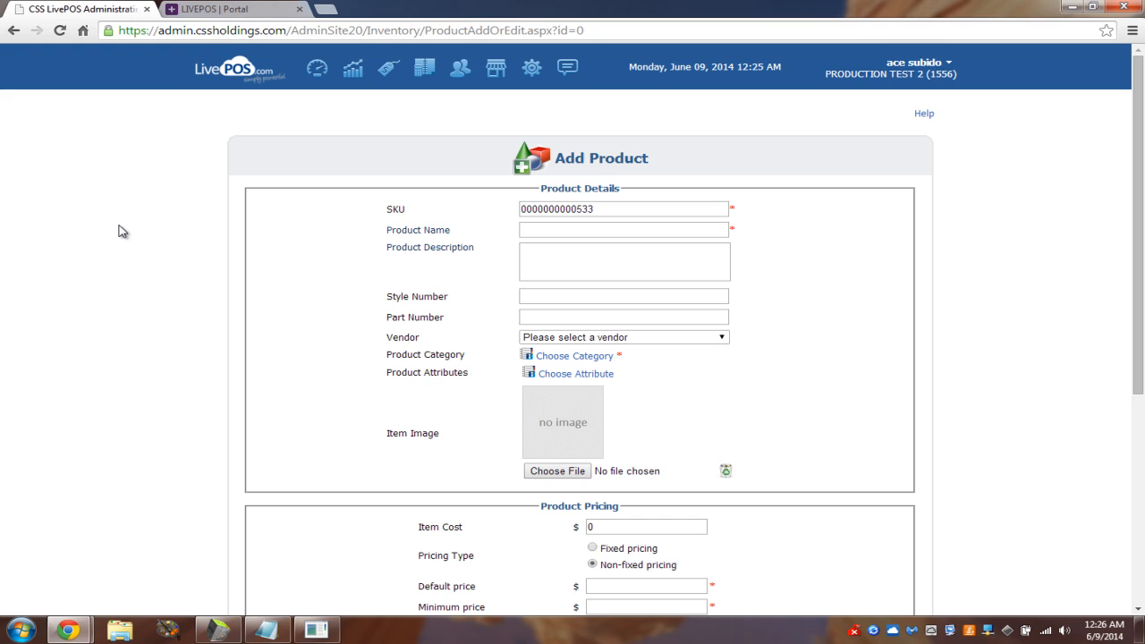
{"action": "mouse_move", "coordinate": [401, 290]}
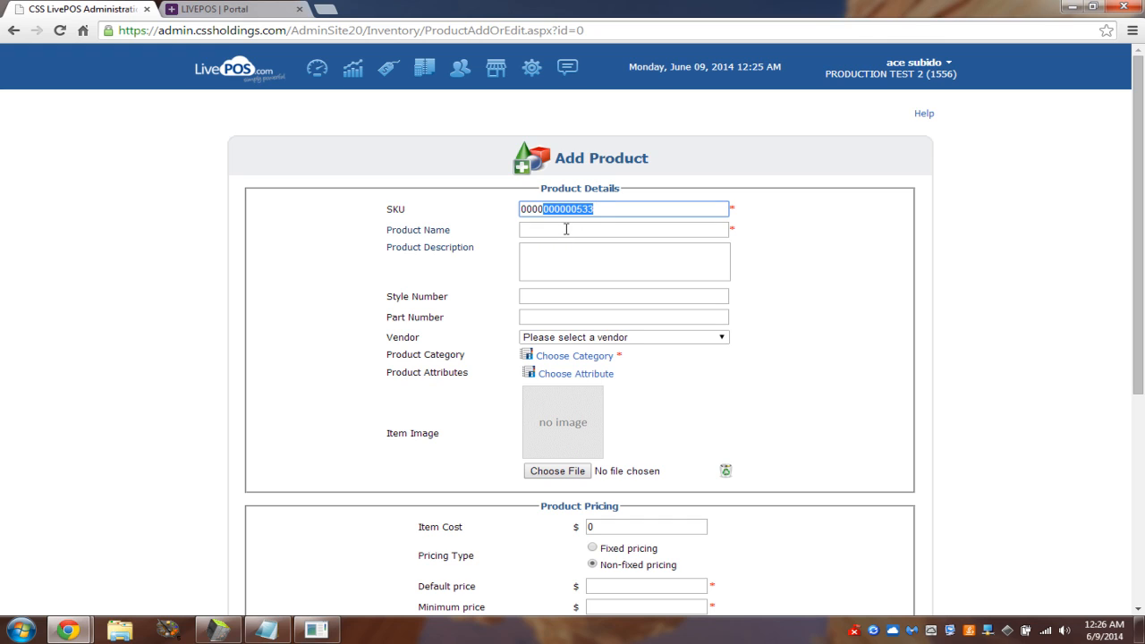
- Enter item cost 5, default price 400 and minimum price 300 under Product Pricing
{"action": "scroll", "scroll_direction": "down", "scroll_amount": 3}
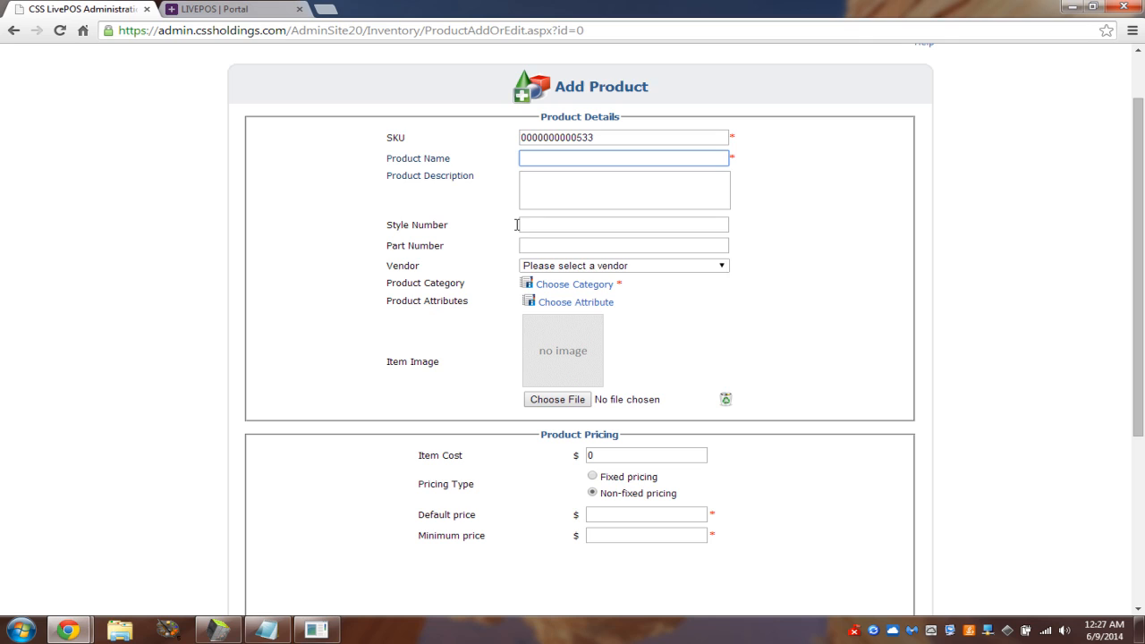
{"action": "mouse_move", "coordinate": [574, 284]}
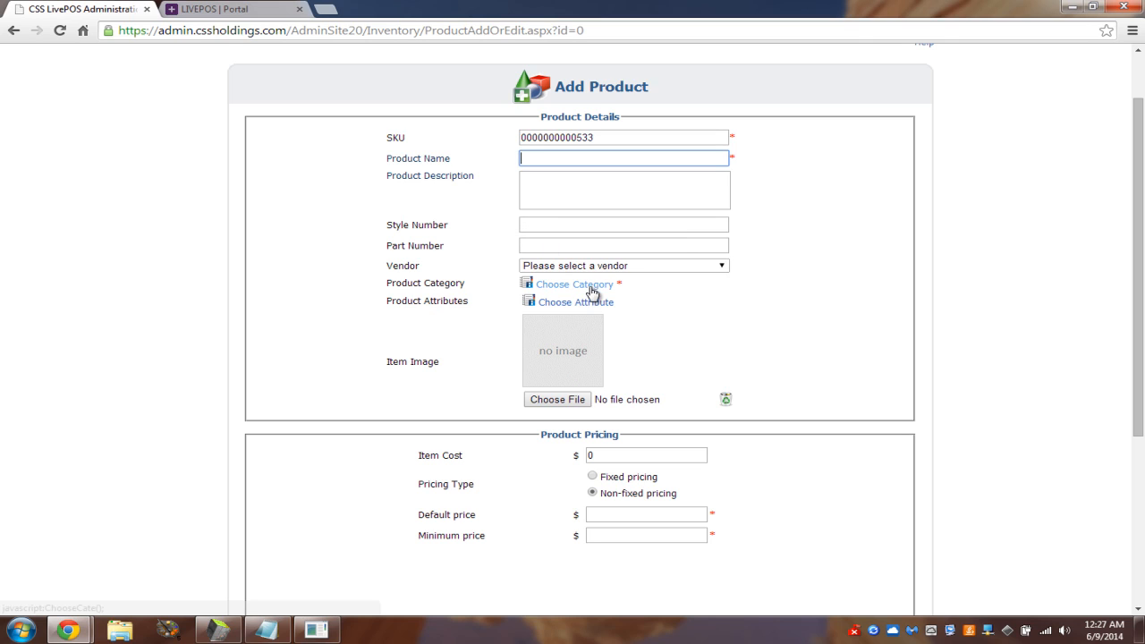
{"action": "scroll", "scroll_direction": "down", "scroll_amount": 3}
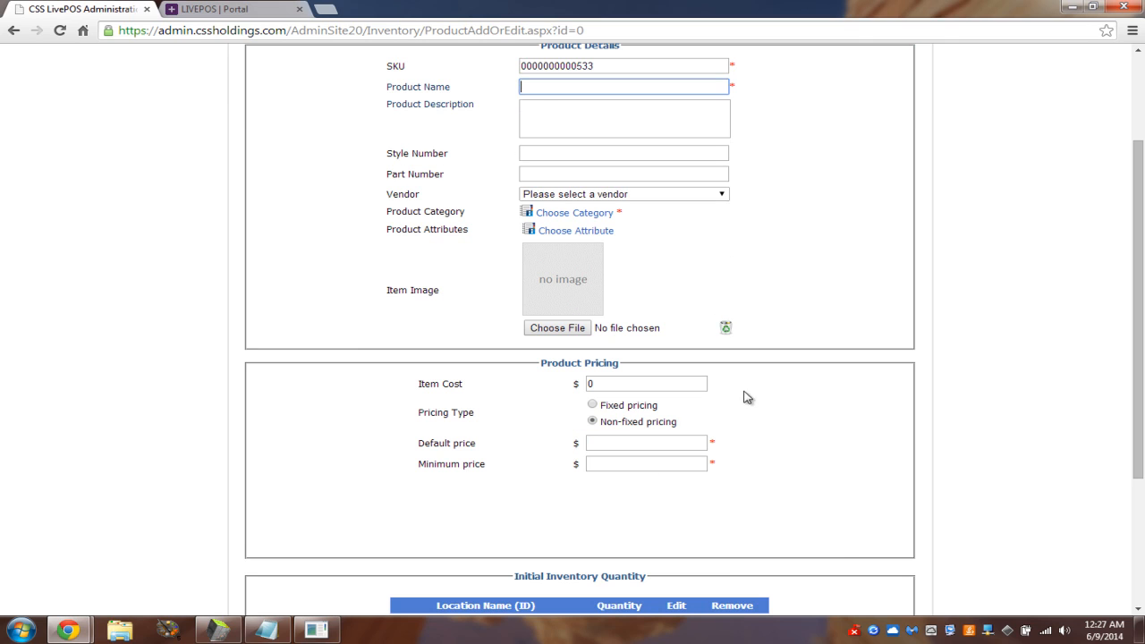
{"action": "mouse_move", "coordinate": [651, 400]}
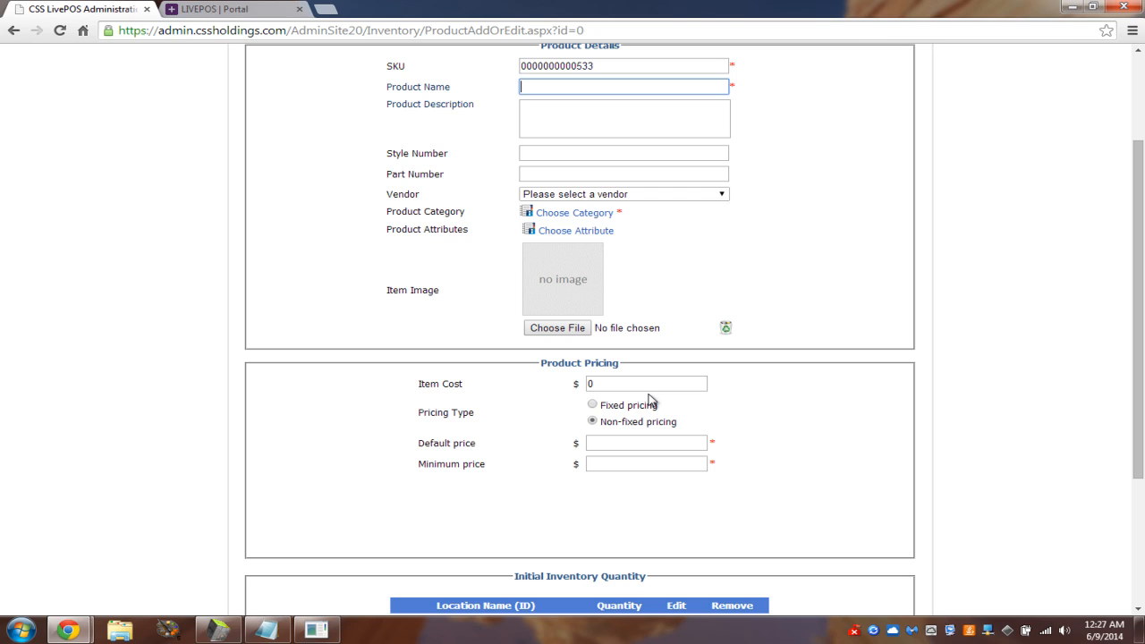
{"action": "left_click", "coordinate": [645, 383]}
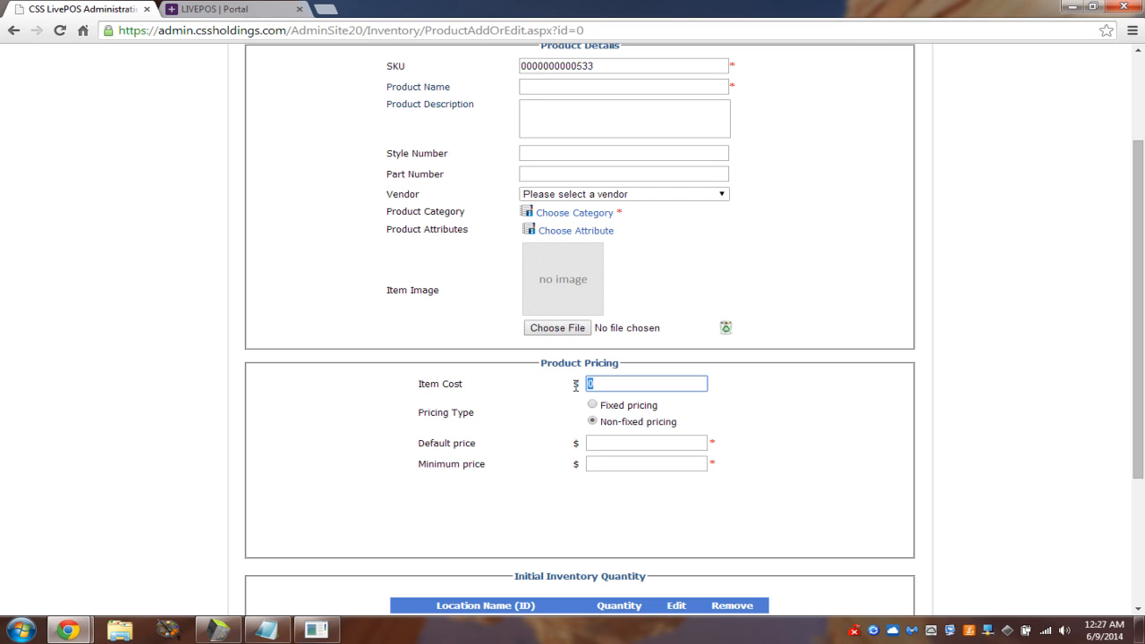
{"action": "type", "text": "5"}
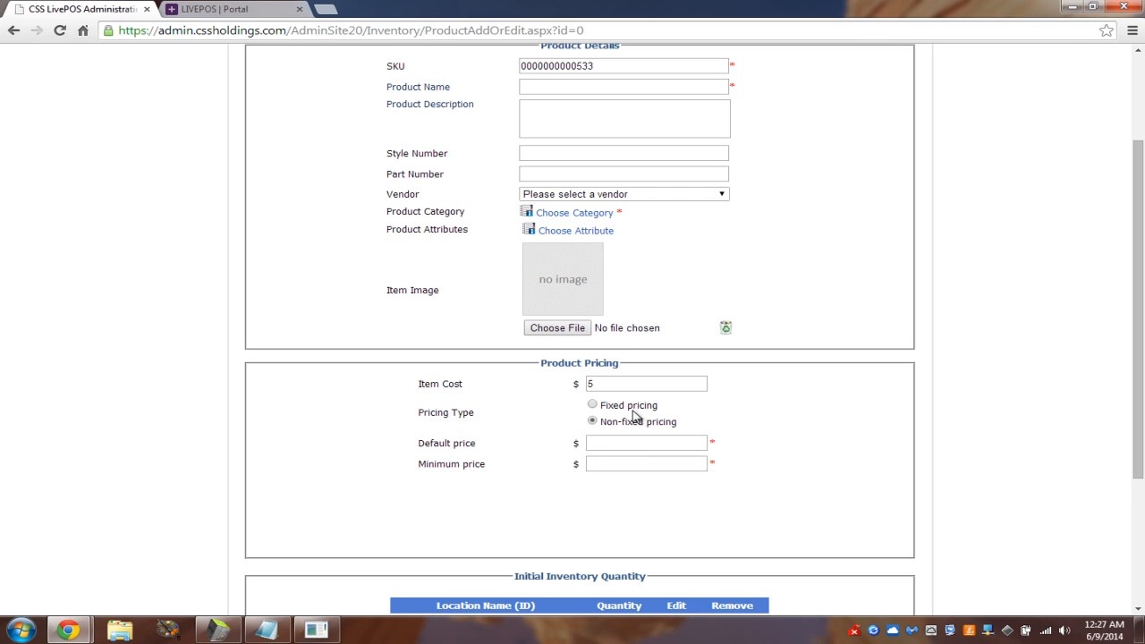
{"action": "mouse_move", "coordinate": [747, 418]}
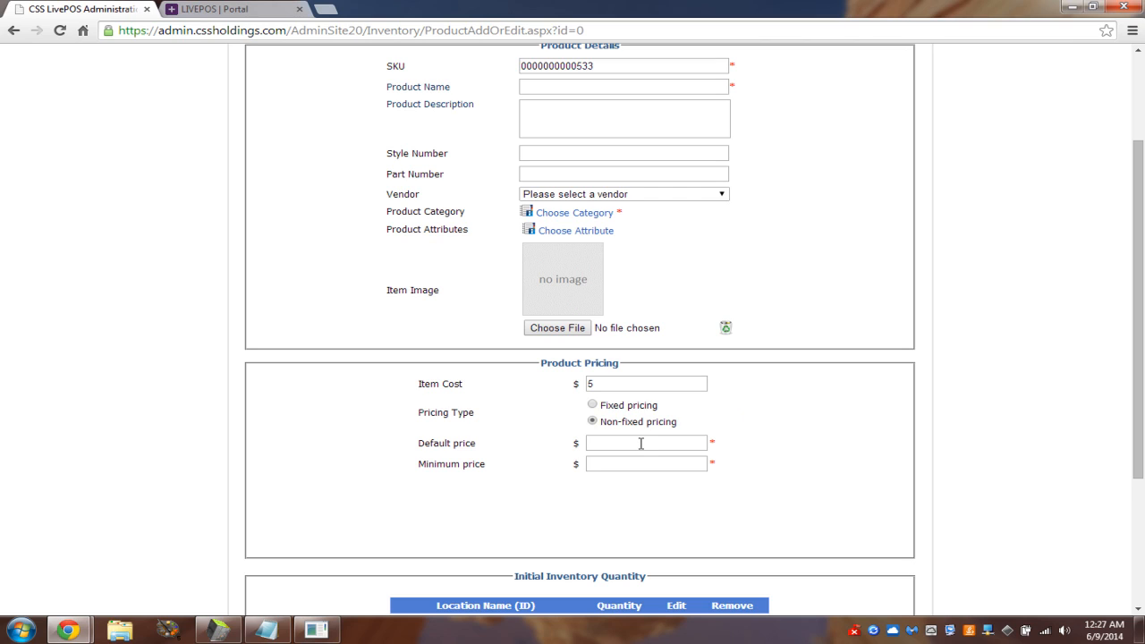
{"action": "left_click", "coordinate": [645, 443]}
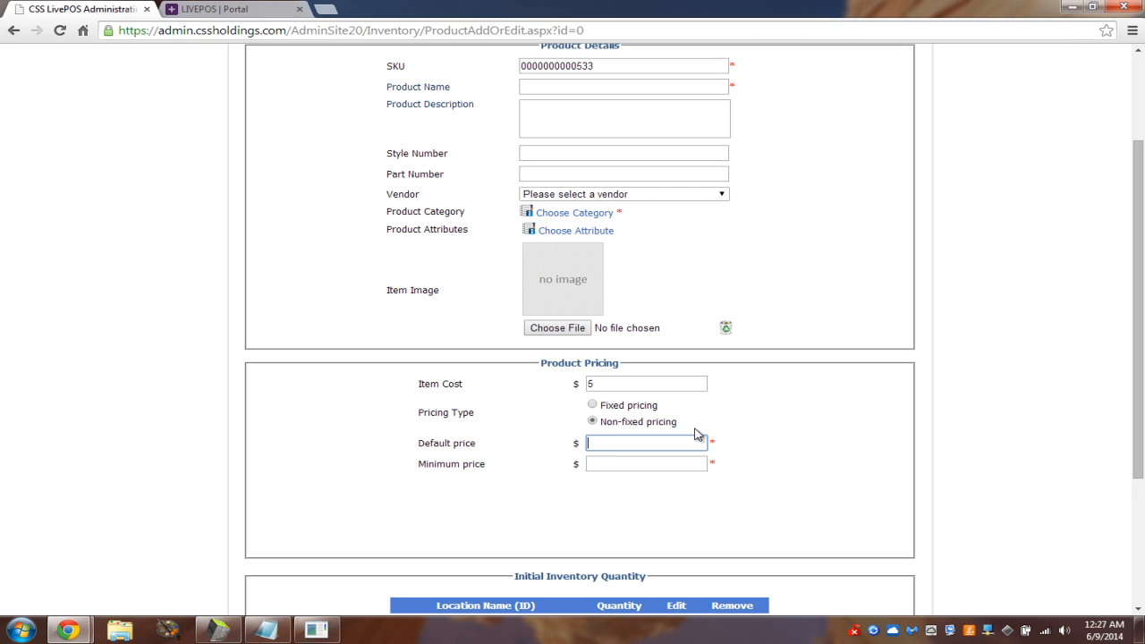
{"action": "type", "text": "400"}
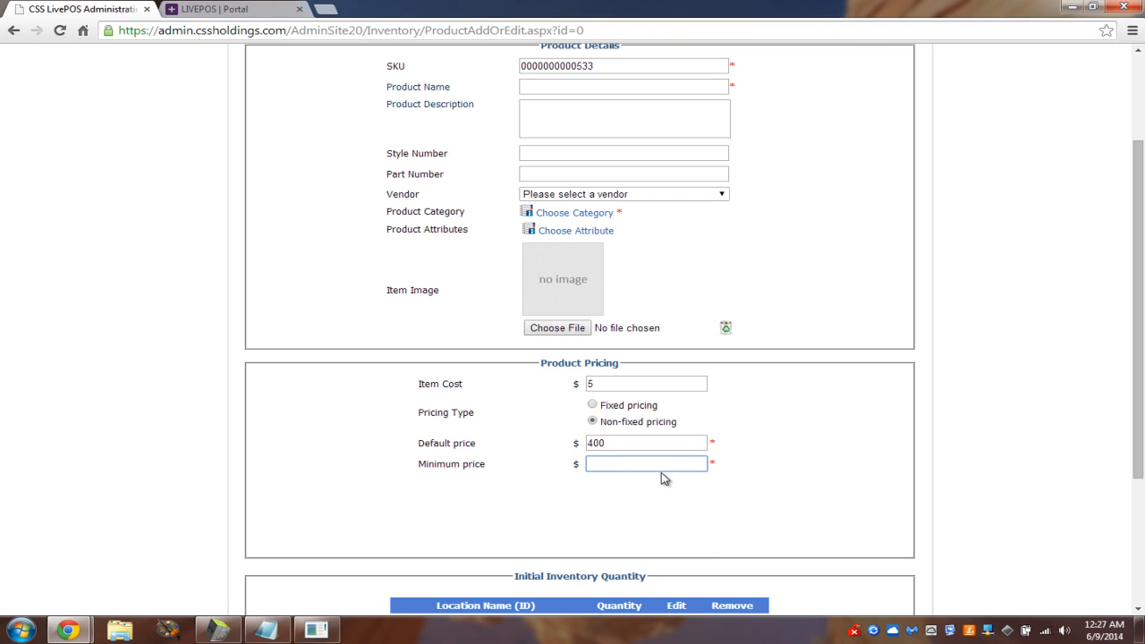
{"action": "type", "text": "300"}
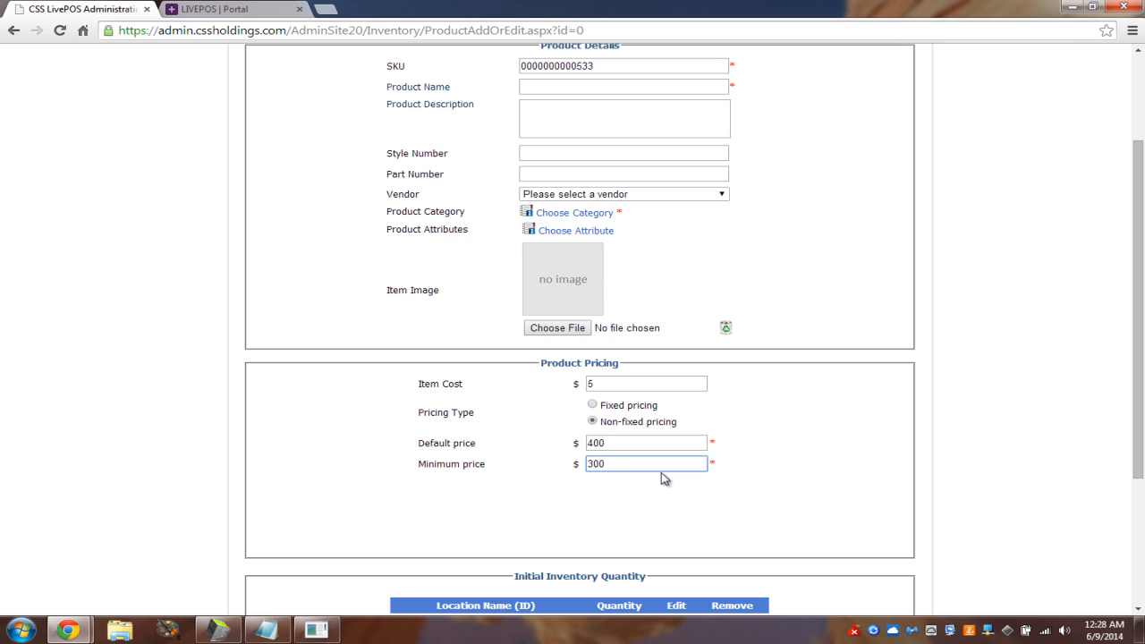
{"action": "scroll", "scroll_direction": "down", "scroll_amount": 3}
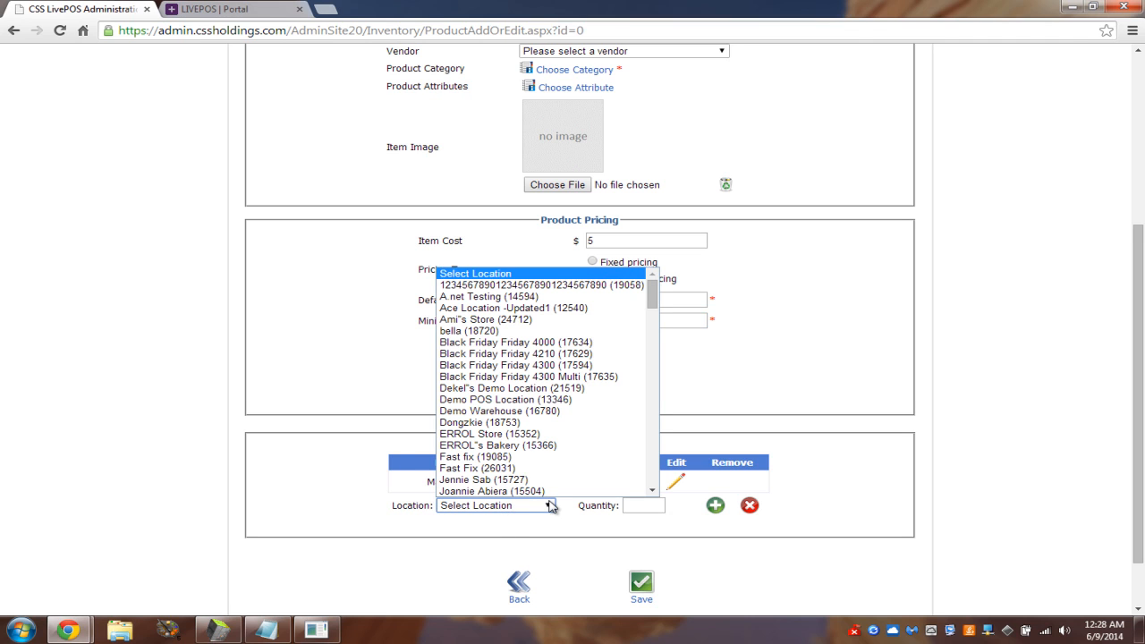
{"action": "mouse_move", "coordinate": [540, 399]}
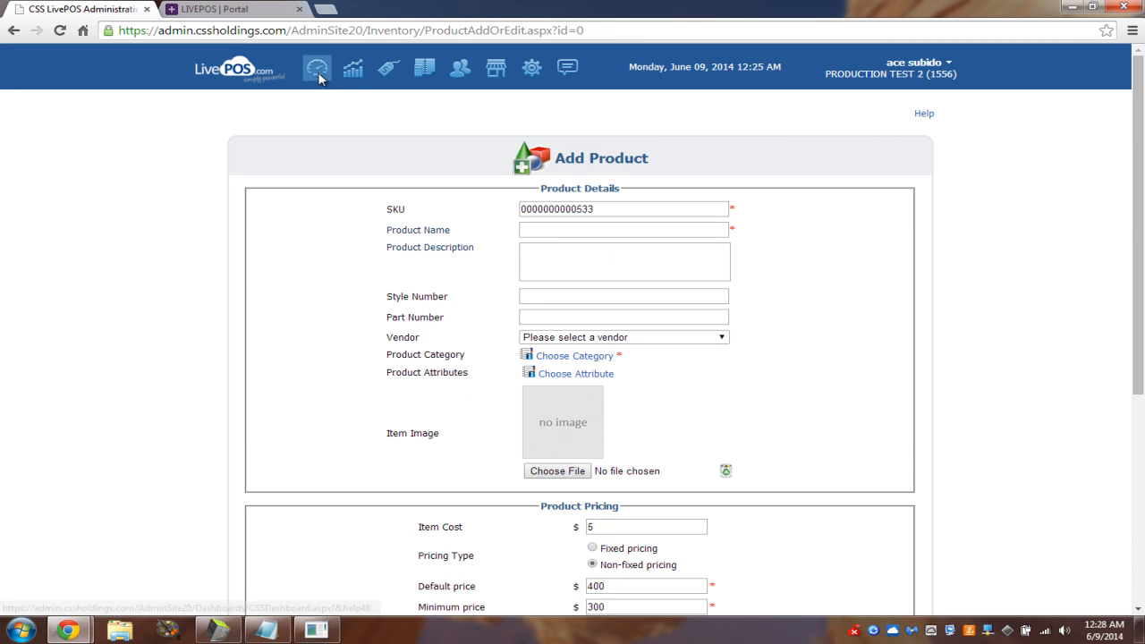
- Return to the dashboard home and choose Reports > Products > Products Sold with Work Orders [BETA]
{"action": "left_click", "coordinate": [352, 68]}
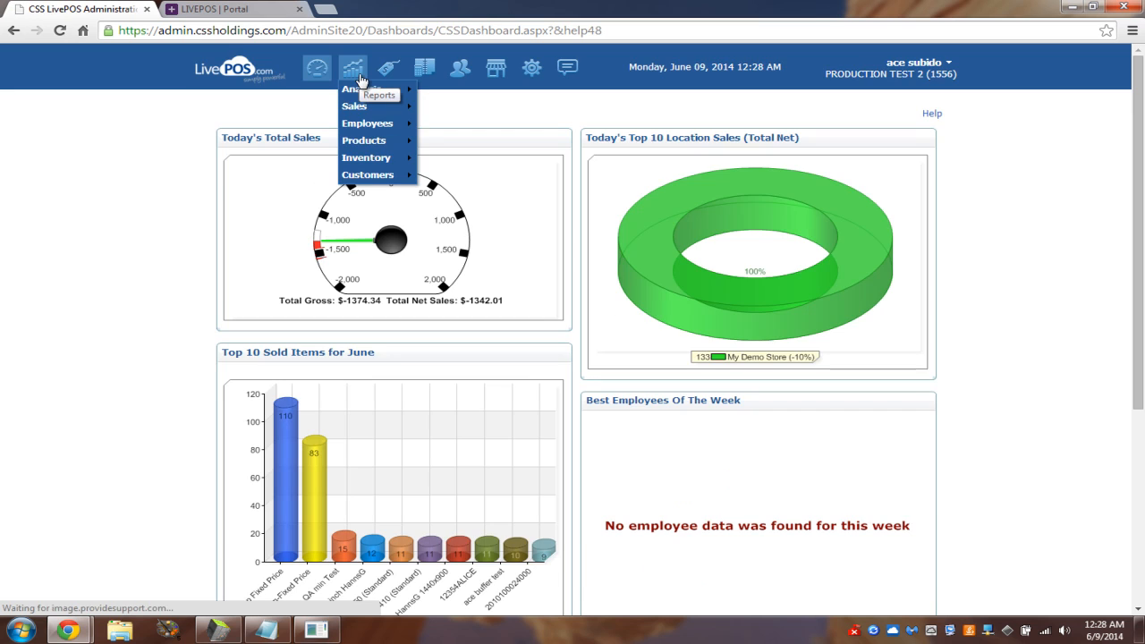
{"action": "mouse_move", "coordinate": [367, 139]}
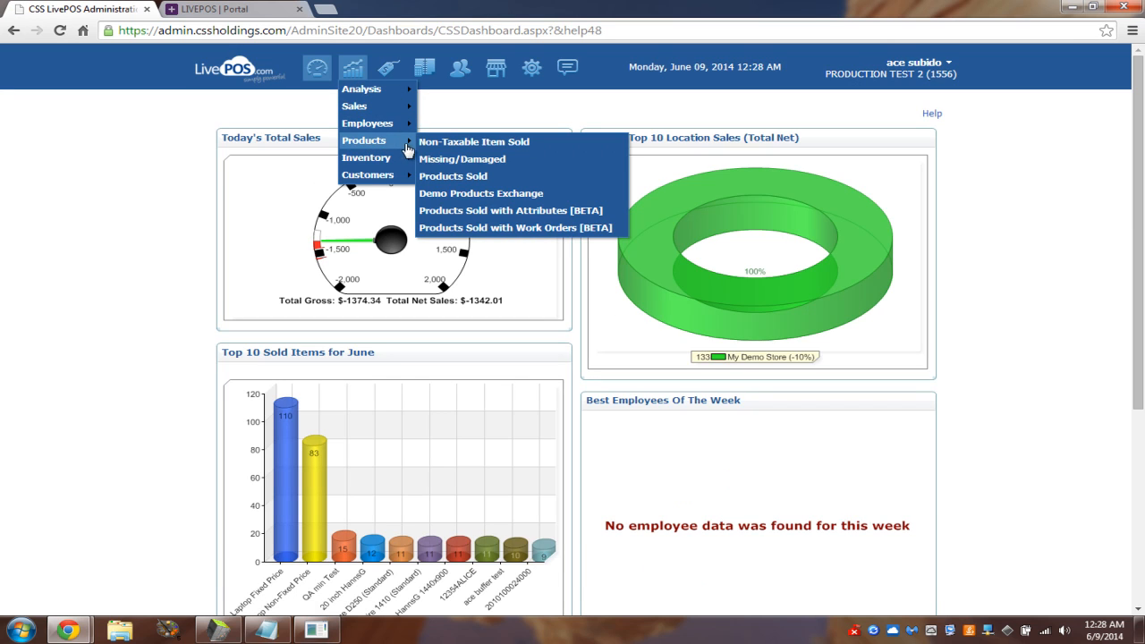
{"action": "mouse_move", "coordinate": [511, 227]}
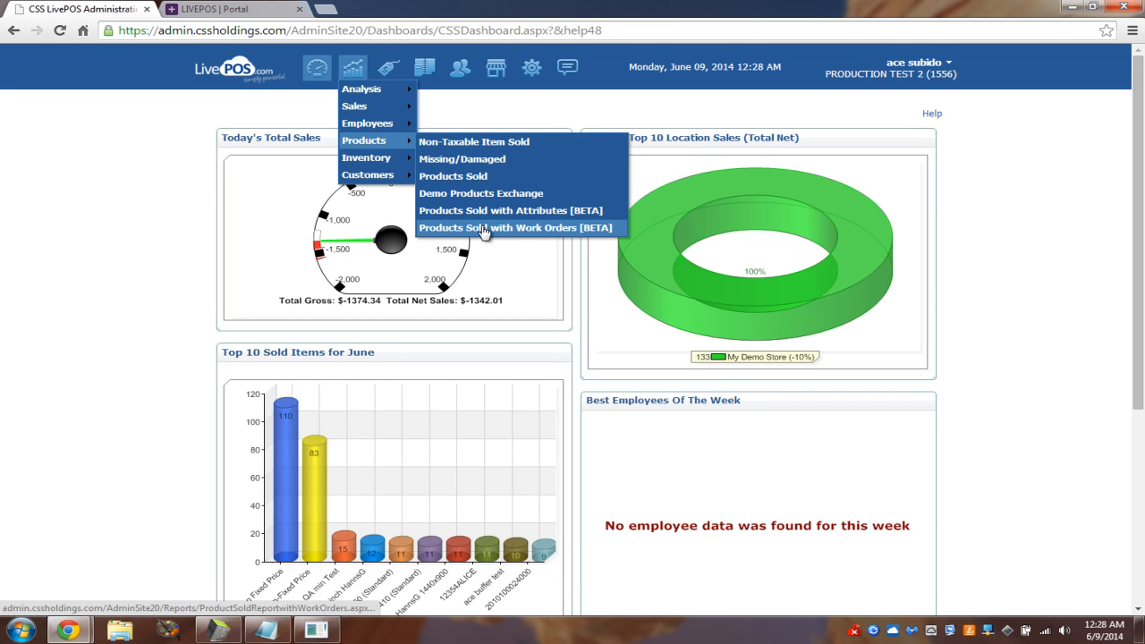
{"action": "left_click", "coordinate": [515, 227]}
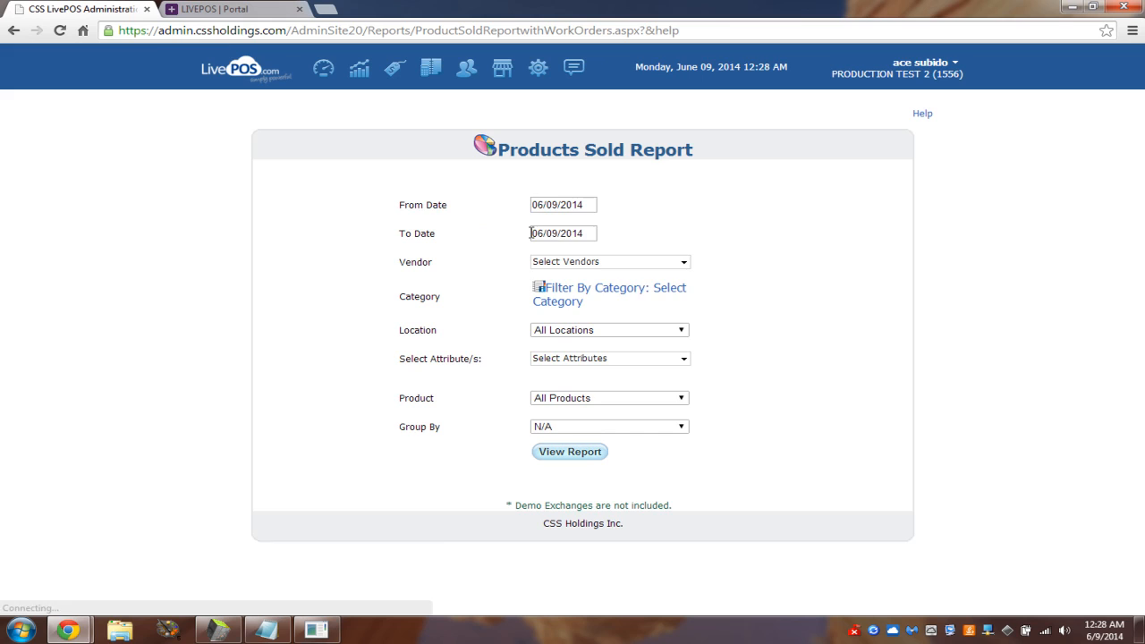
- Set From Date 06/01/2014, group by Category and view the Products Sold report
{"action": "left_click", "coordinate": [561, 204]}
{"action": "type", "text": "1"}
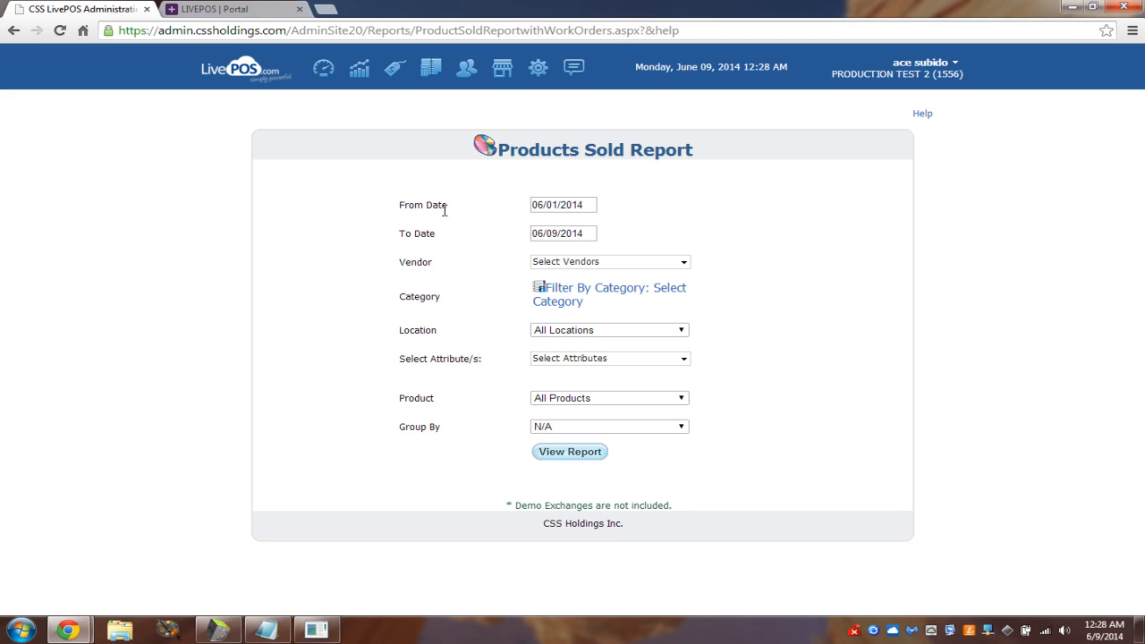
{"action": "mouse_move", "coordinate": [475, 314]}
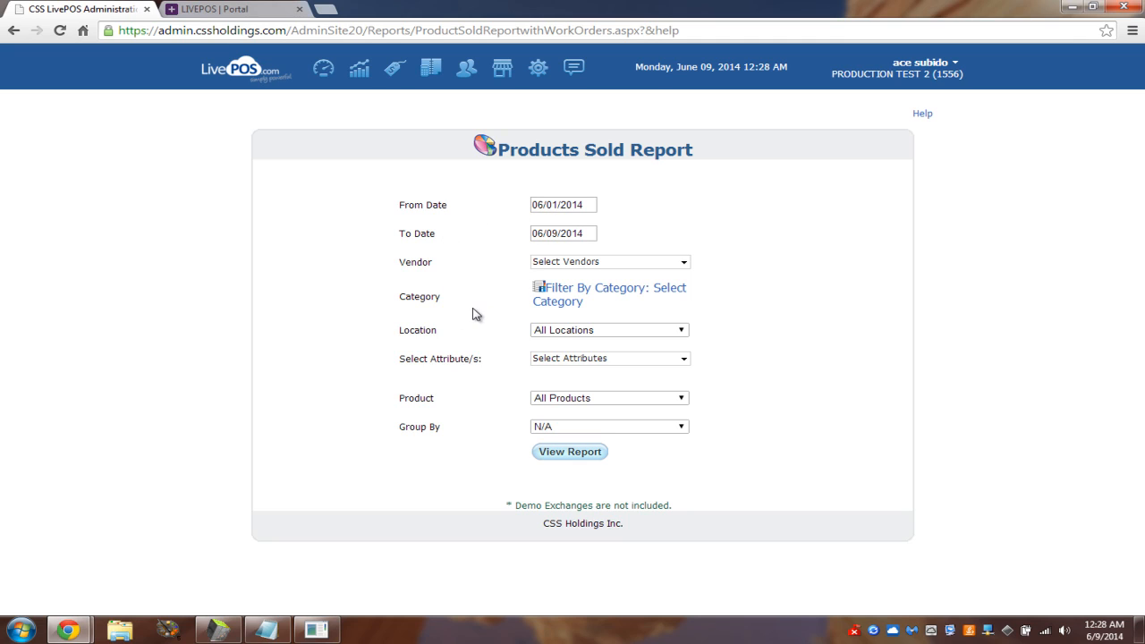
{"action": "mouse_move", "coordinate": [462, 351]}
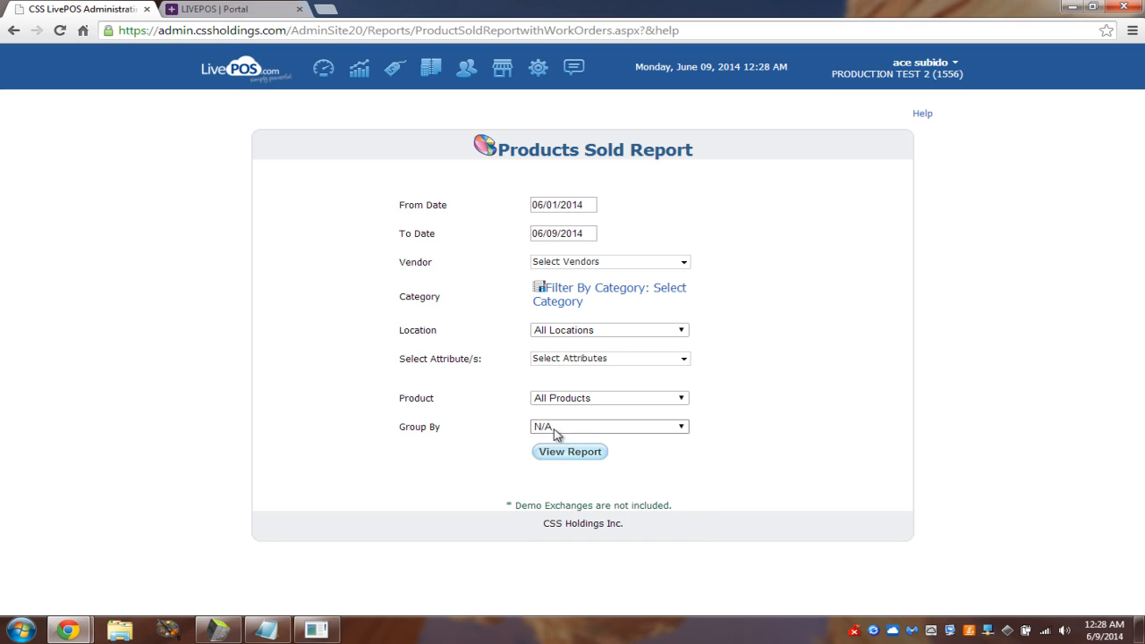
{"action": "left_click", "coordinate": [608, 426]}
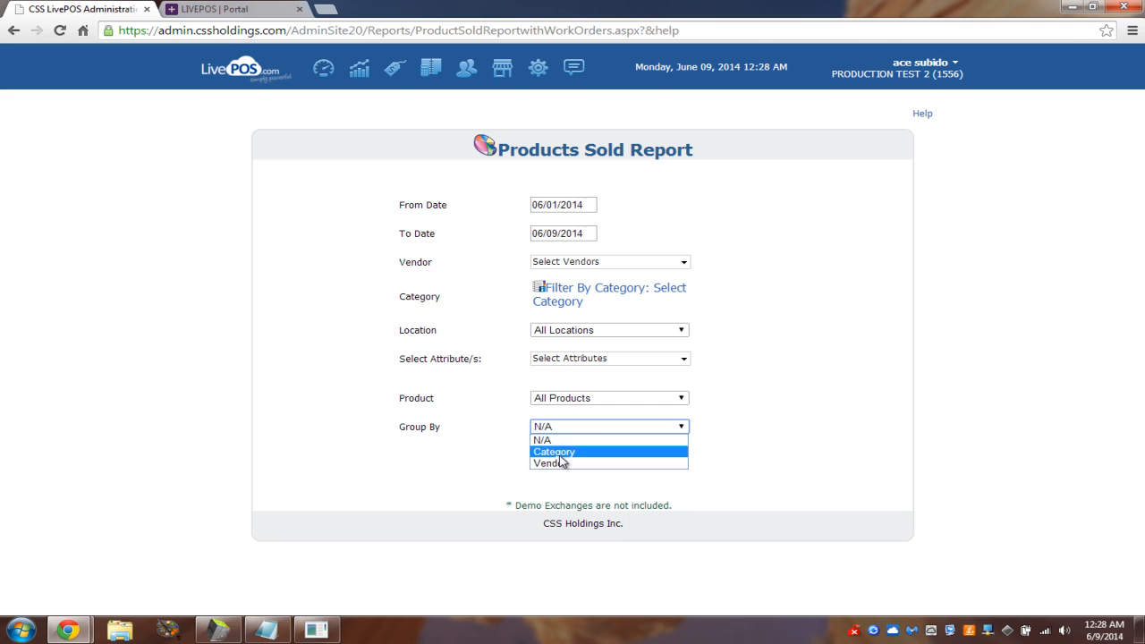
{"action": "left_click", "coordinate": [554, 451]}
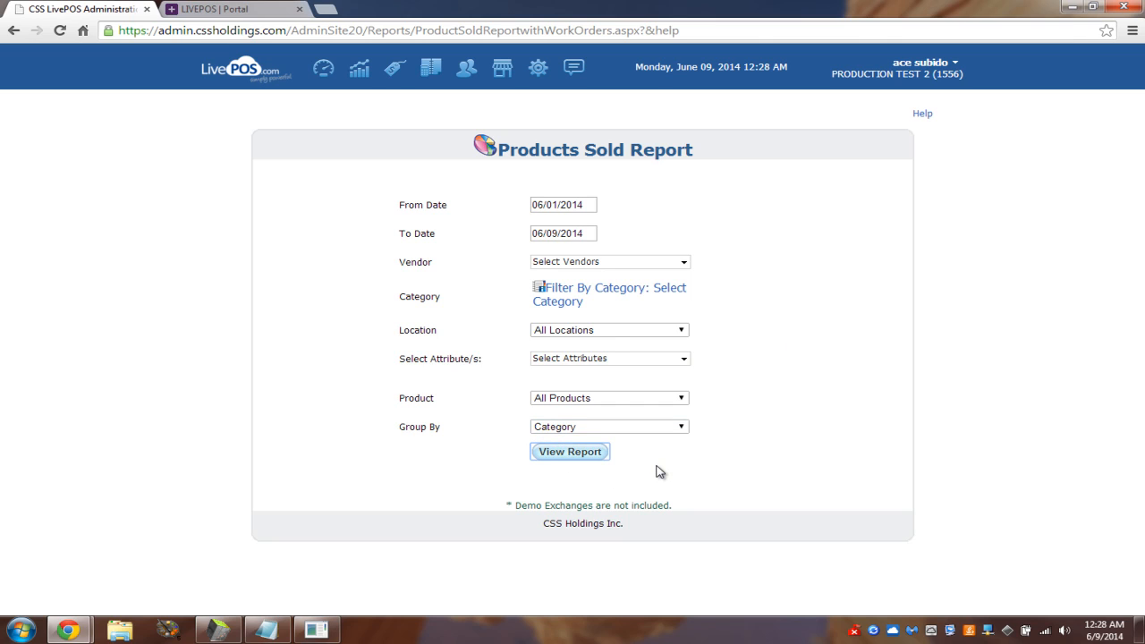
{"action": "left_click", "coordinate": [569, 450]}
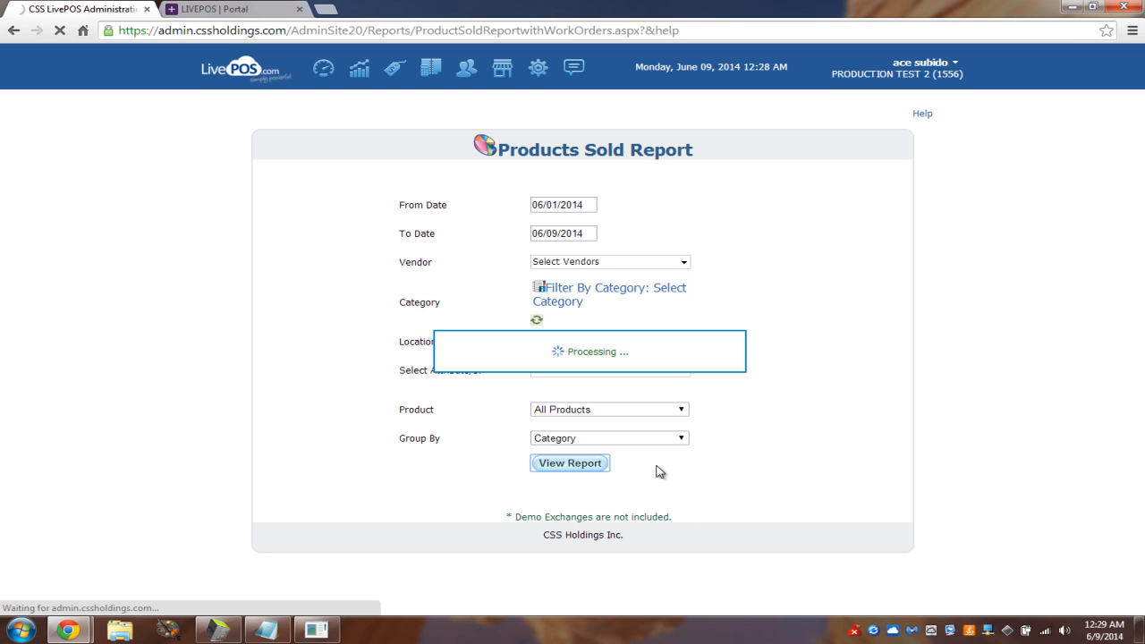
{"action": "left_click", "coordinate": [569, 462]}
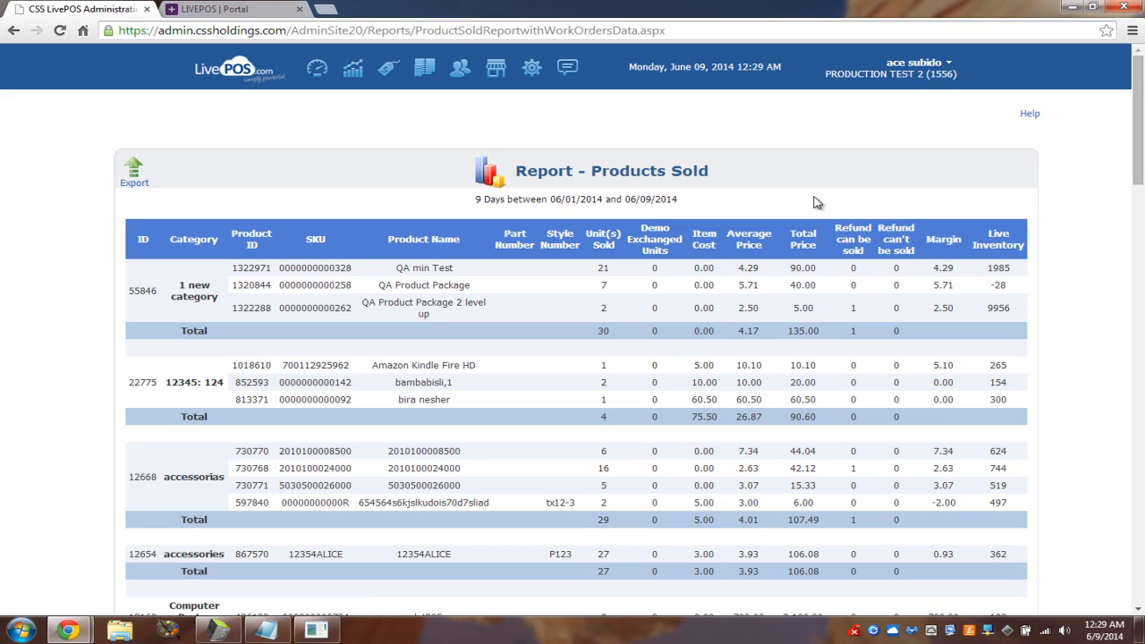
{"action": "mouse_move", "coordinate": [221, 293]}
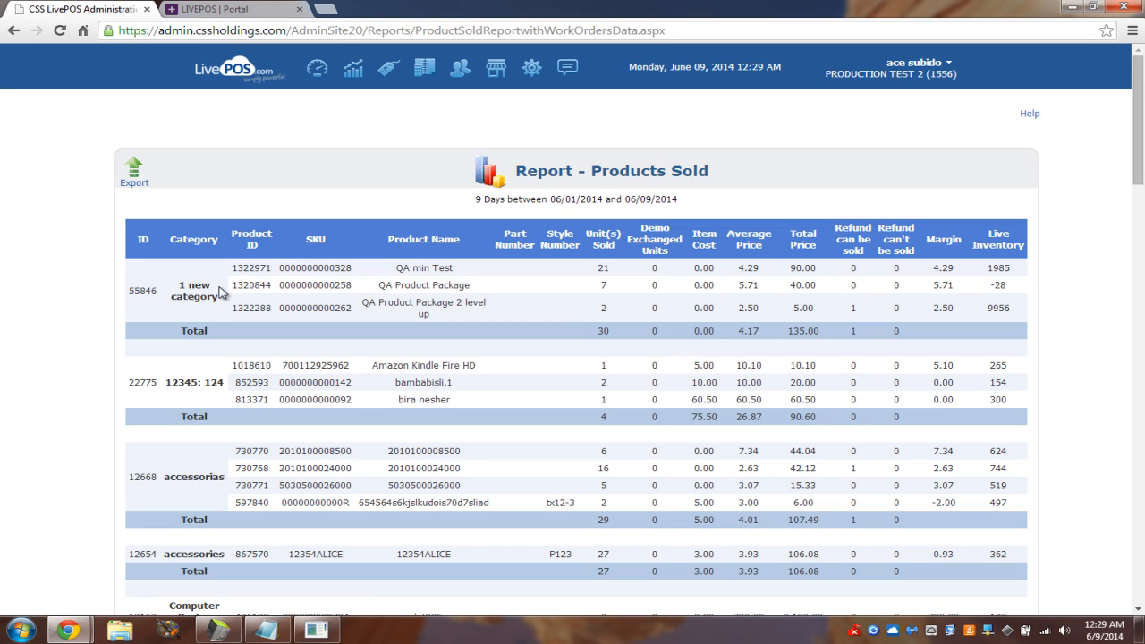
{"action": "double_click", "coordinate": [250, 268]}
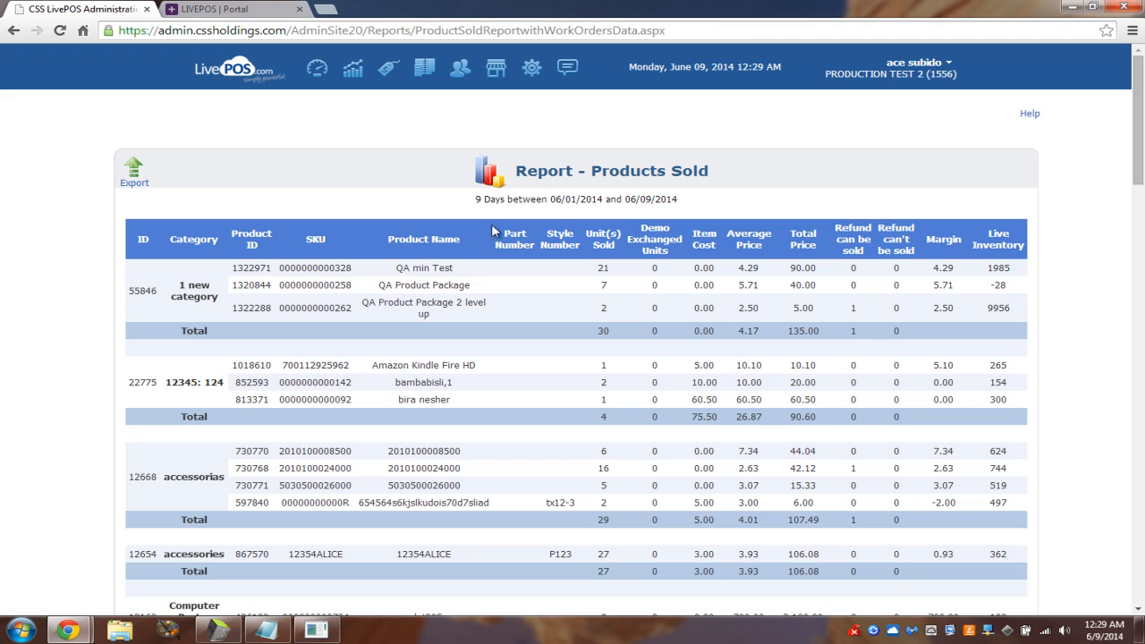
{"action": "mouse_move", "coordinate": [150, 86]}
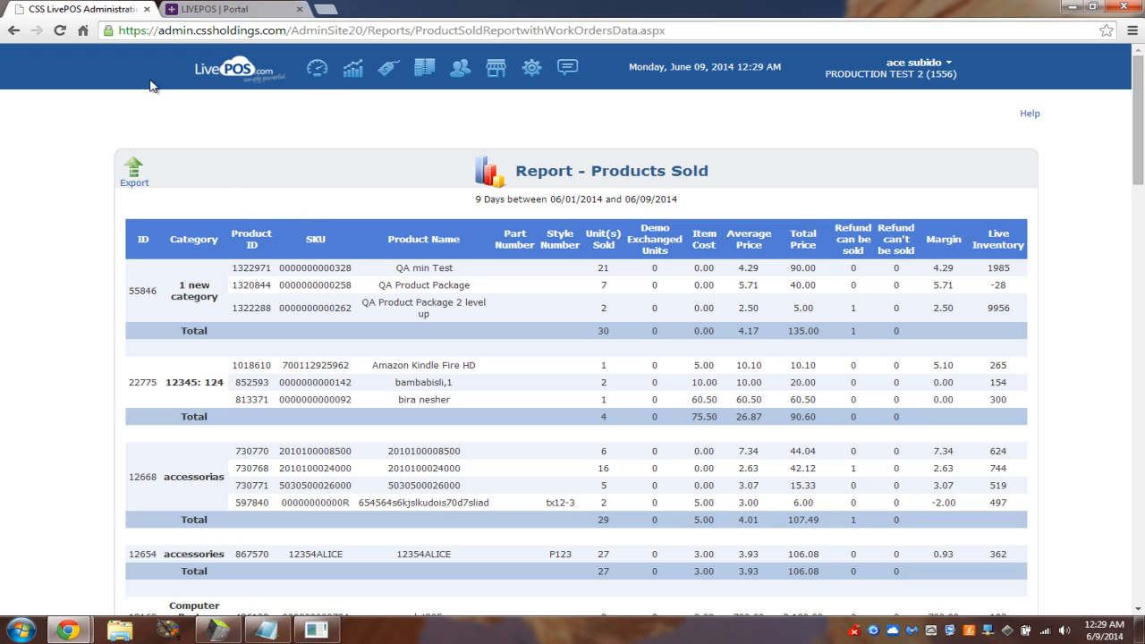
{"action": "left_click", "coordinate": [353, 68]}
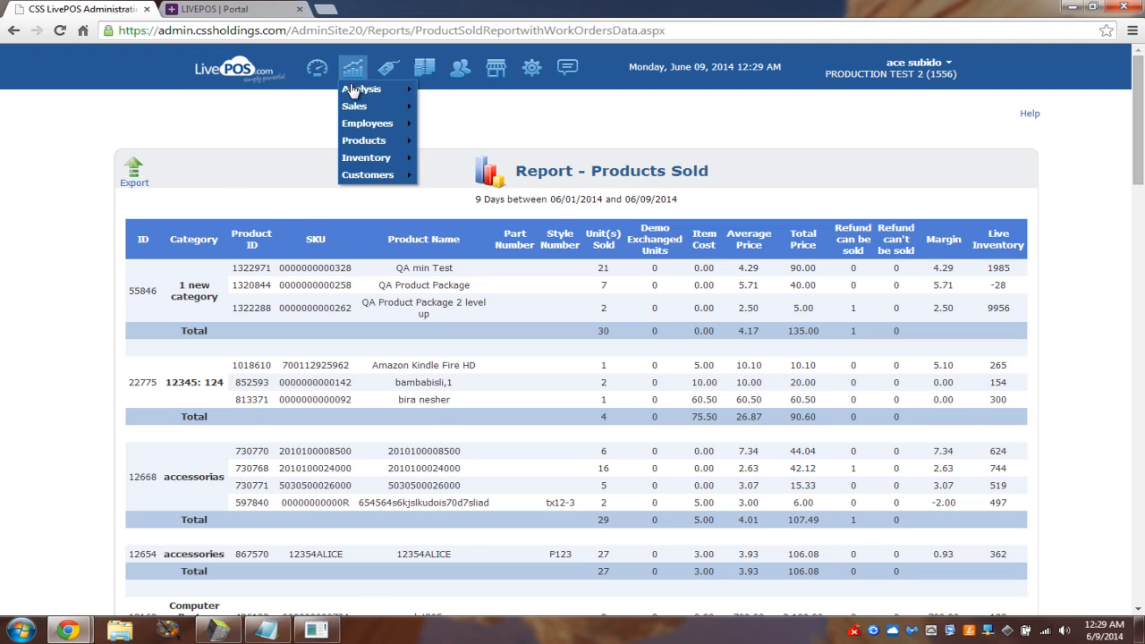
{"action": "mouse_move", "coordinate": [361, 90]}
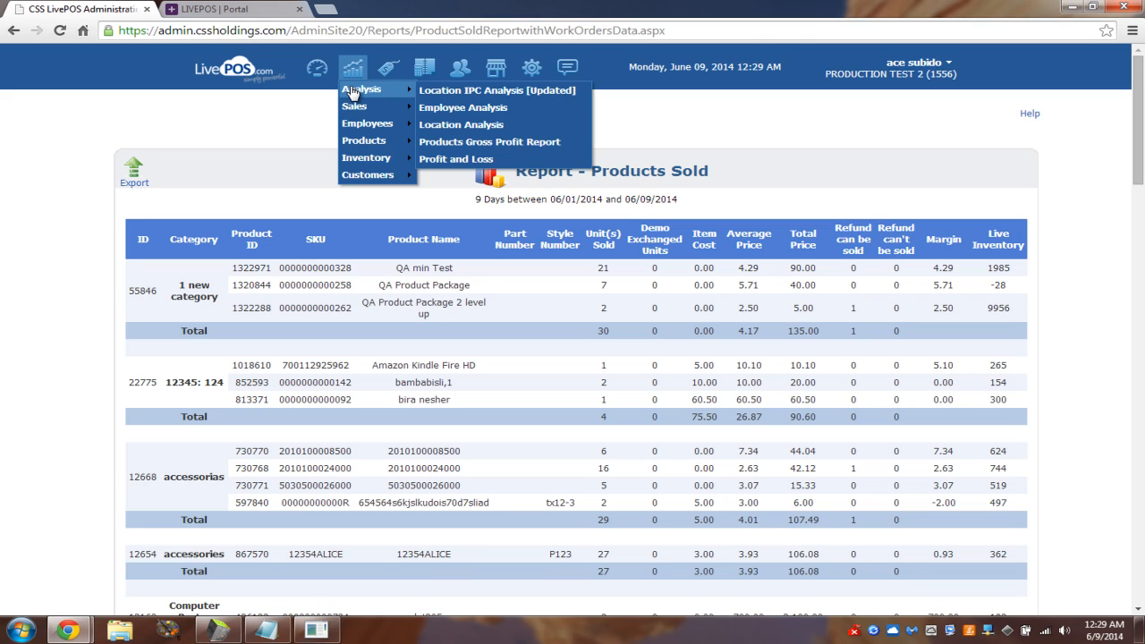
{"action": "mouse_move", "coordinate": [354, 106]}
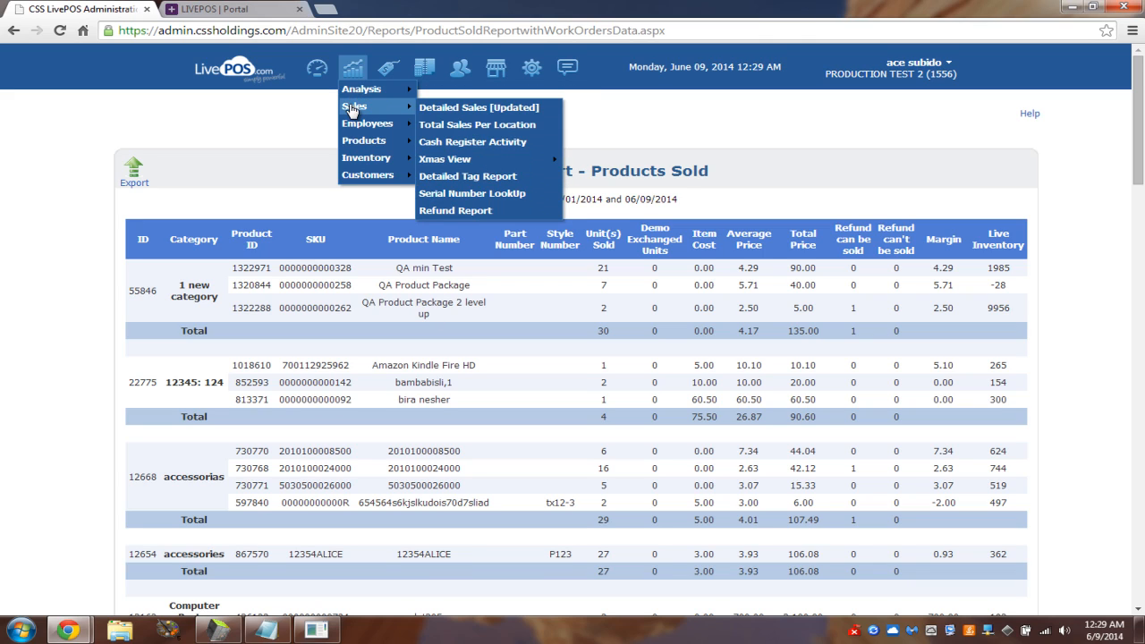
{"action": "mouse_move", "coordinate": [365, 140]}
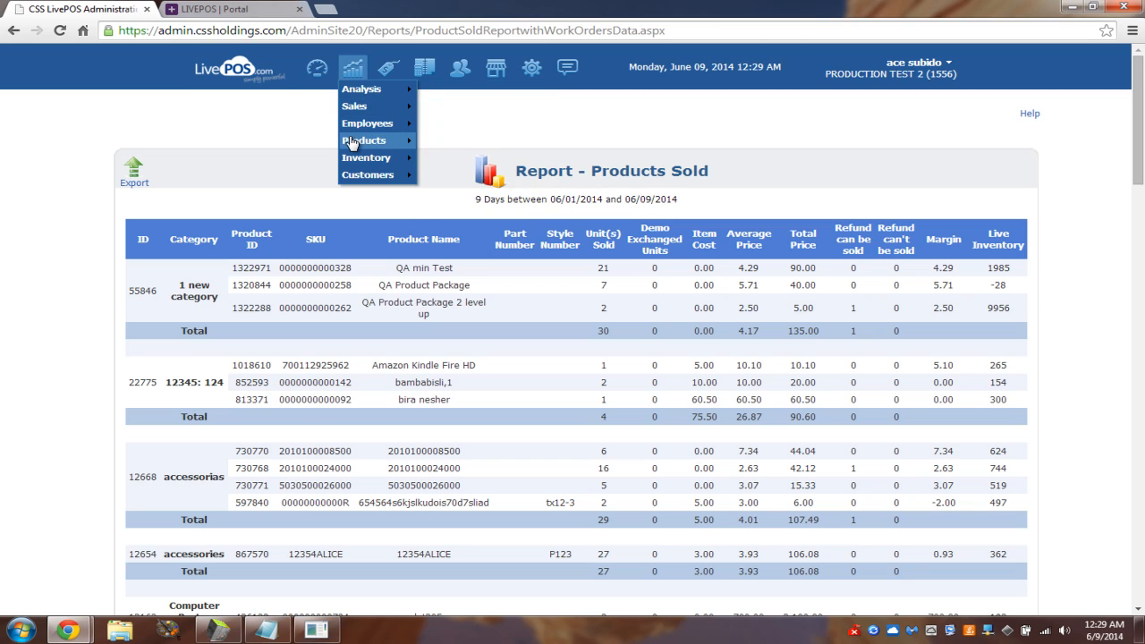
{"action": "mouse_move", "coordinate": [367, 158]}
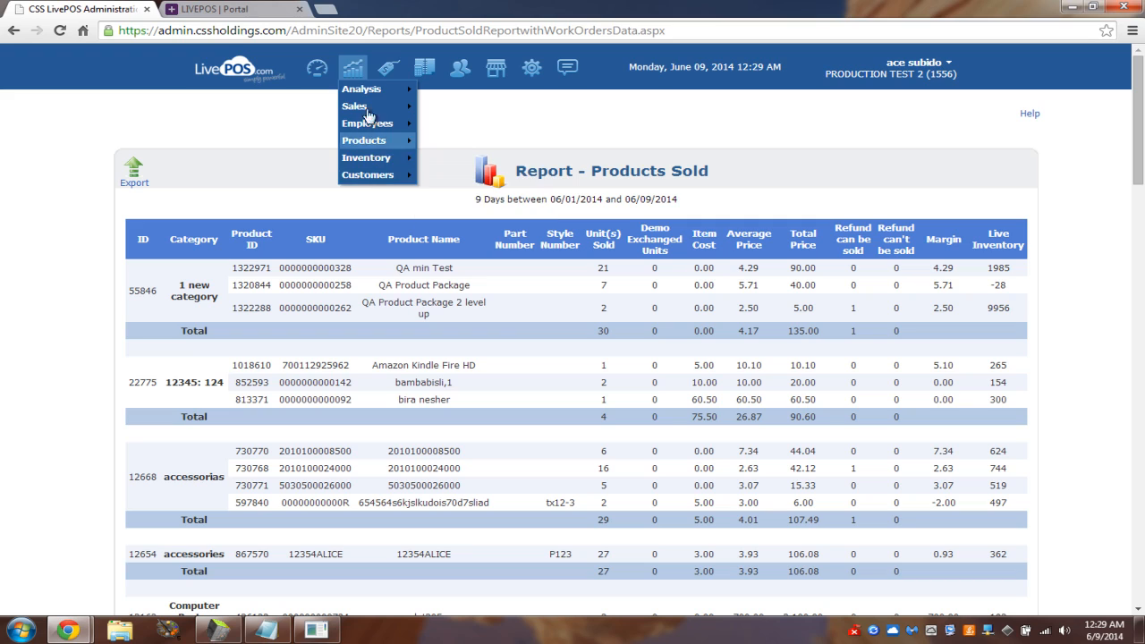
{"action": "left_click", "coordinate": [388, 68]}
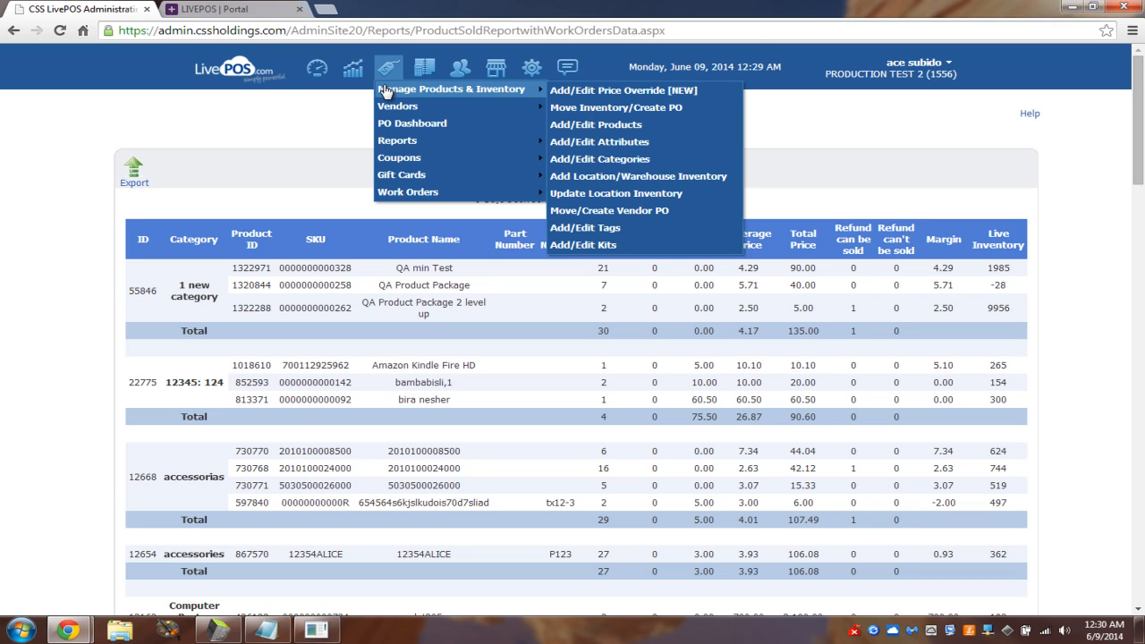
{"action": "mouse_move", "coordinate": [397, 105]}
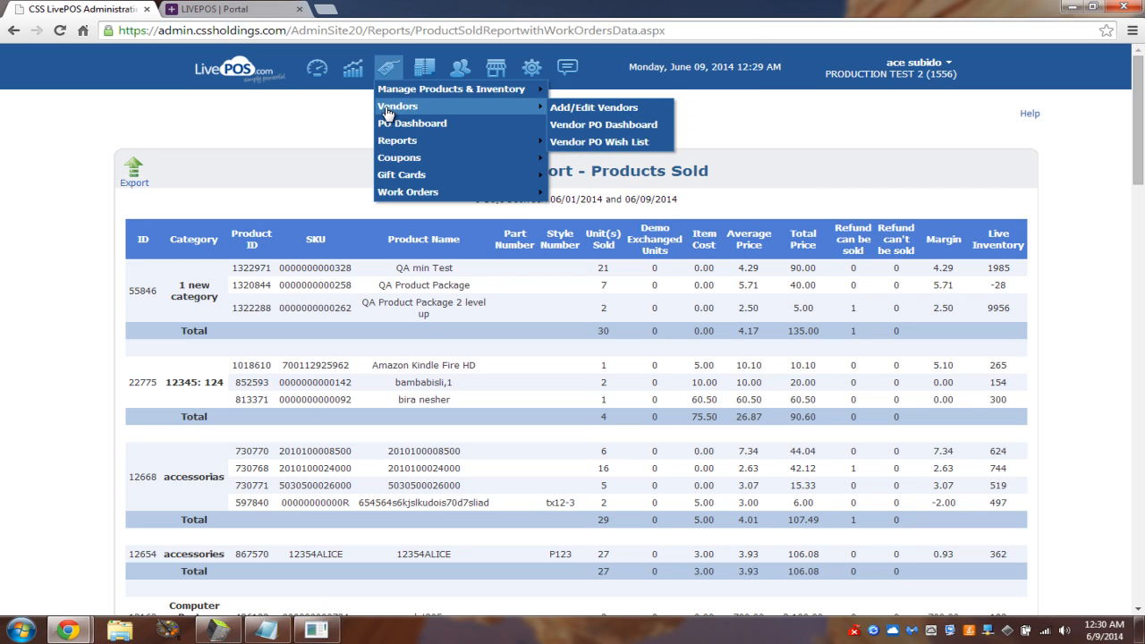
{"action": "mouse_move", "coordinate": [397, 140]}
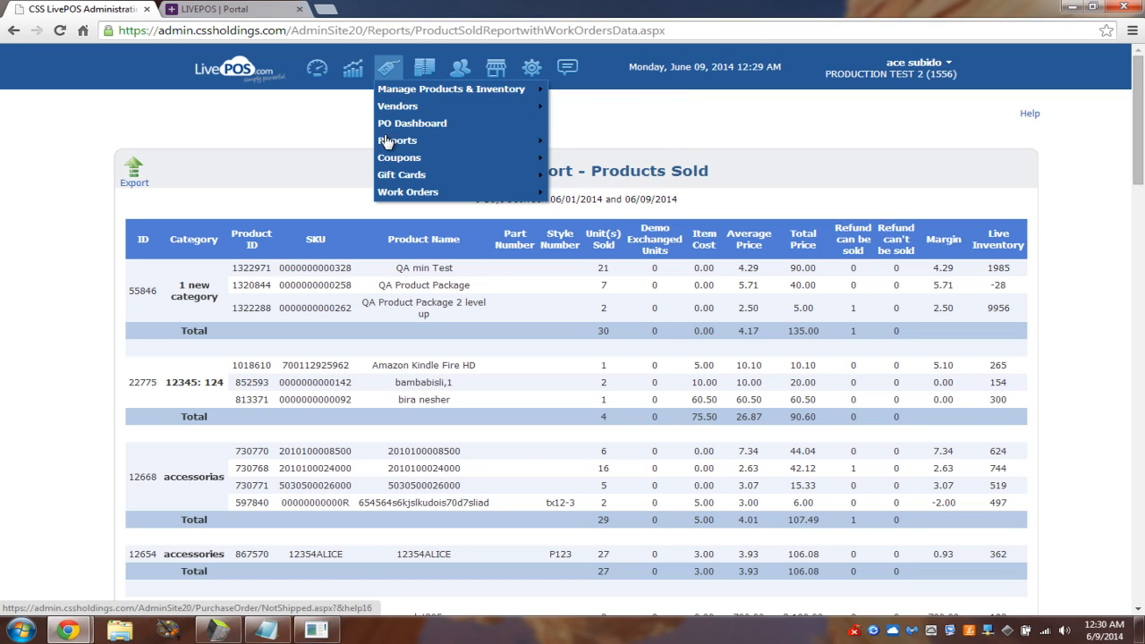
{"action": "mouse_move", "coordinate": [397, 139]}
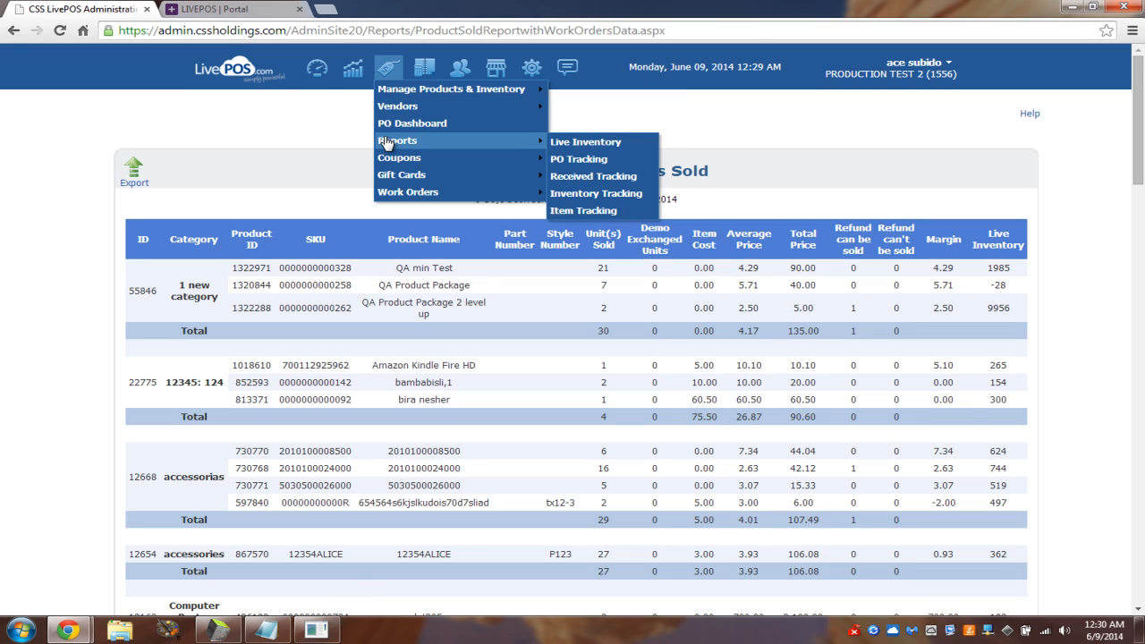
{"action": "mouse_move", "coordinate": [397, 158]}
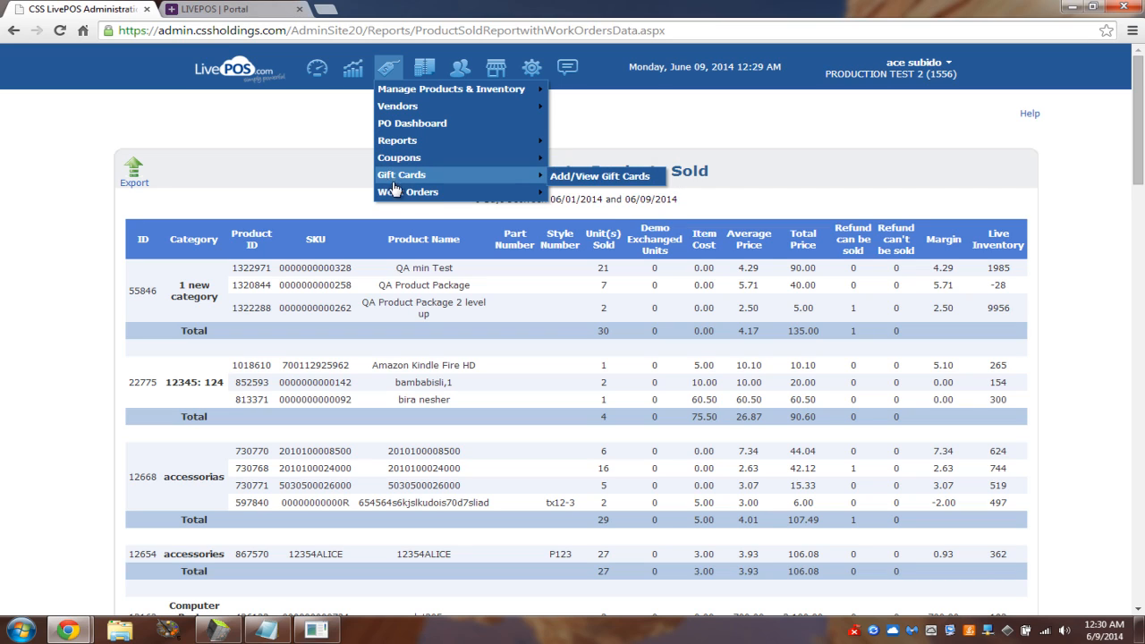
{"action": "left_click", "coordinate": [424, 68]}
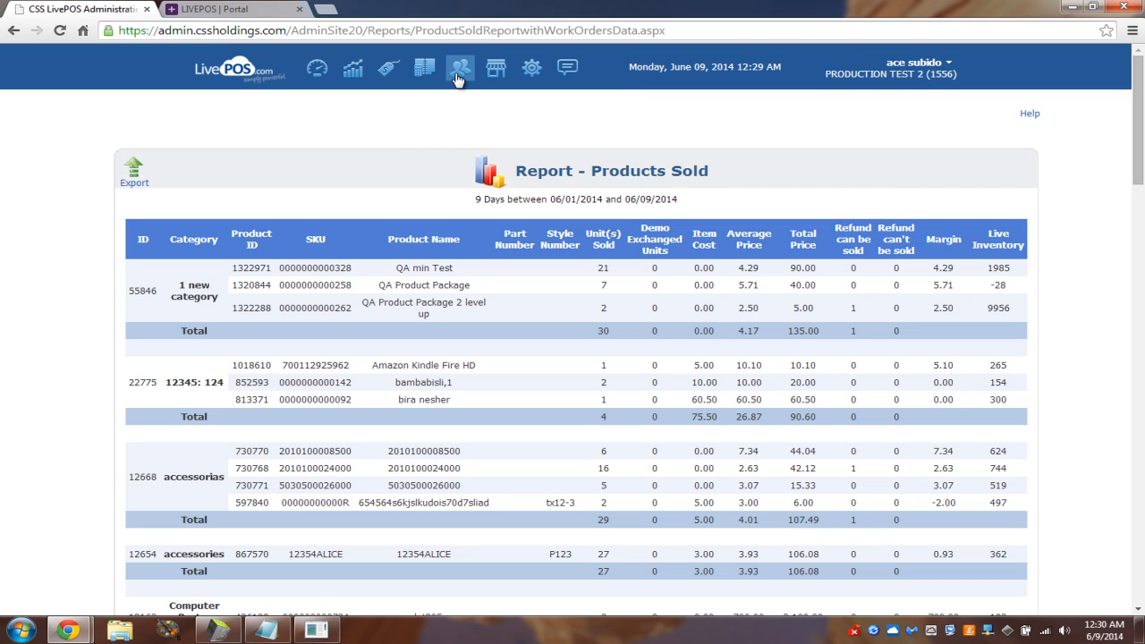
{"action": "left_click", "coordinate": [458, 68]}
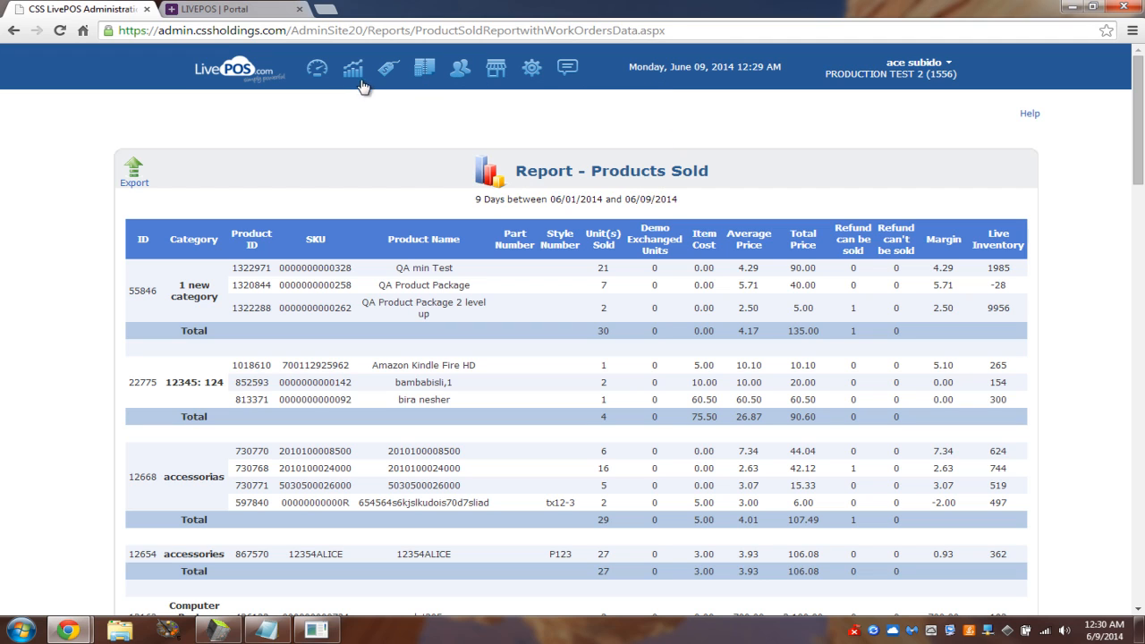
- Show the Detailed Sales Report for 06/09/2014, browsing the From-date calendar back to May without changing it
{"action": "left_click", "coordinate": [352, 68]}
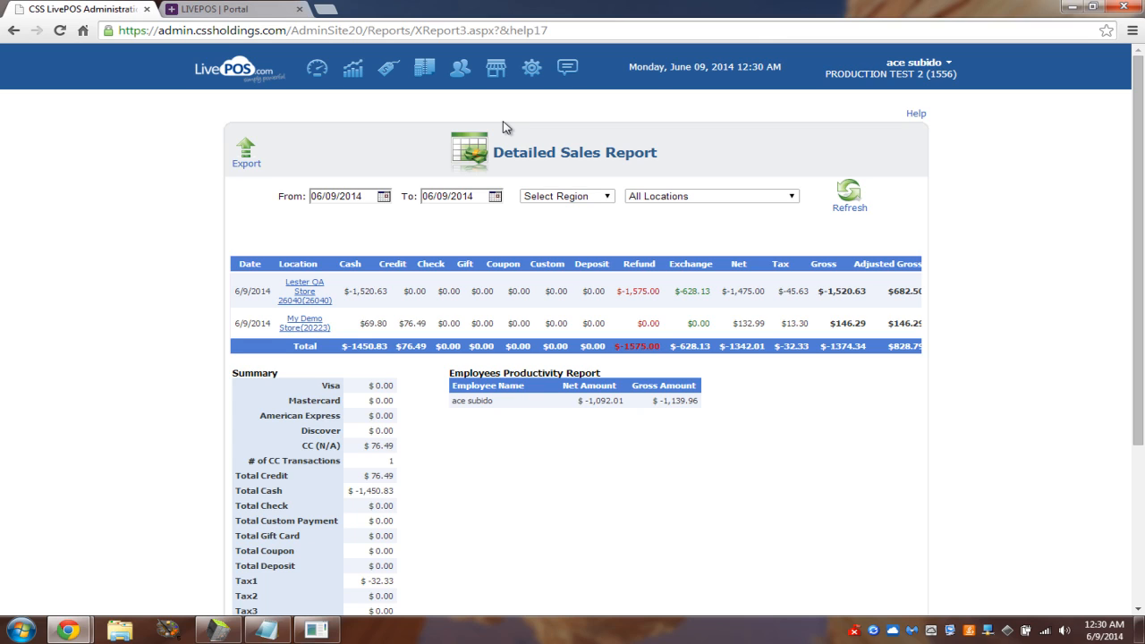
{"action": "left_click", "coordinate": [376, 195]}
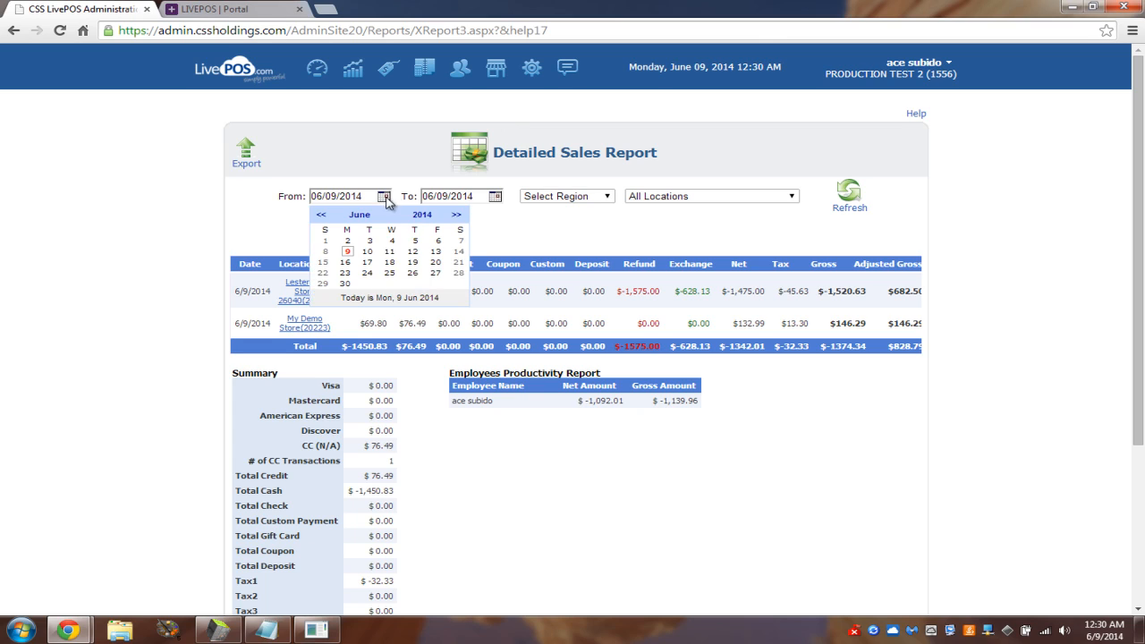
{"action": "left_click", "coordinate": [320, 215]}
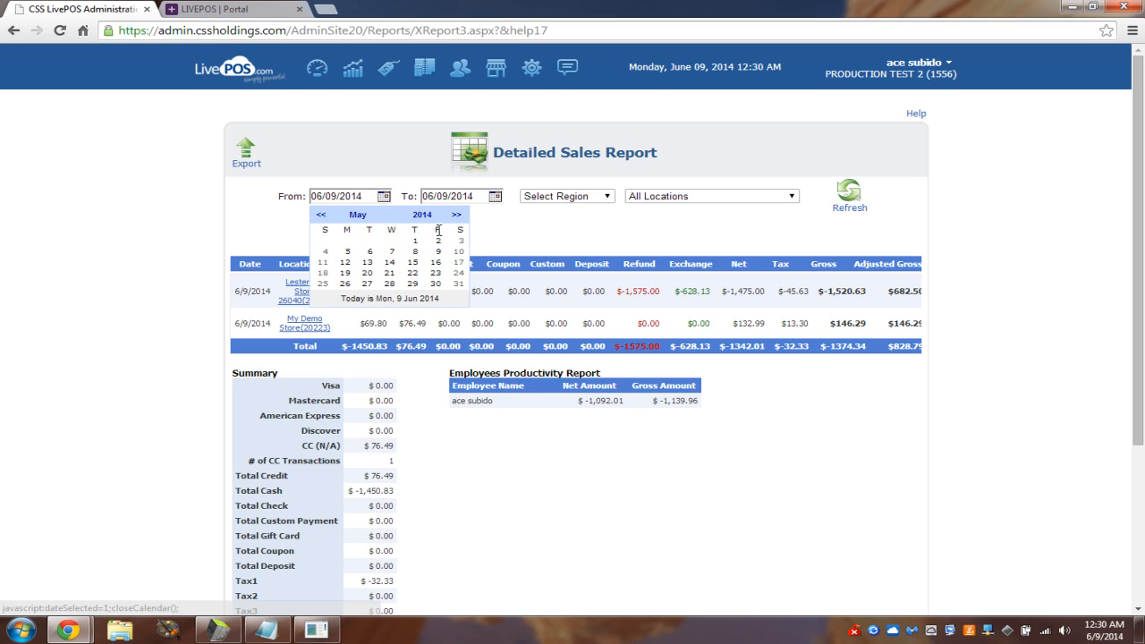
{"action": "left_click", "coordinate": [422, 214]}
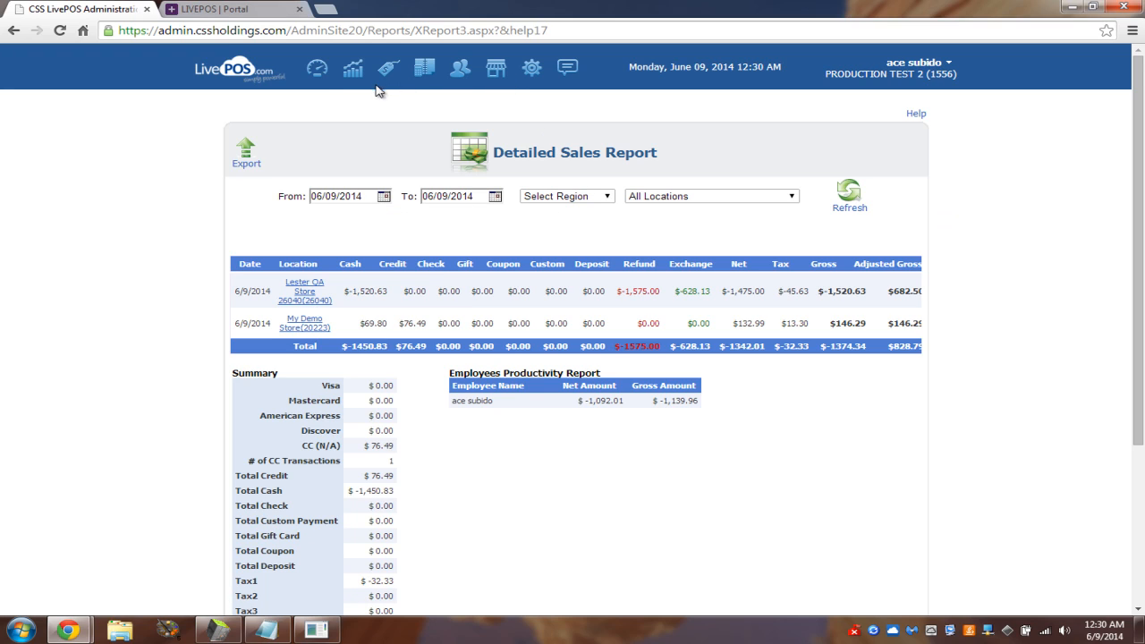
{"action": "mouse_move", "coordinate": [318, 214]}
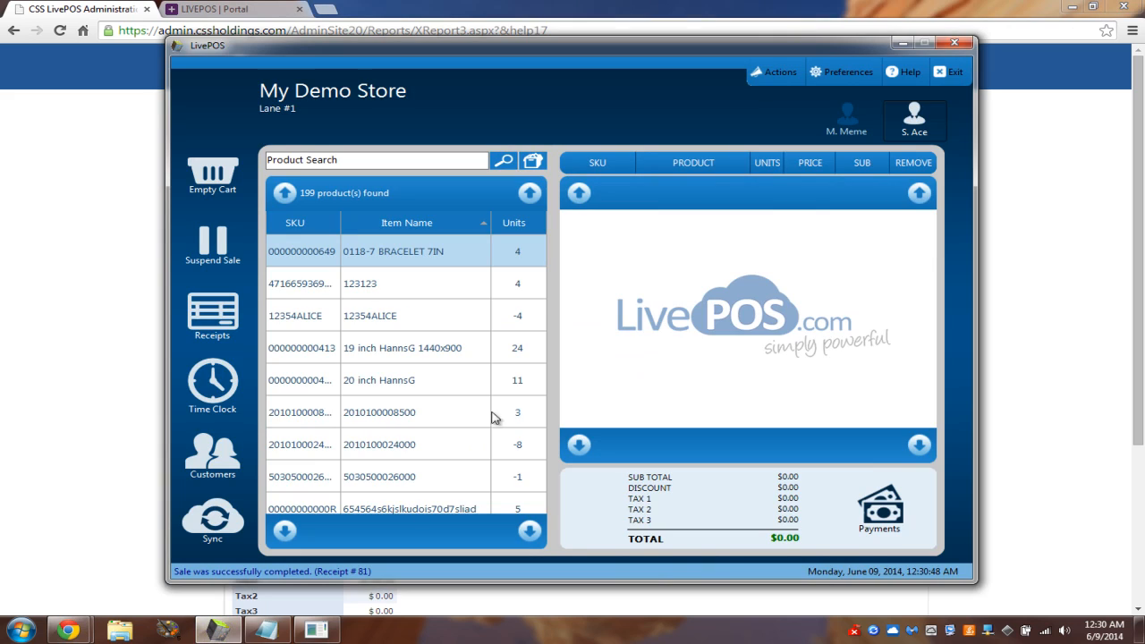
{"action": "mouse_move", "coordinate": [601, 257]}
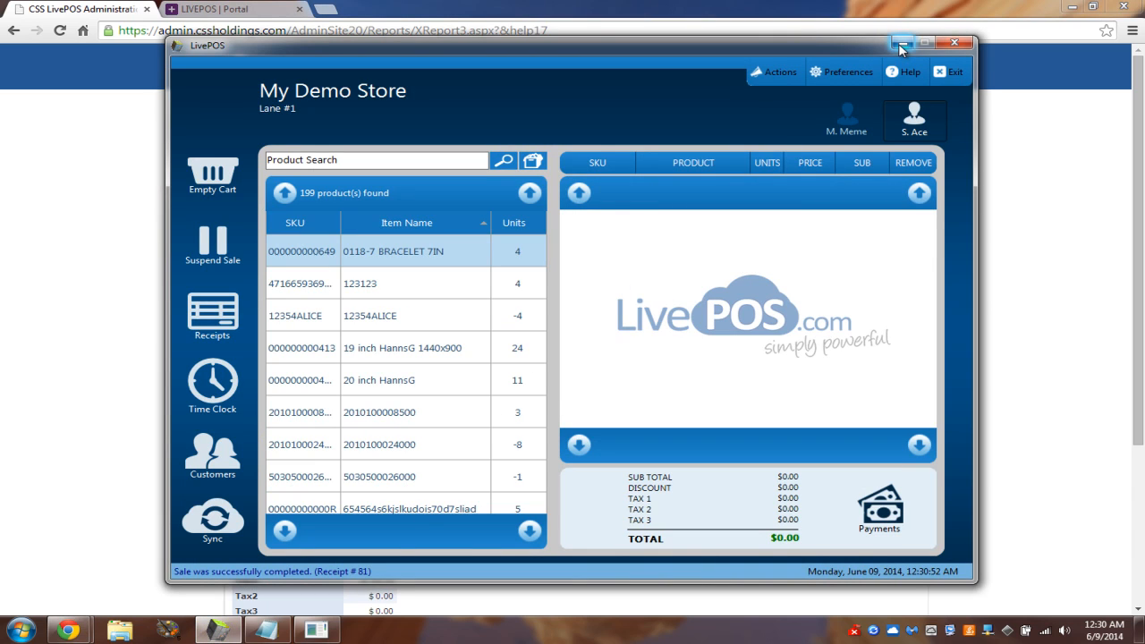
{"action": "mouse_move", "coordinate": [900, 45]}
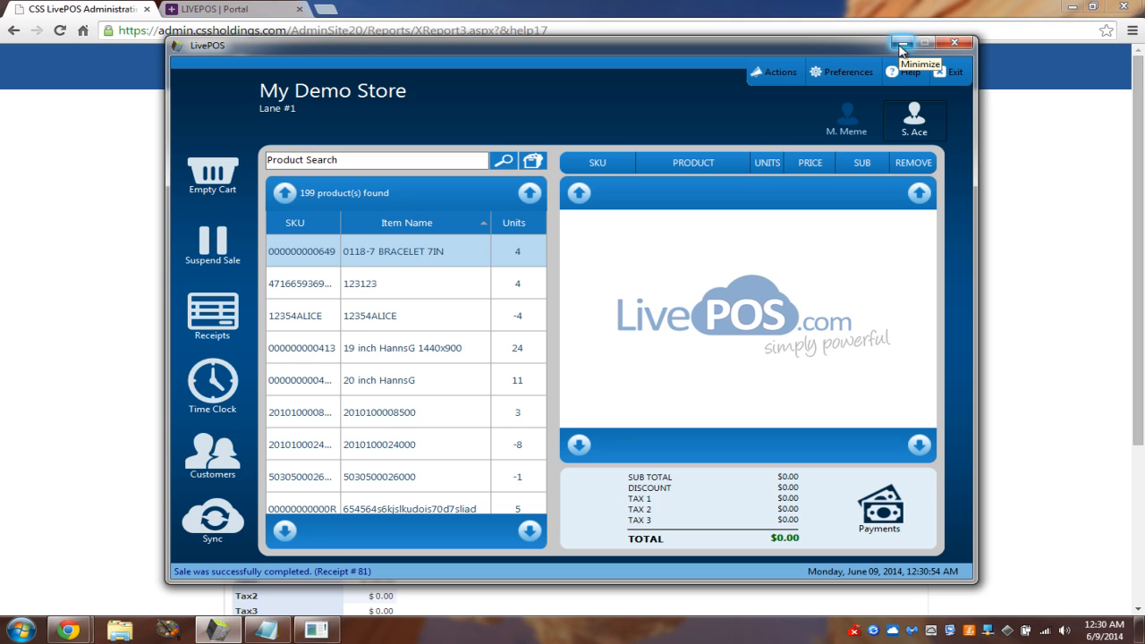
- Minimize the LivePOS POS register window so the Detailed Sales Report shows again
{"action": "left_click", "coordinate": [899, 47]}
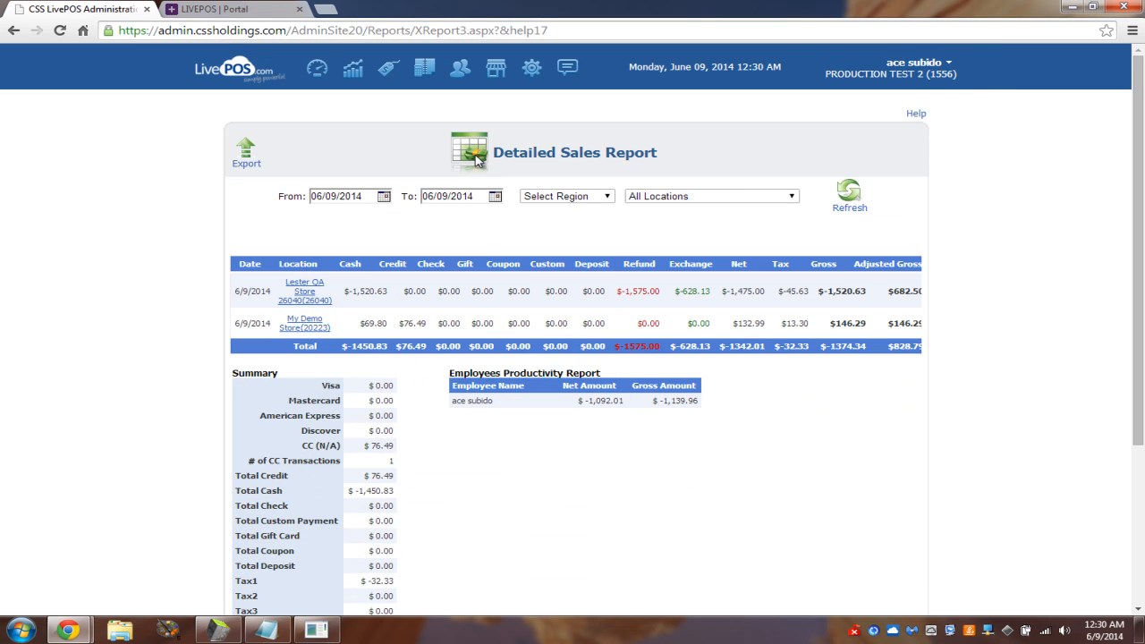
- Browse Reports > Analysis, then the People menu's Employees options
{"action": "left_click", "coordinate": [352, 68]}
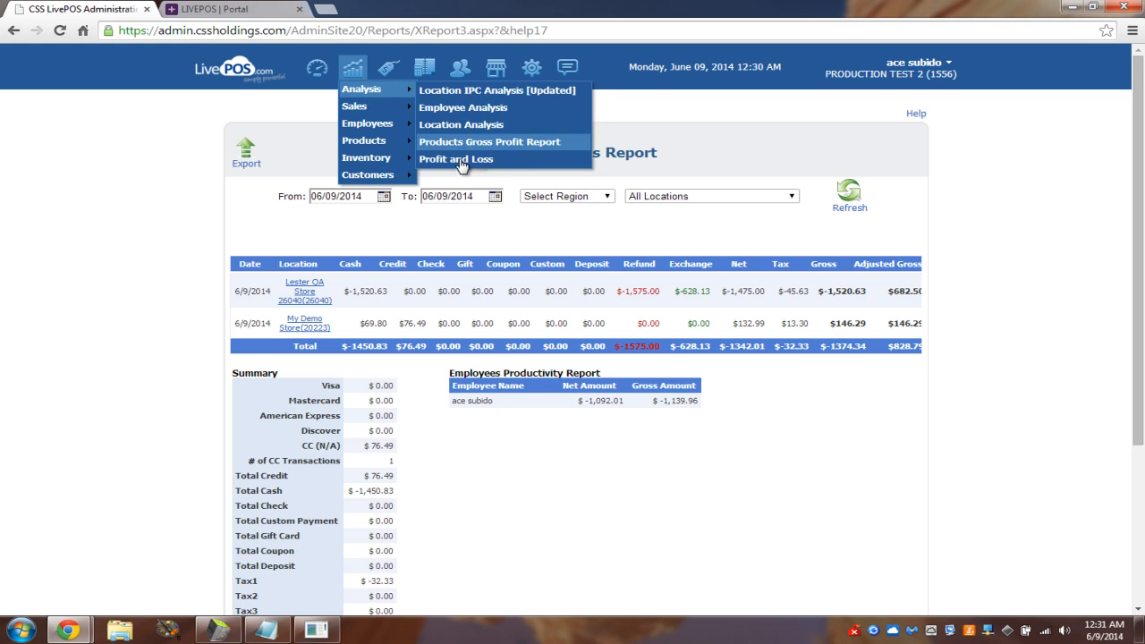
{"action": "mouse_move", "coordinate": [456, 157]}
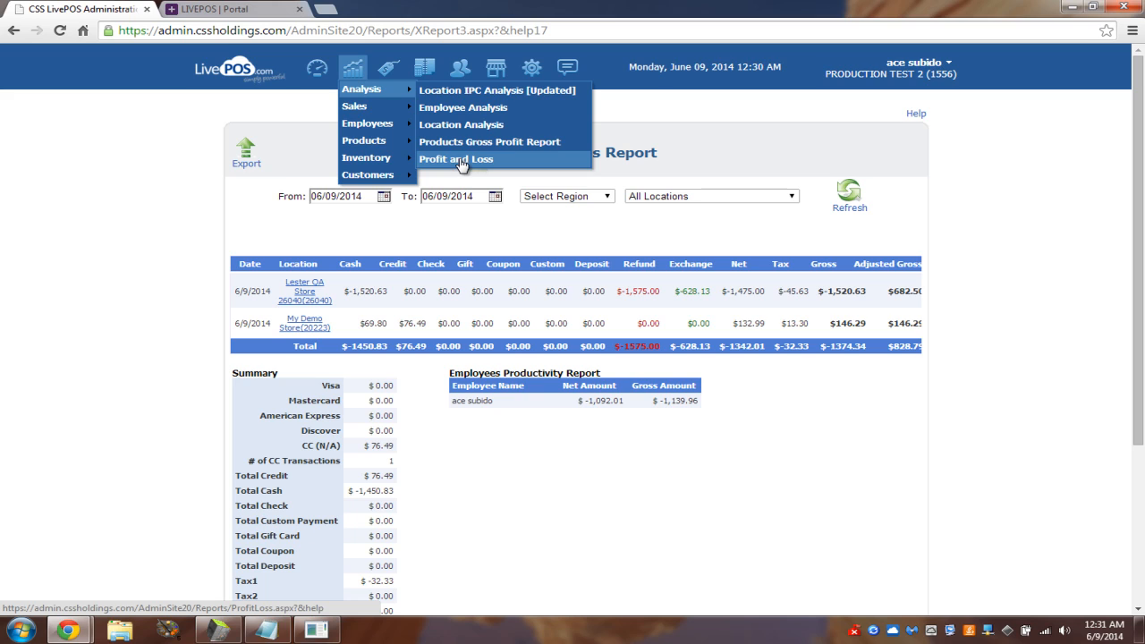
{"action": "mouse_move", "coordinate": [461, 107]}
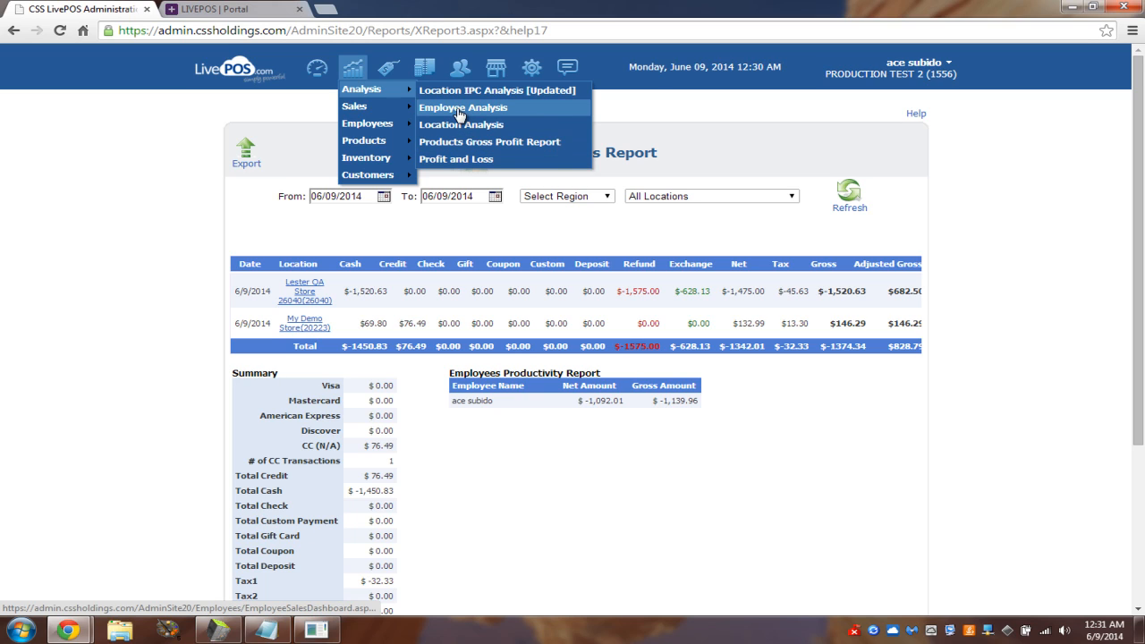
{"action": "left_click", "coordinate": [460, 66]}
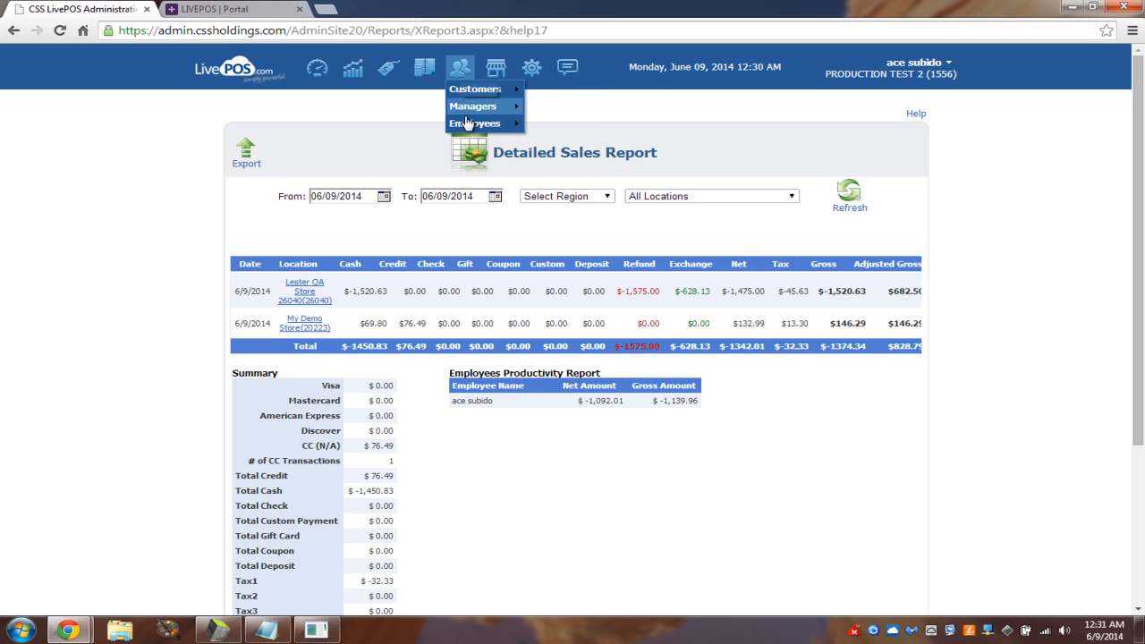
{"action": "mouse_move", "coordinate": [476, 122]}
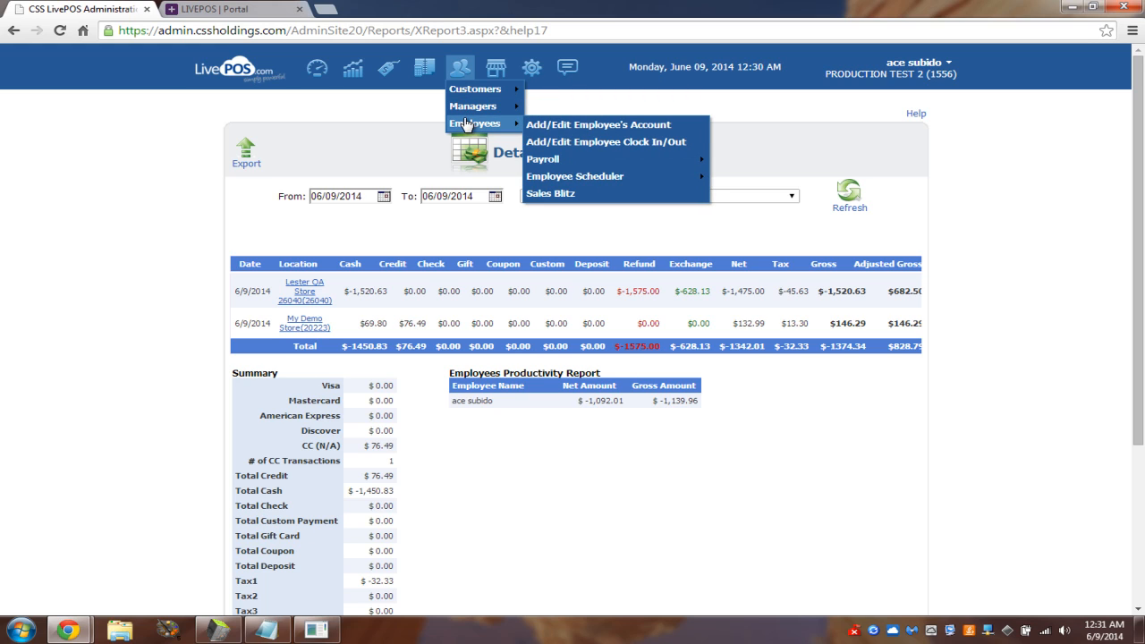